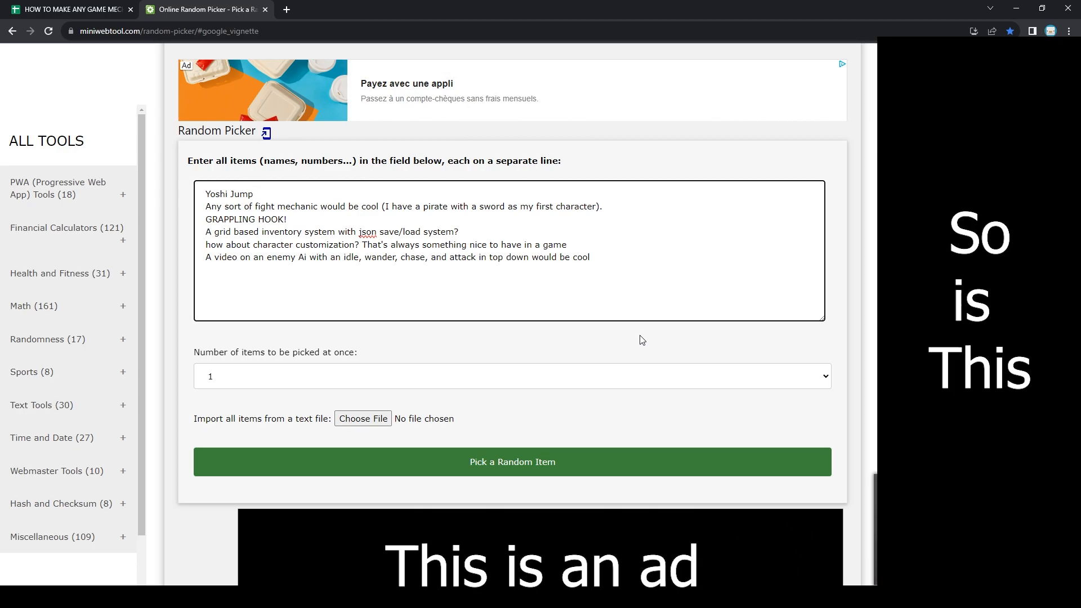
Step: Pick a random video idea in MiniWebTool Random Picker, landing on character customization
click(251, 194)
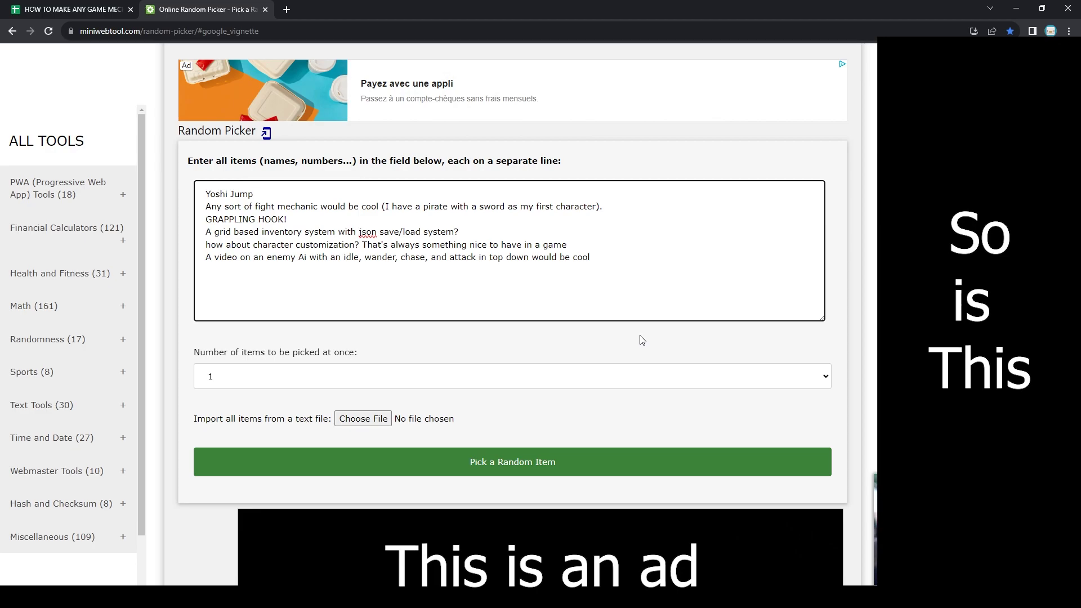
click(513, 461)
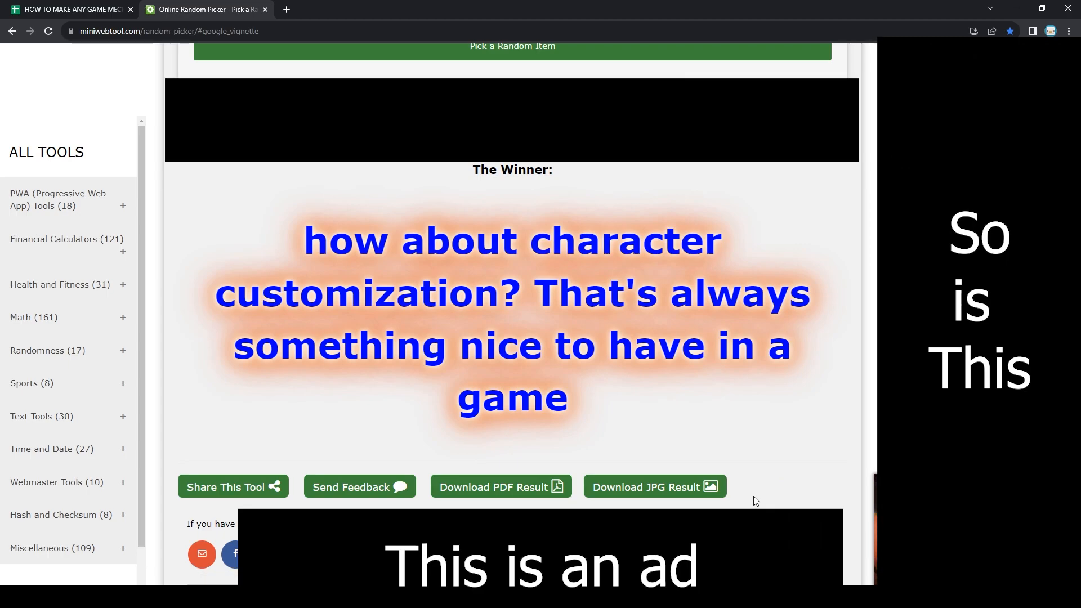
click(74, 11)
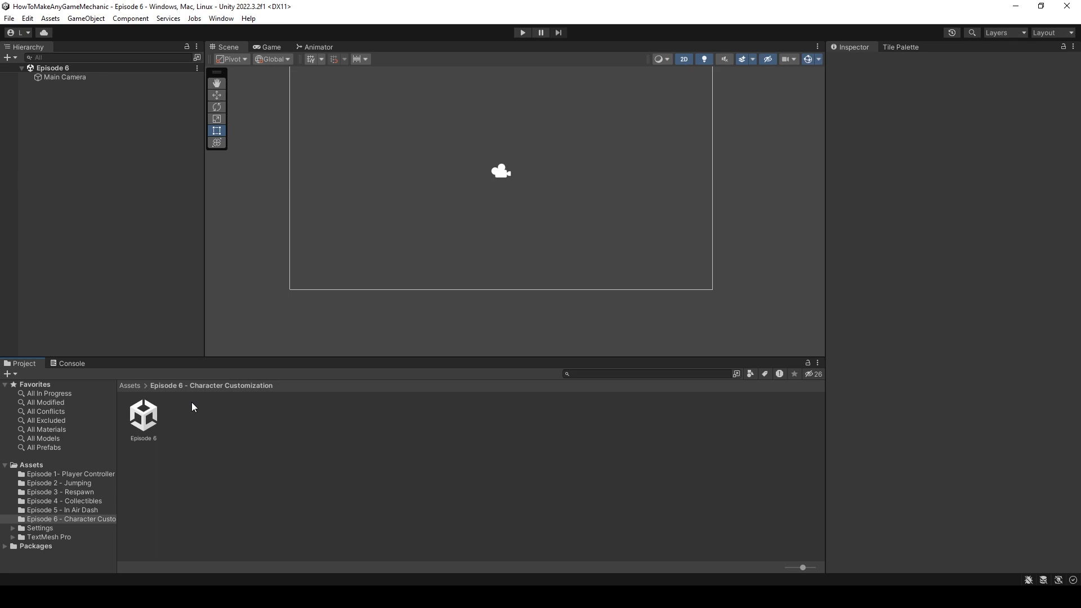
mouse_move(56, 525)
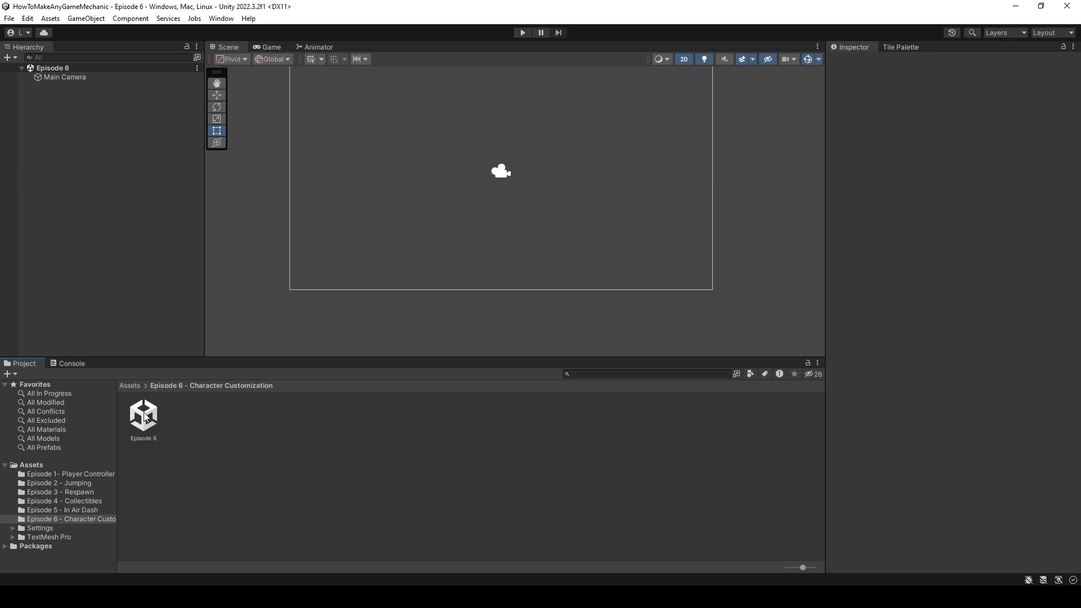
mouse_move(156, 429)
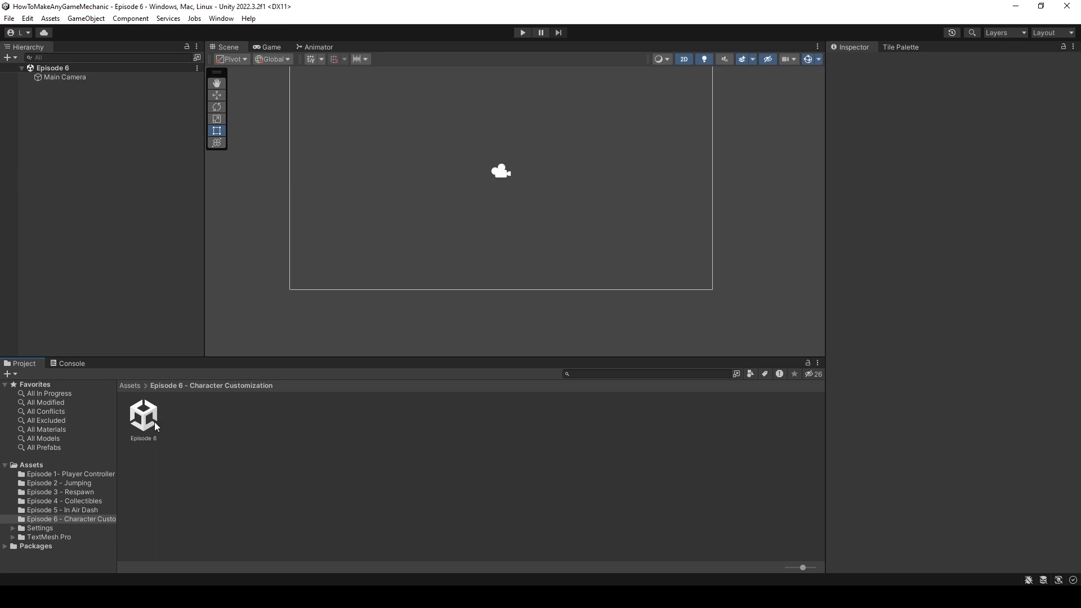
mouse_move(344, 152)
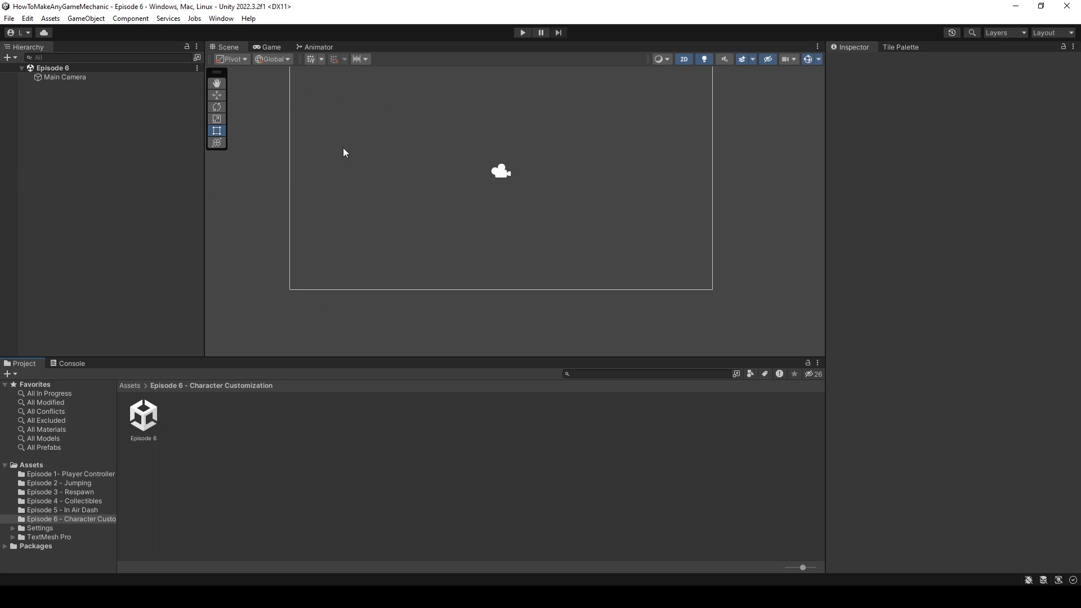
mouse_move(395, 531)
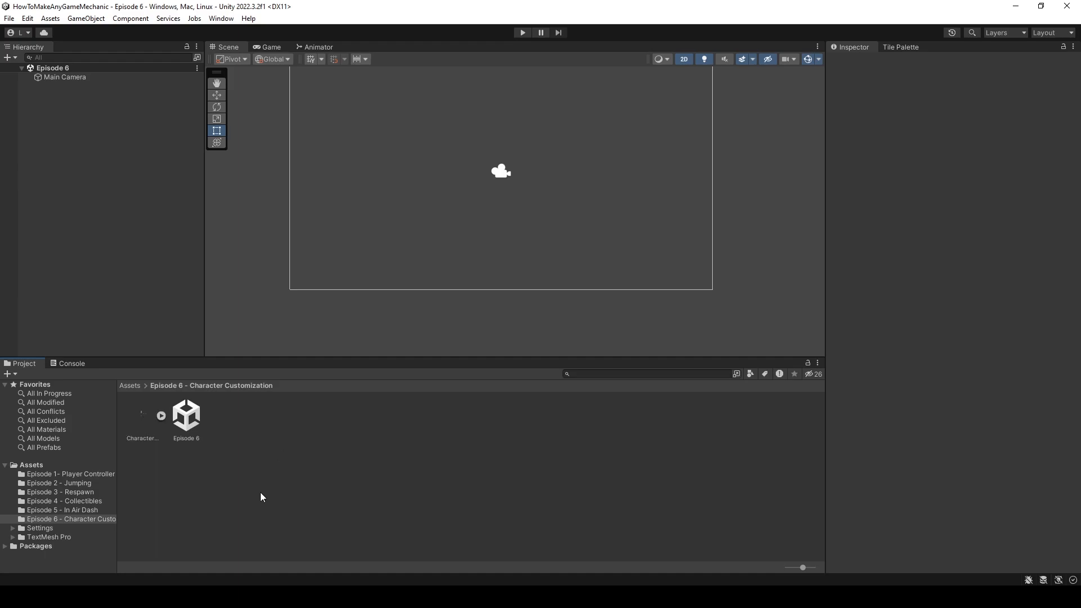
Step: Set CharacterSprites to Point filtering and Multiple sprite mode, then auto-slice it in Sprite Editor
click(142, 415)
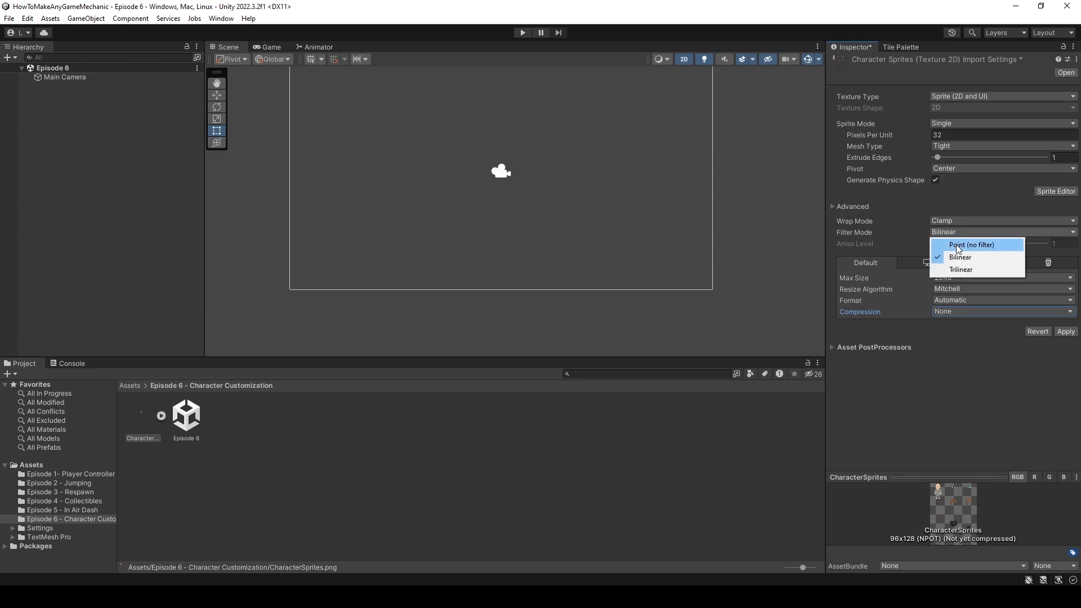
click(971, 245)
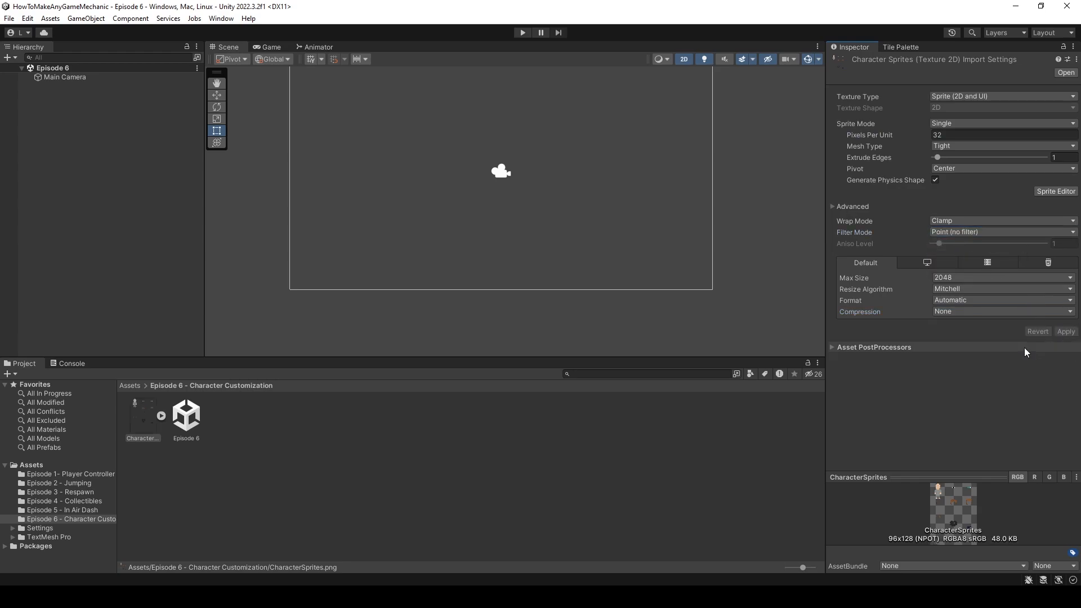
click(1003, 123)
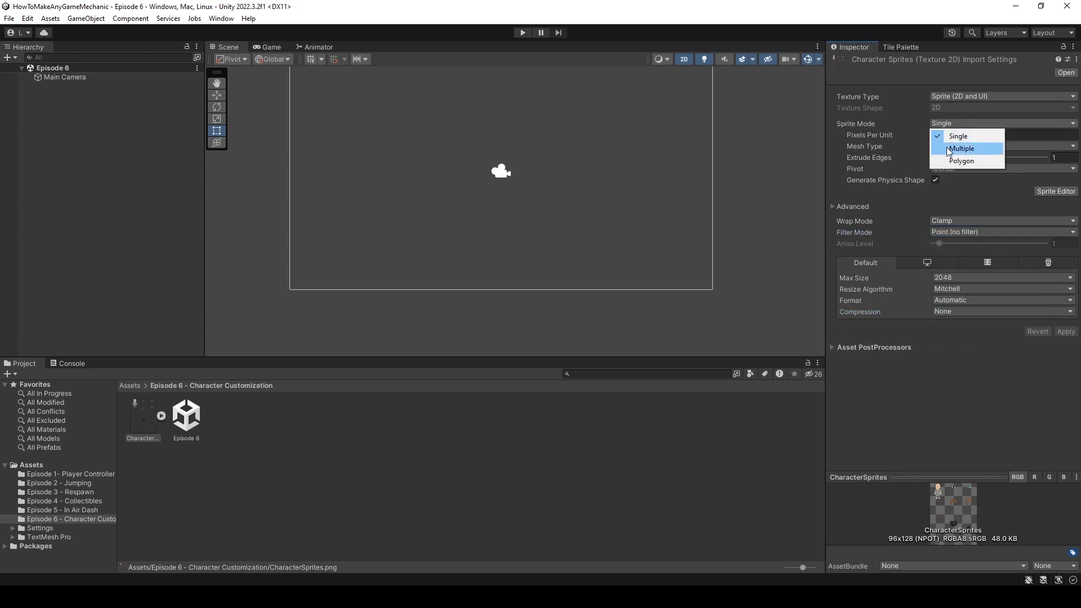
click(961, 148)
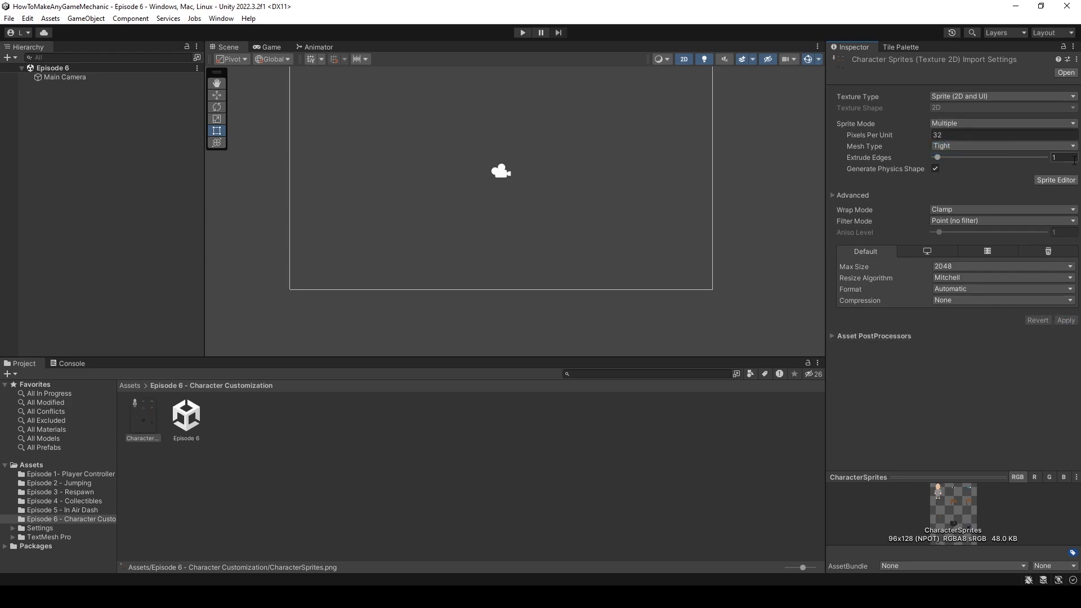
click(1056, 180)
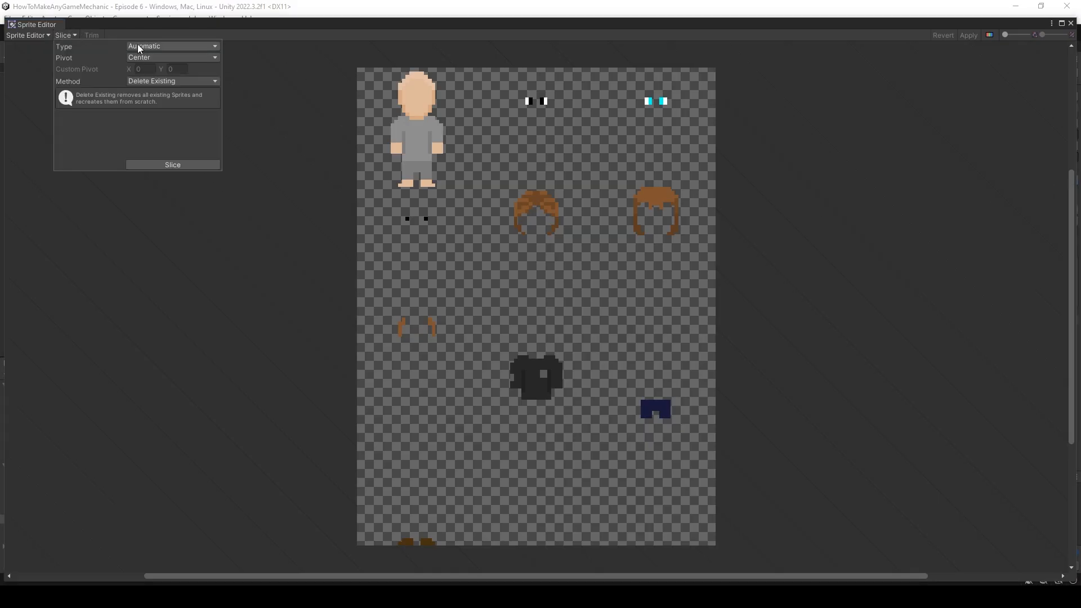
click(172, 46)
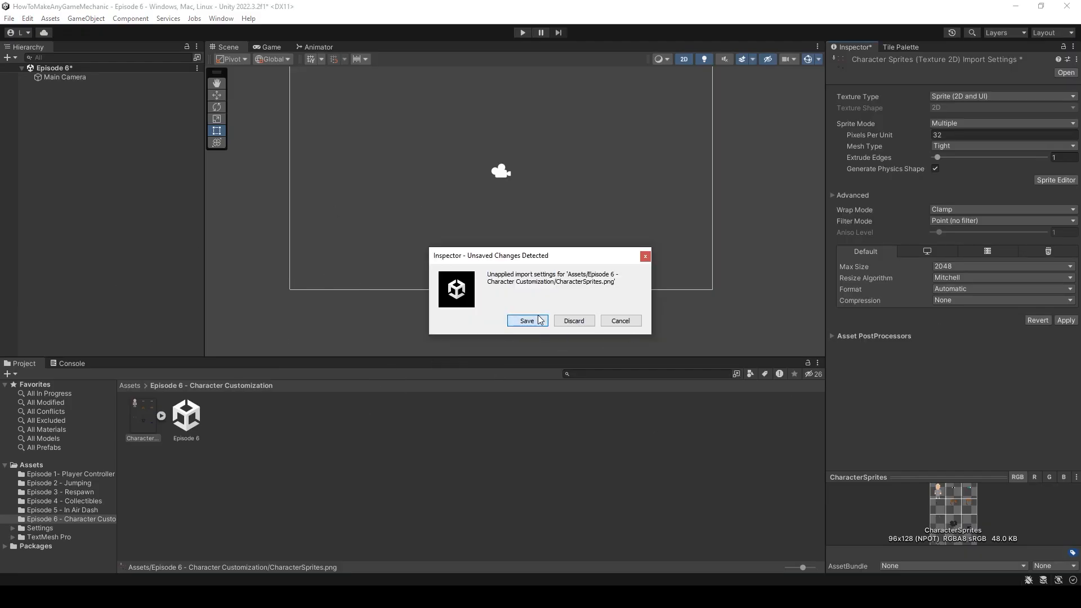
Step: Save the CharacterSprites import settings from the Unsaved Changes dialog
click(527, 321)
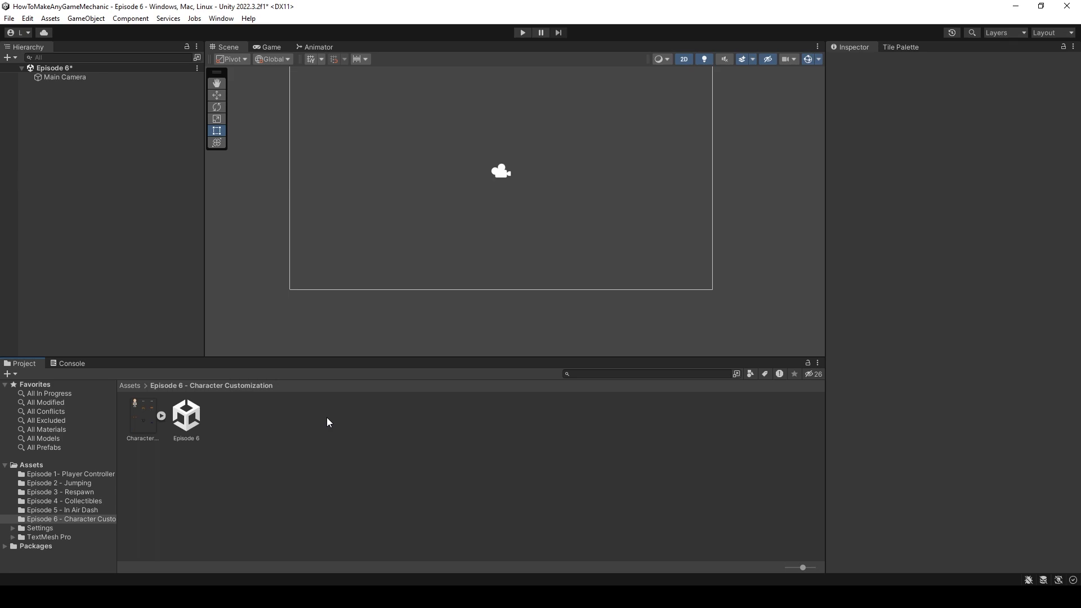
mouse_move(314, 410)
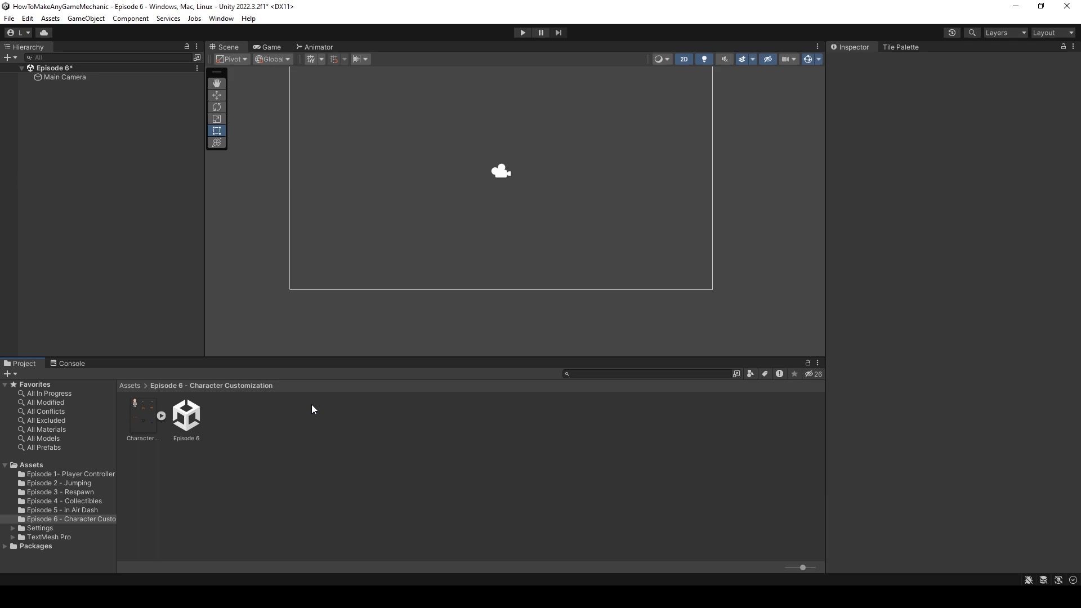
mouse_move(267, 326)
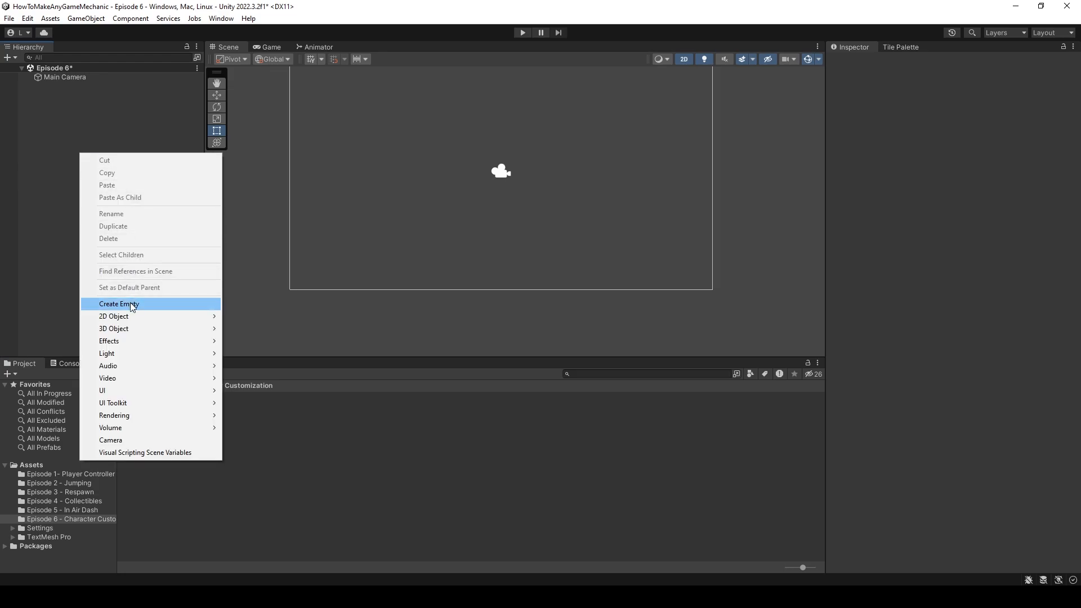
Step: Create an empty Player at the origin with the base sprite child renamed CharacterBase
click(119, 303)
text(Player)
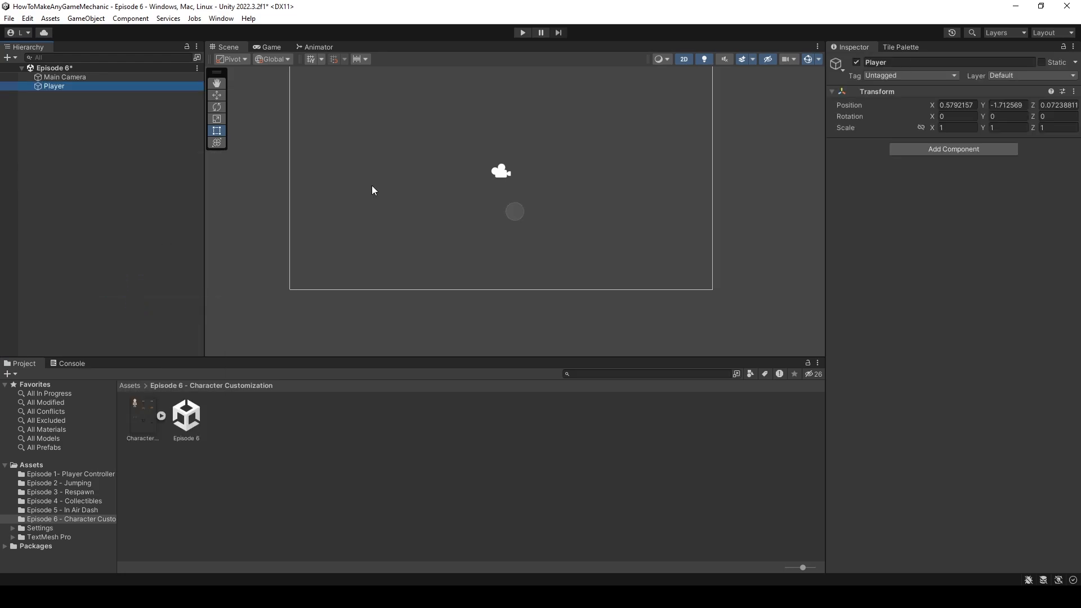
right_click(877, 91)
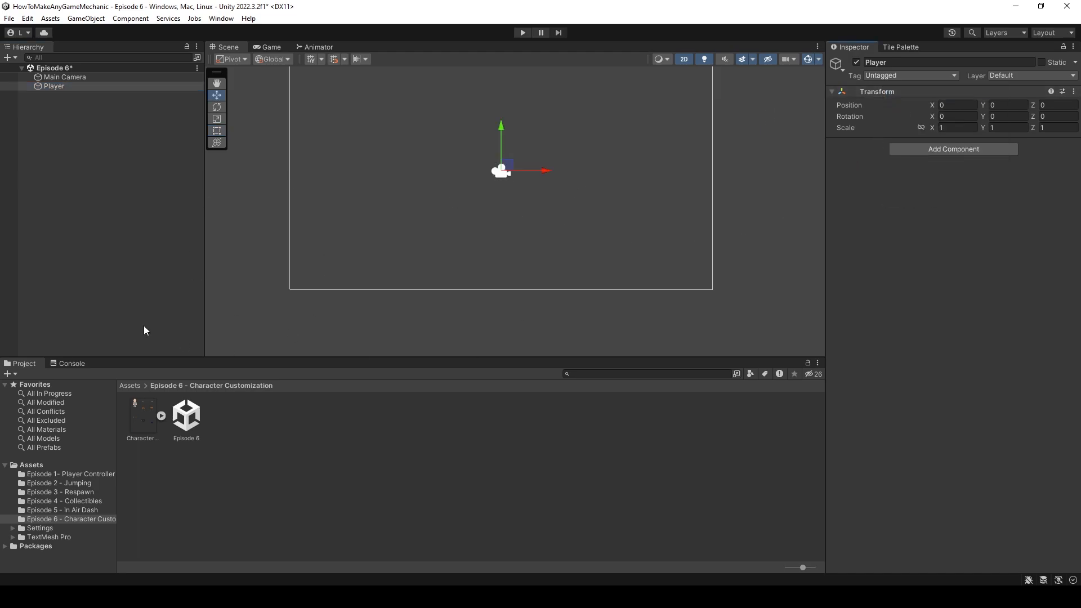
mouse_move(162, 420)
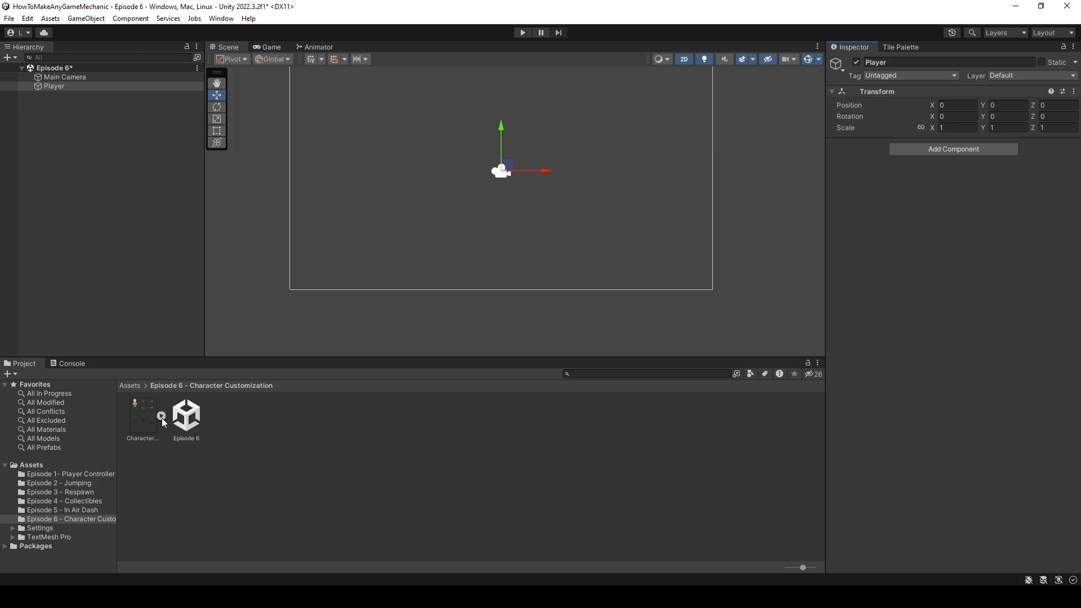
click(161, 416)
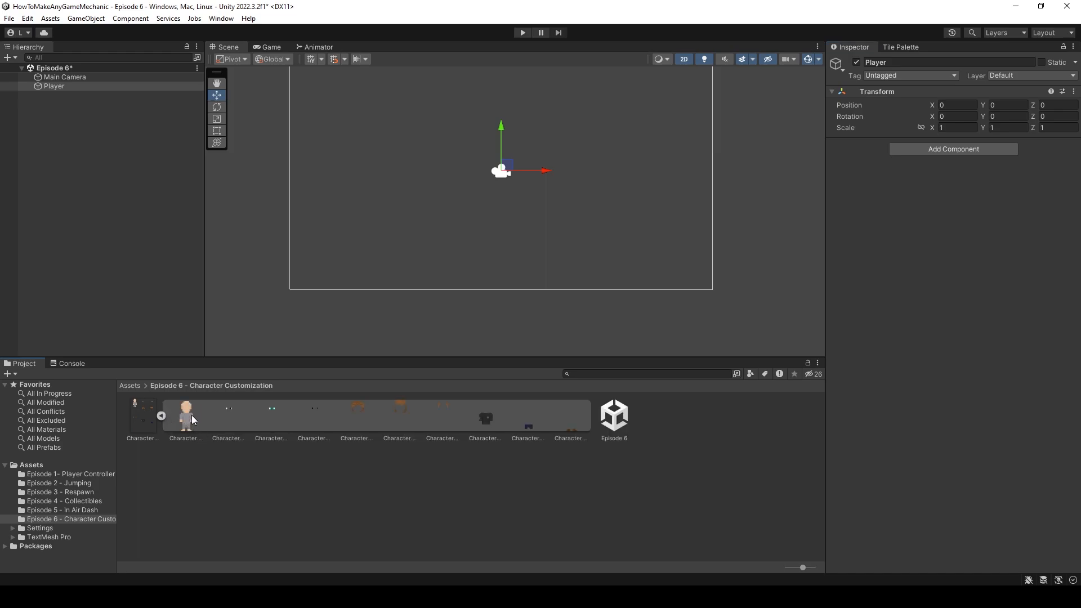
click(186, 416)
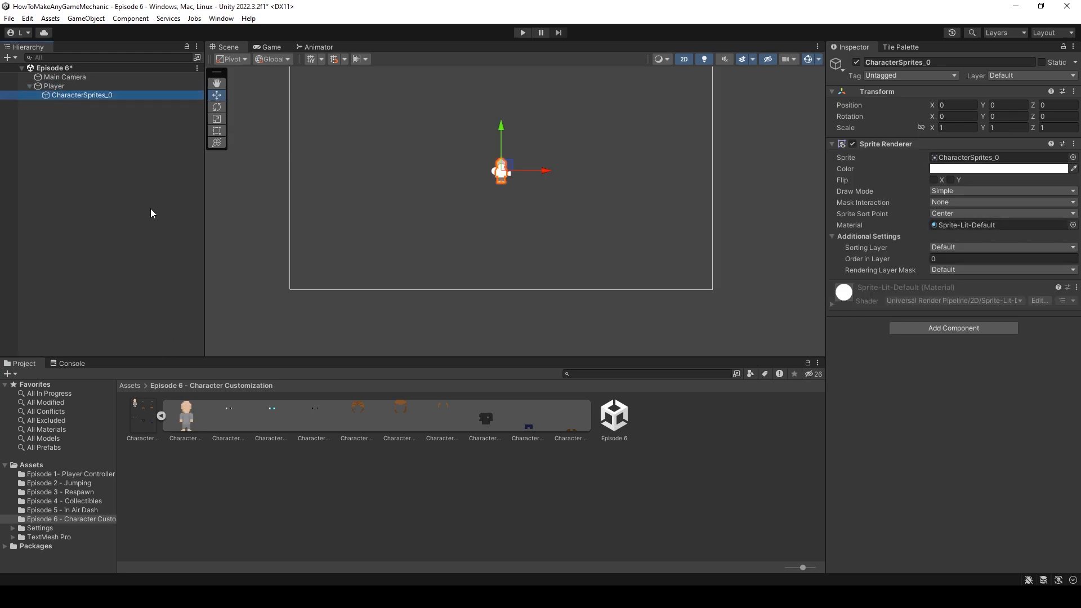
double_click(900, 62)
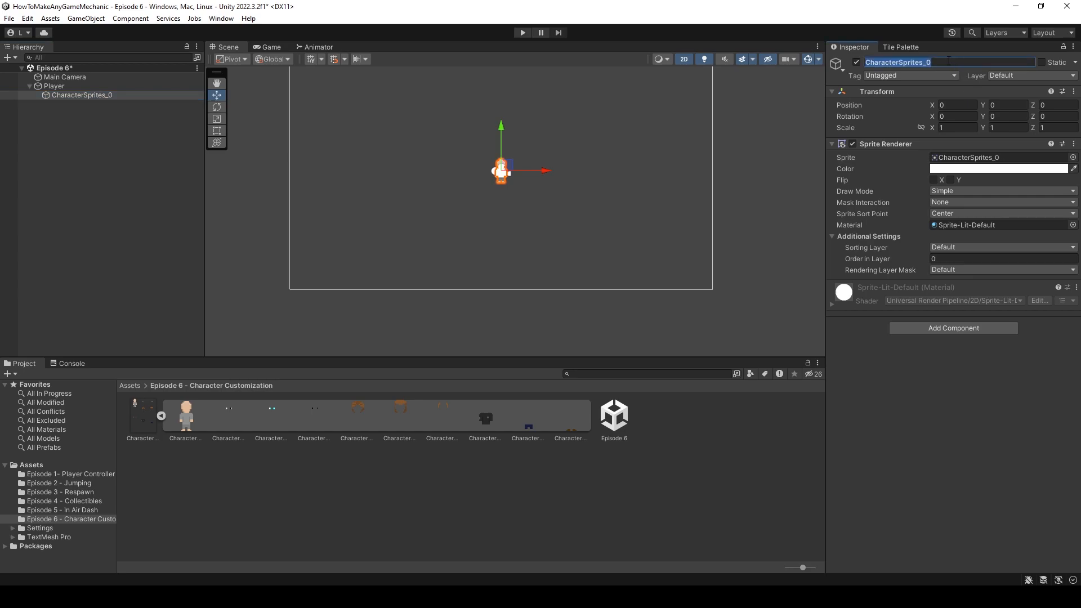
text(Charact)
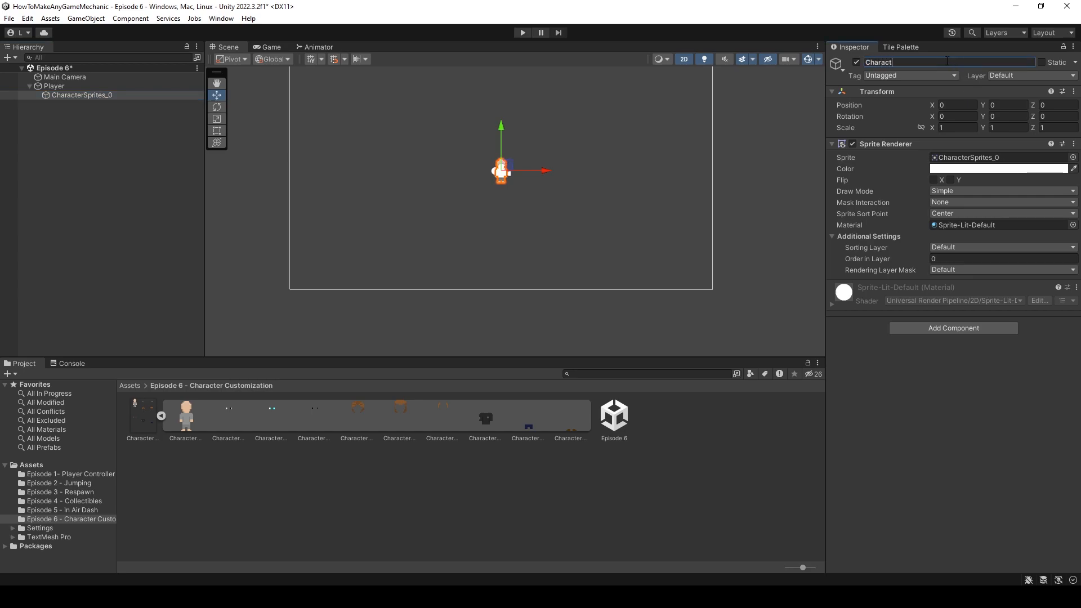
text(CharacterBase)
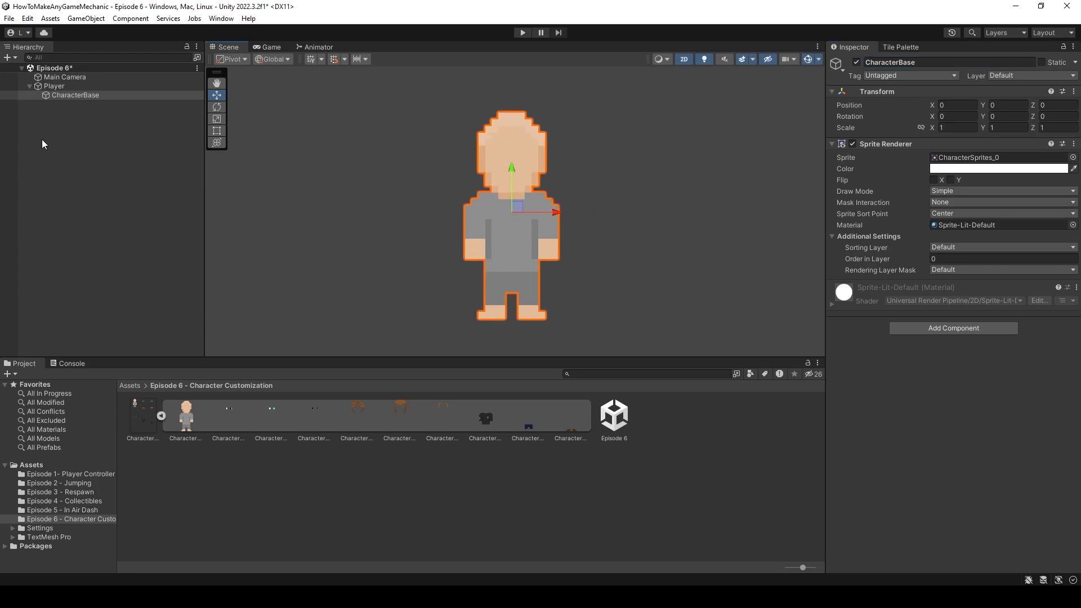
click(75, 95)
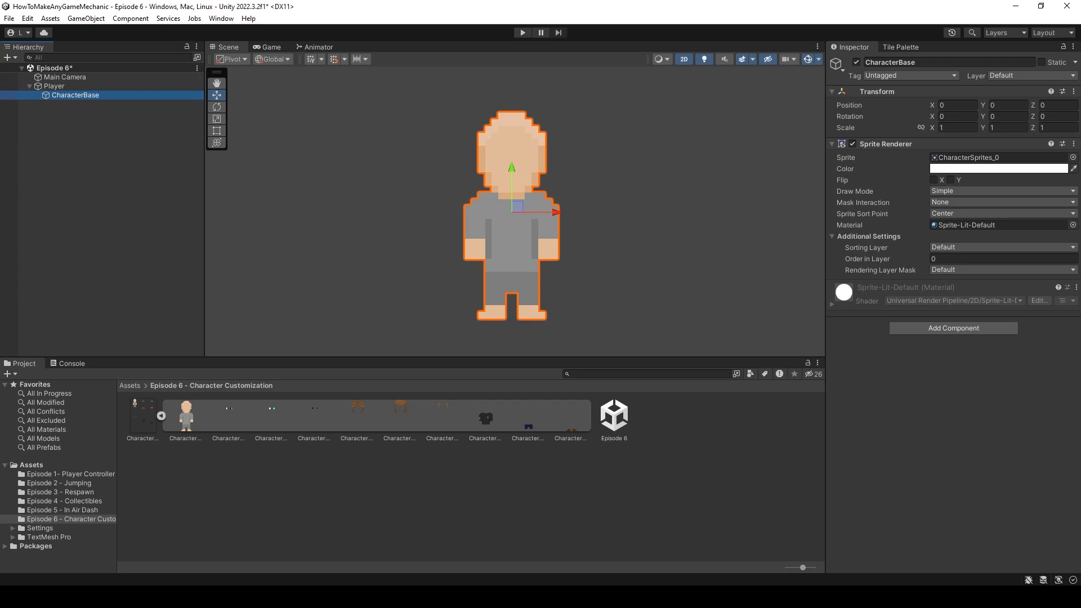
mouse_move(224, 423)
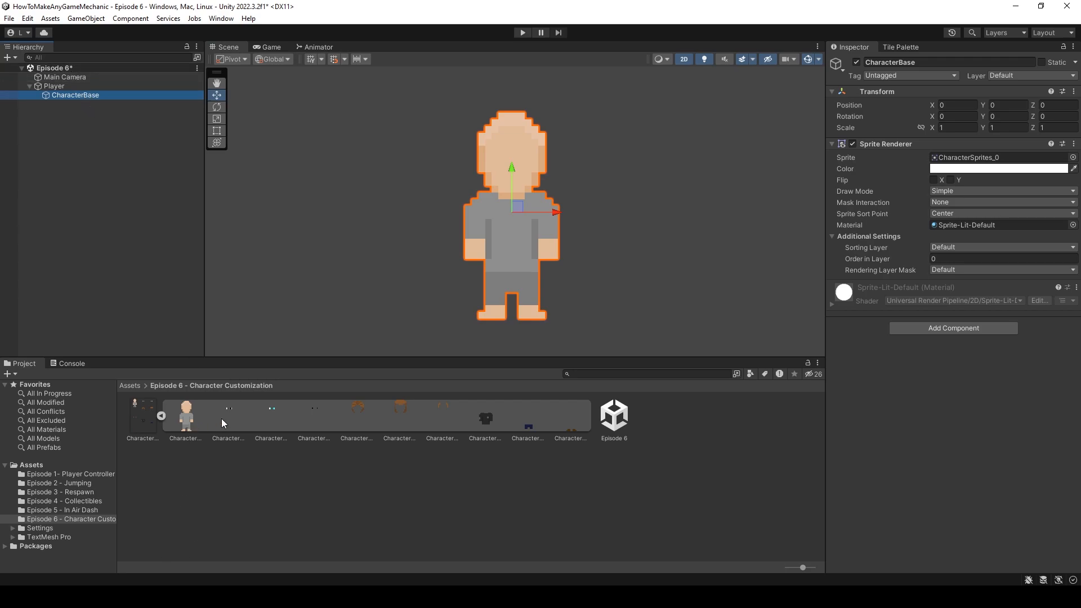
mouse_move(556, 424)
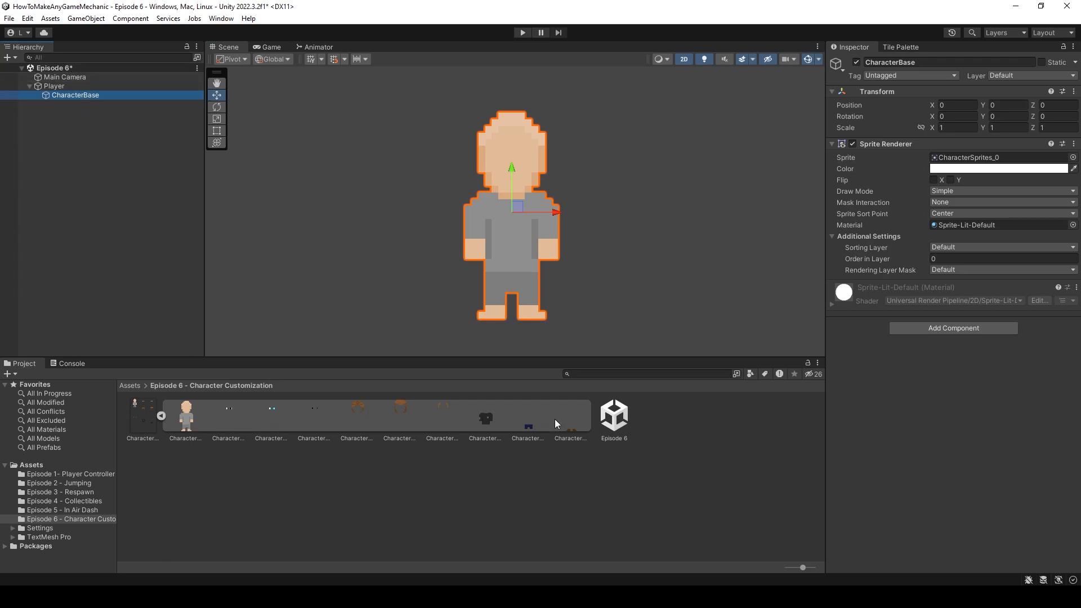
mouse_move(532, 225)
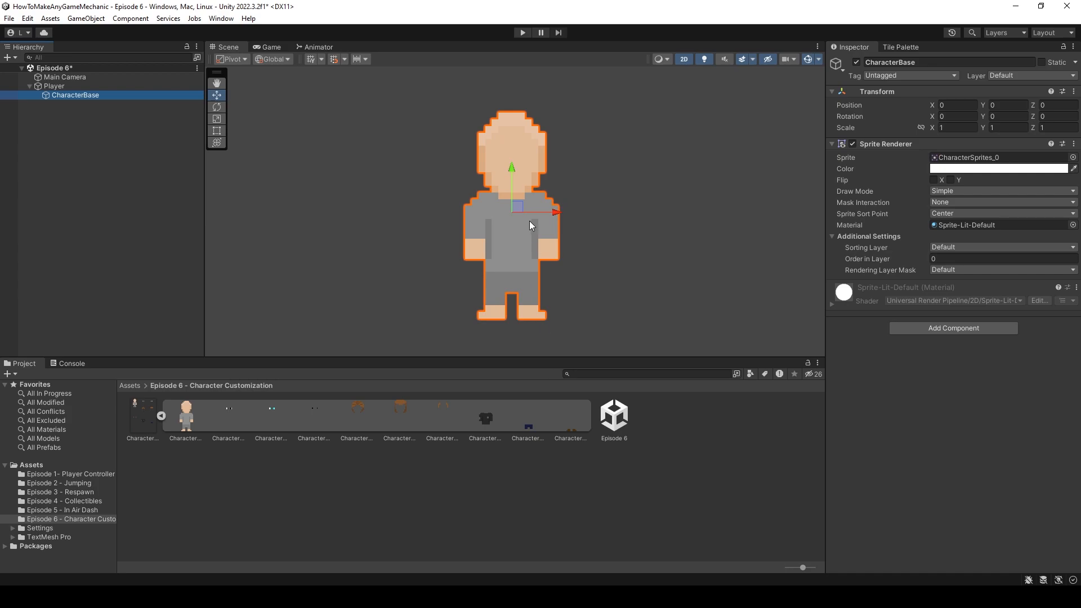
mouse_move(264, 414)
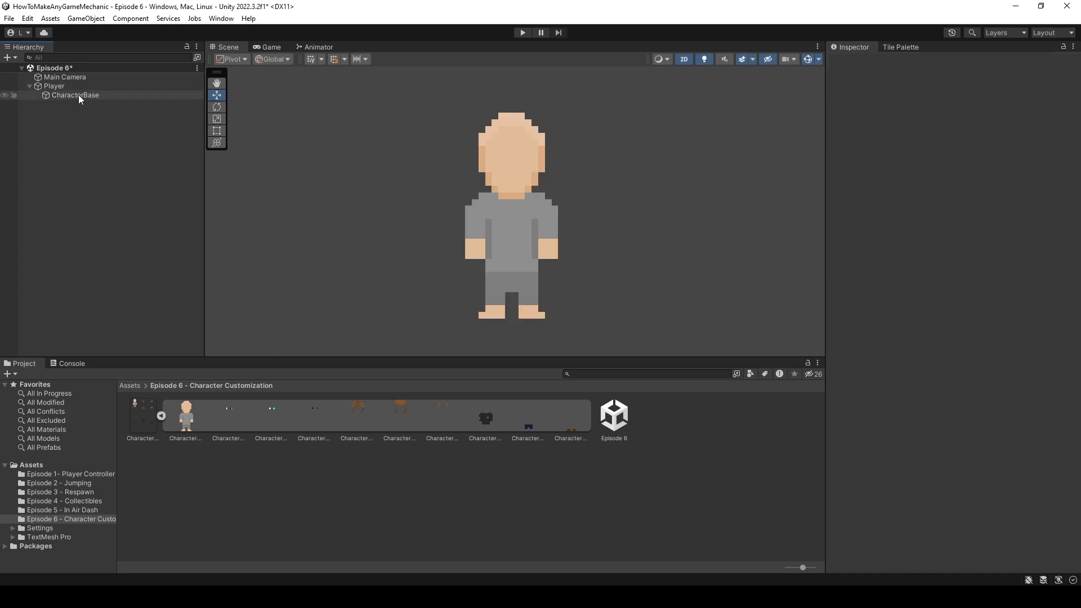
Step: Add an Eyes group under CharacterBase holding three eye sprites, one set to CharacterSprites_2
right_click(76, 95)
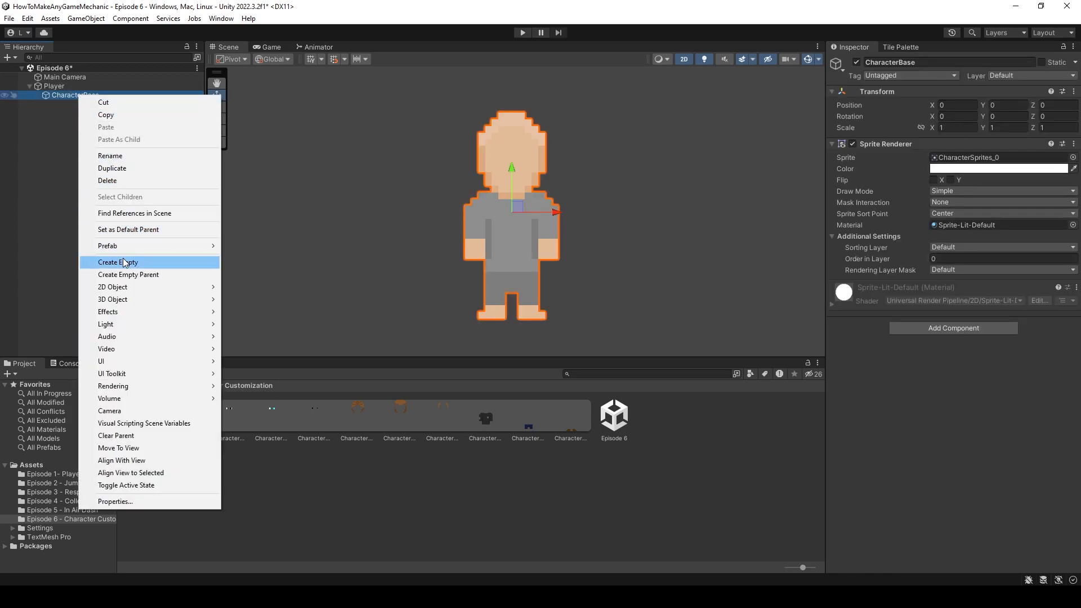
click(118, 262)
text(Eyes)
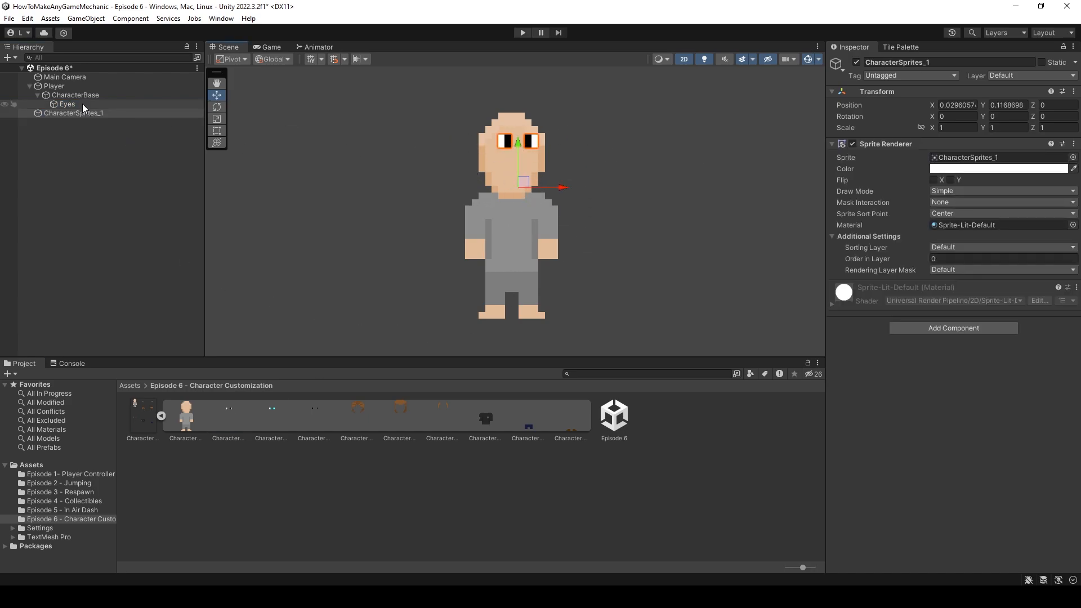
click(74, 113)
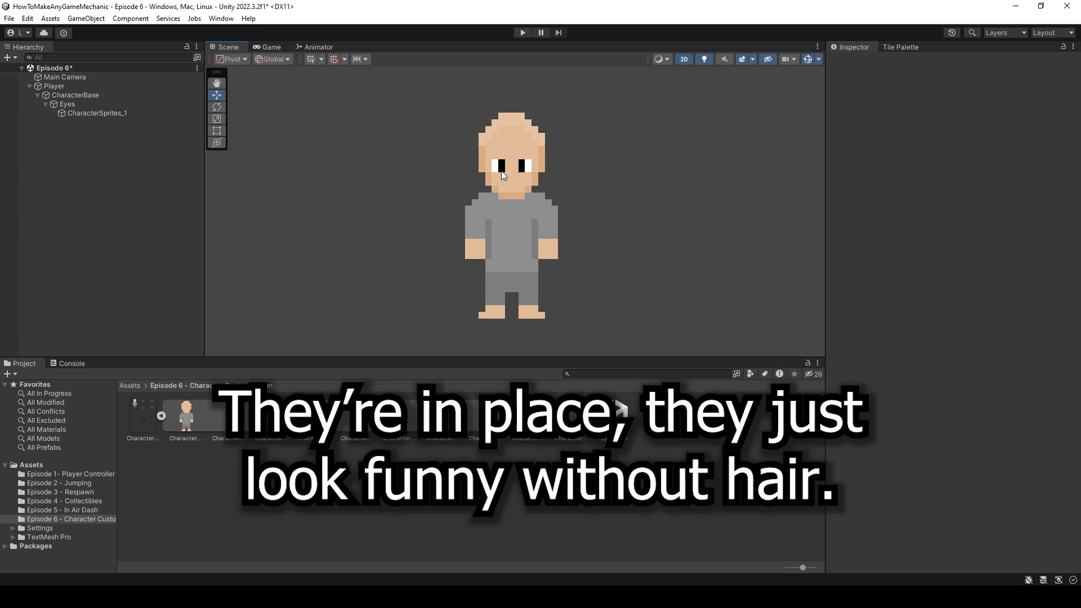
click(97, 113)
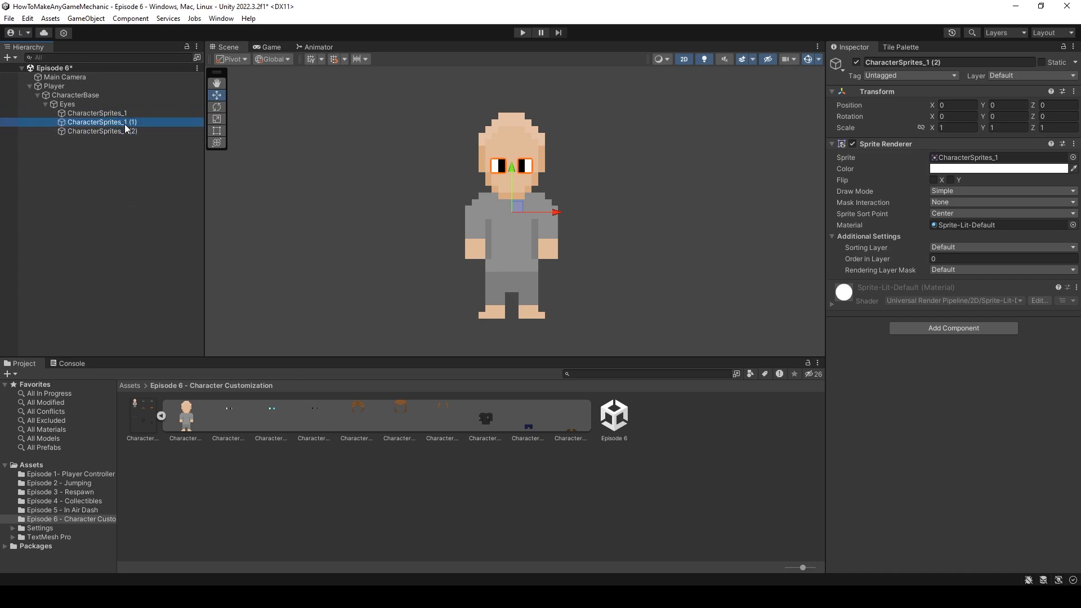
click(102, 122)
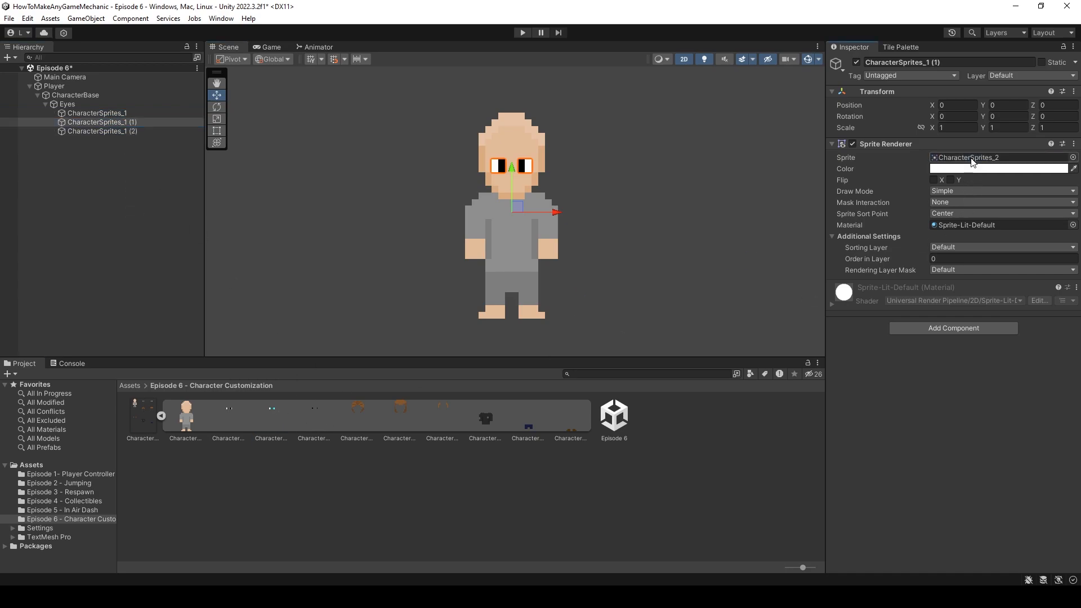
click(102, 131)
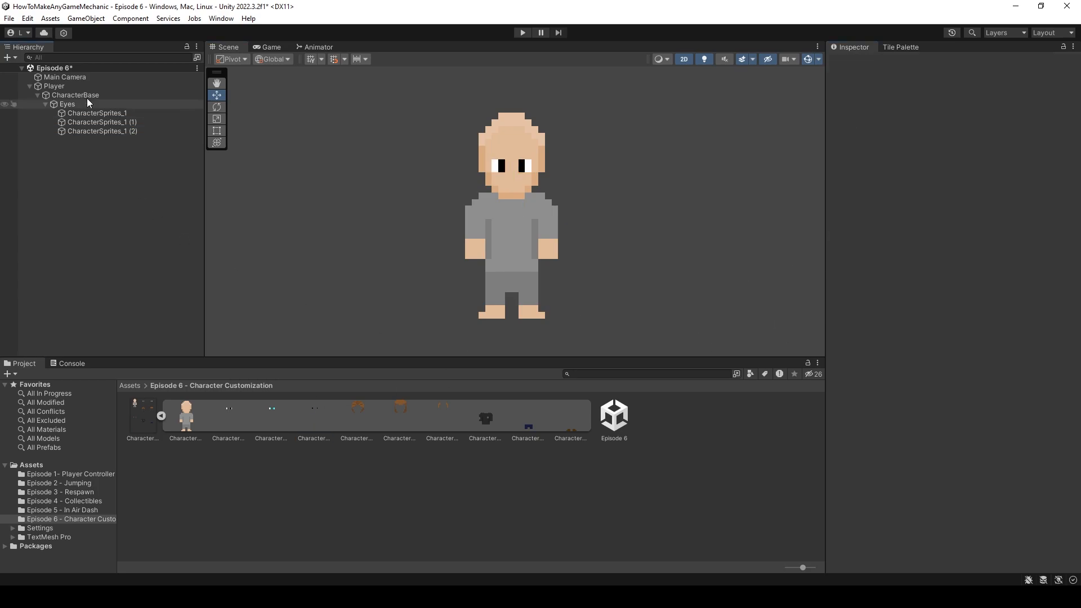
Step: Add sorting layers Player, Eyes, Hair and Clothes, moving Hair above Eyes
click(65, 95)
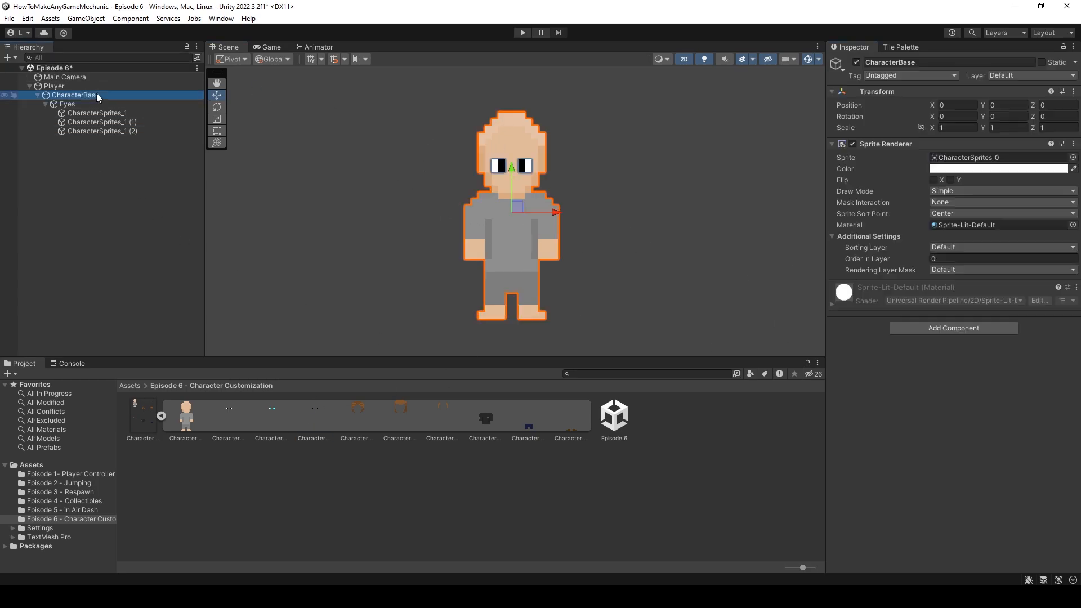
click(1001, 247)
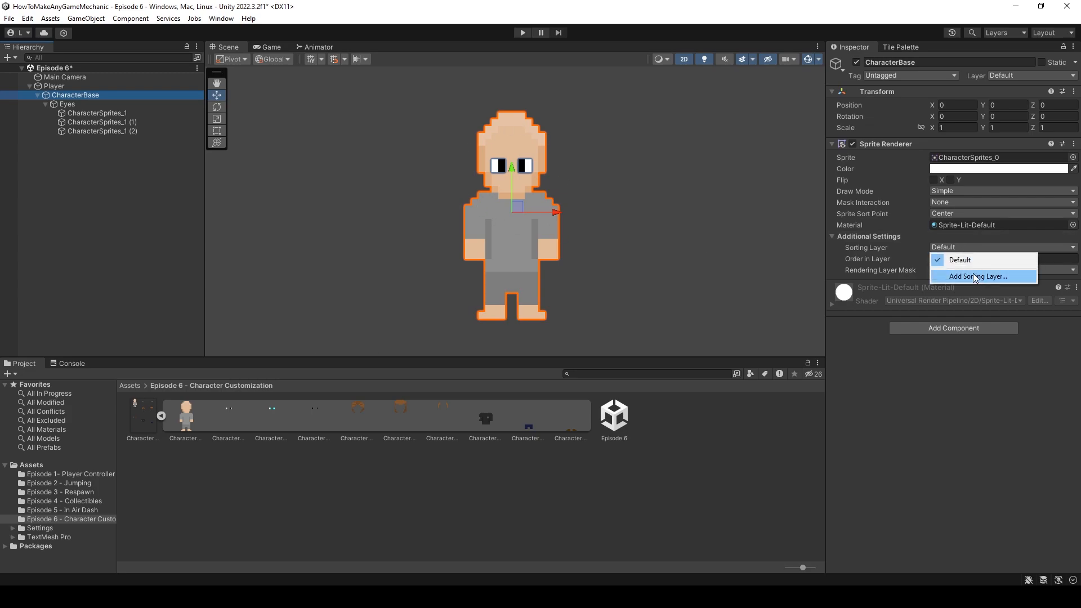
click(978, 276)
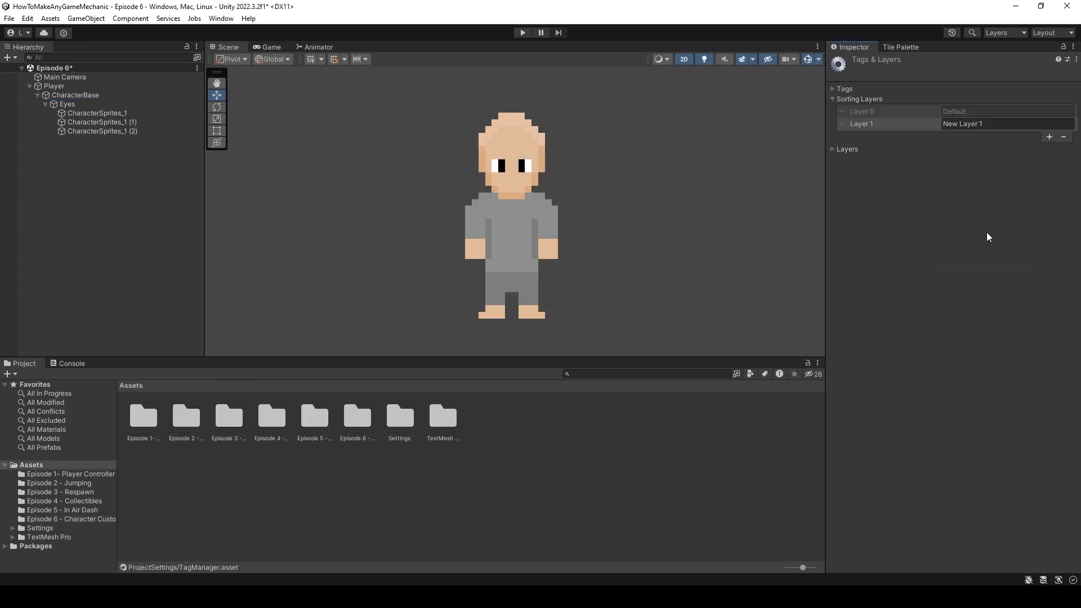
double_click(962, 123)
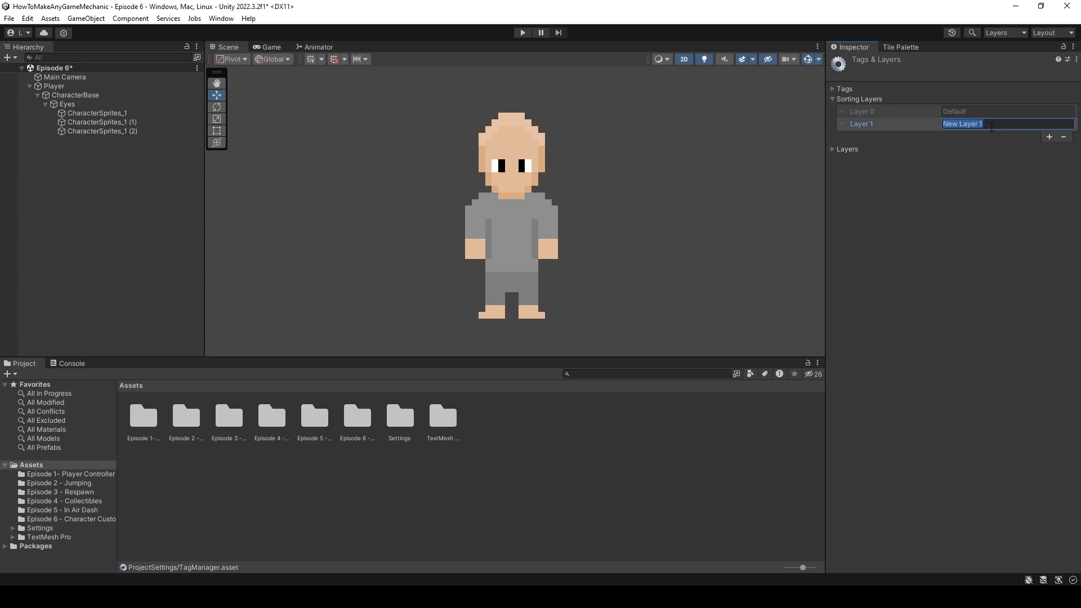
text(Player)
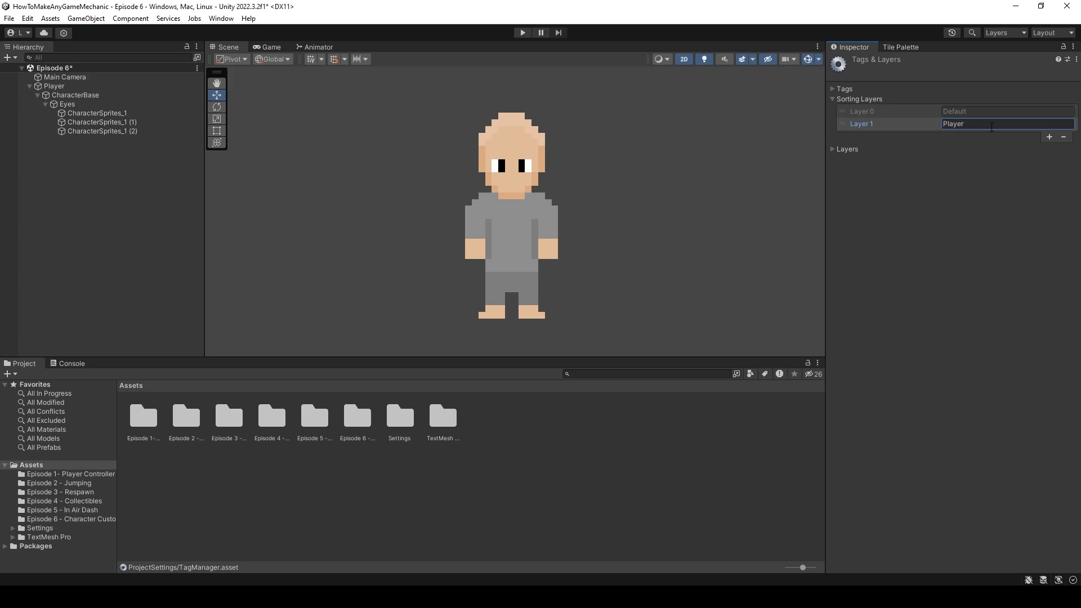
click(1064, 137)
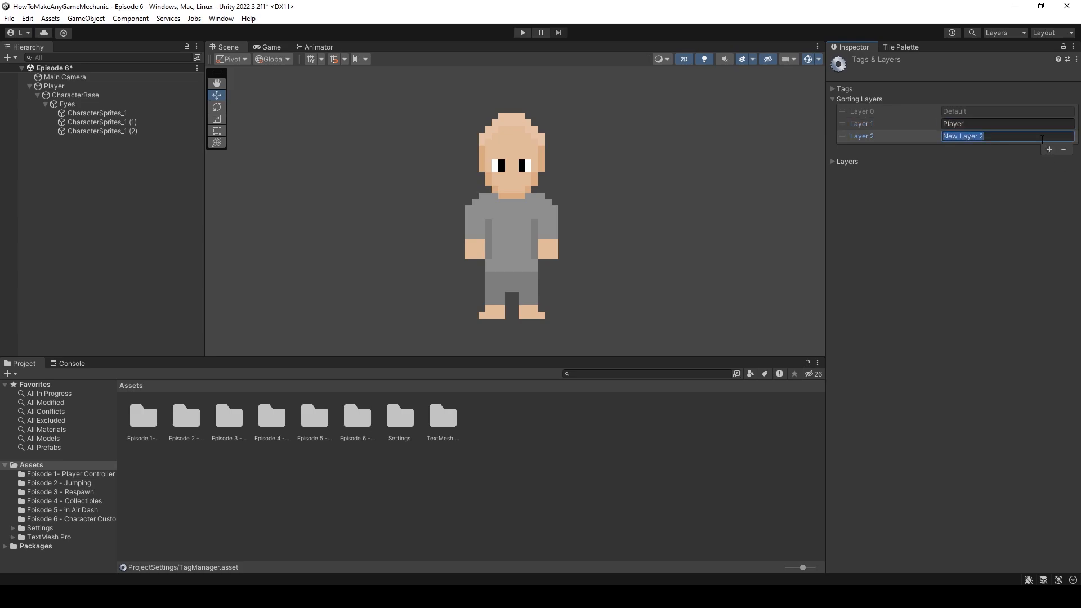
text(Eyes)
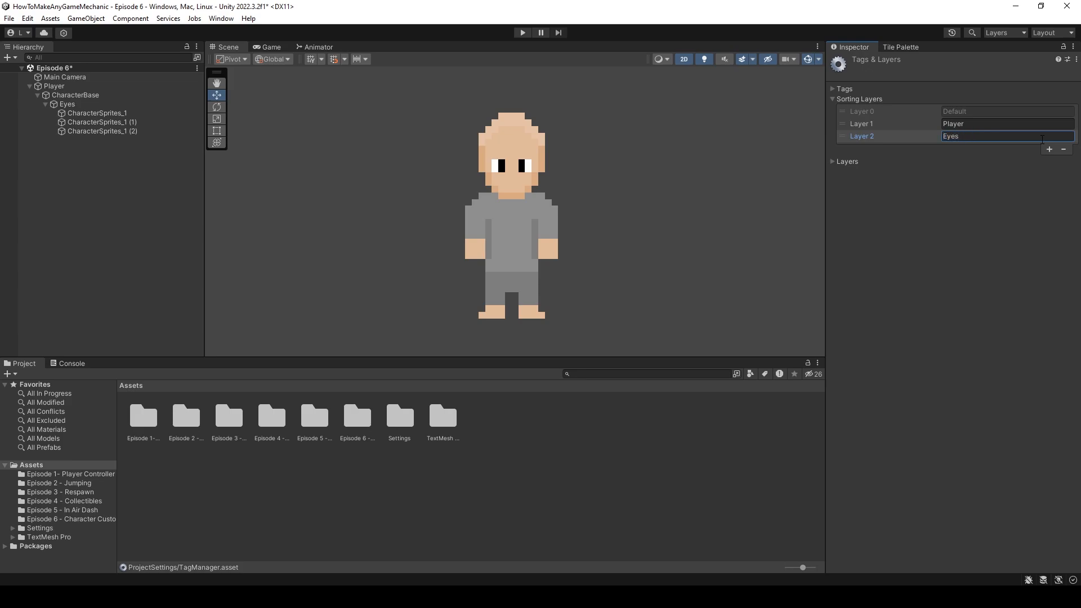
click(1052, 149)
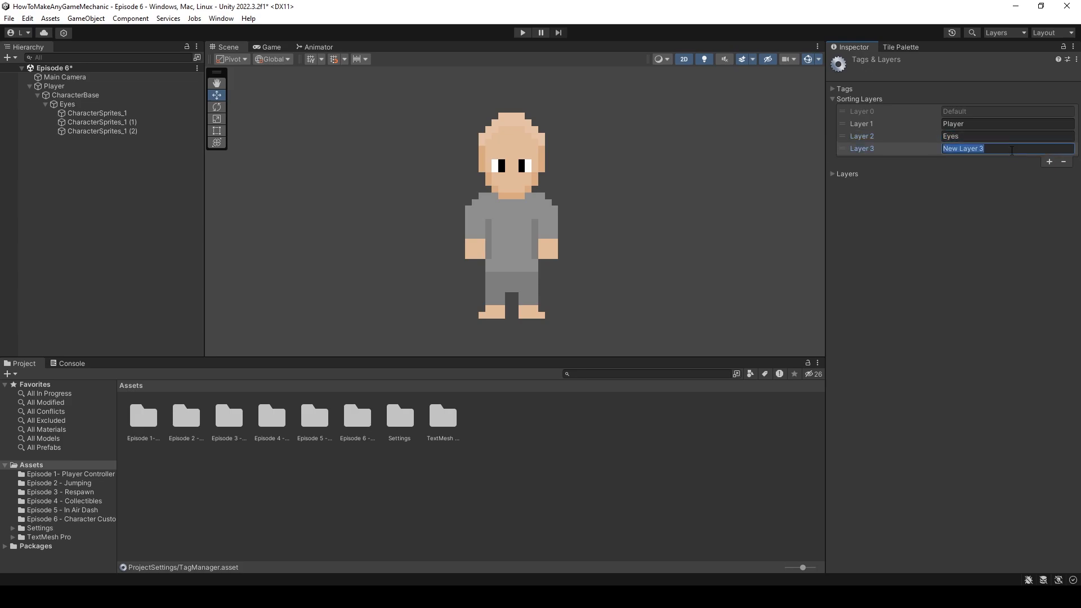
text(Hair)
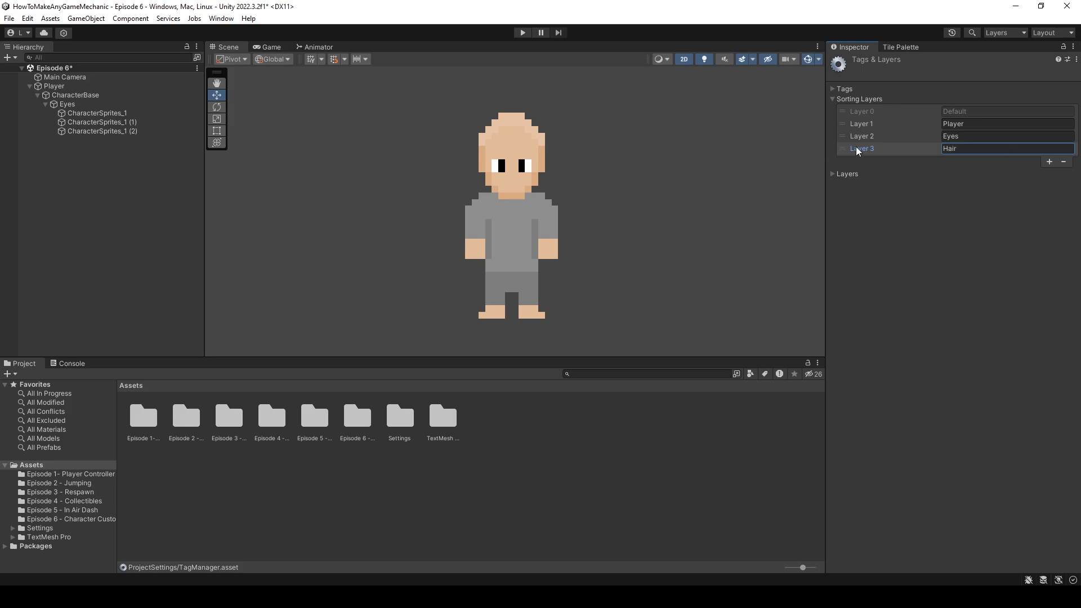
drag(842, 149, 842, 131)
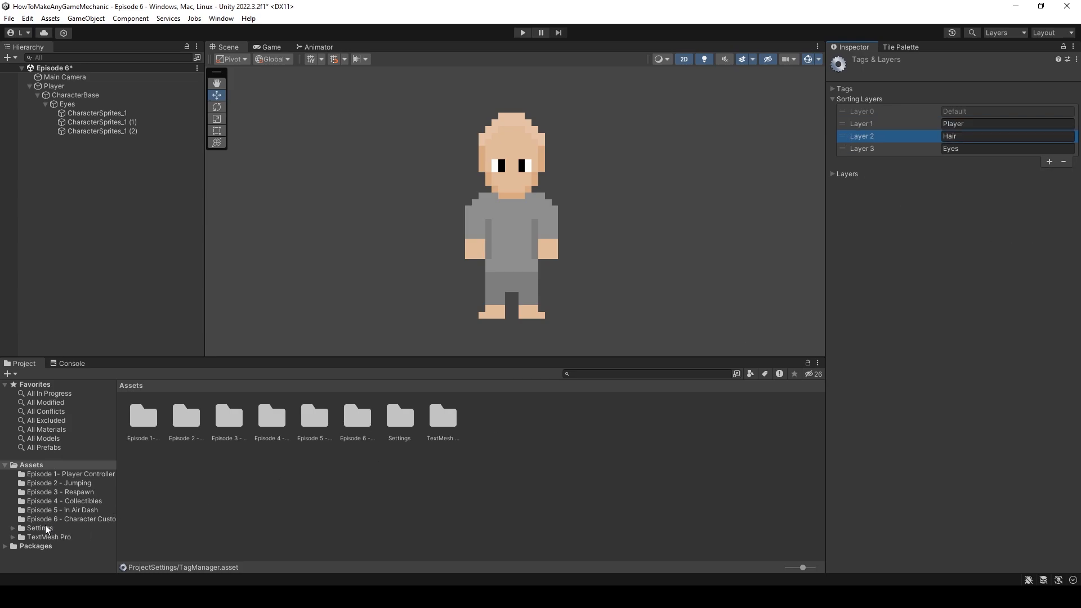
click(1066, 174)
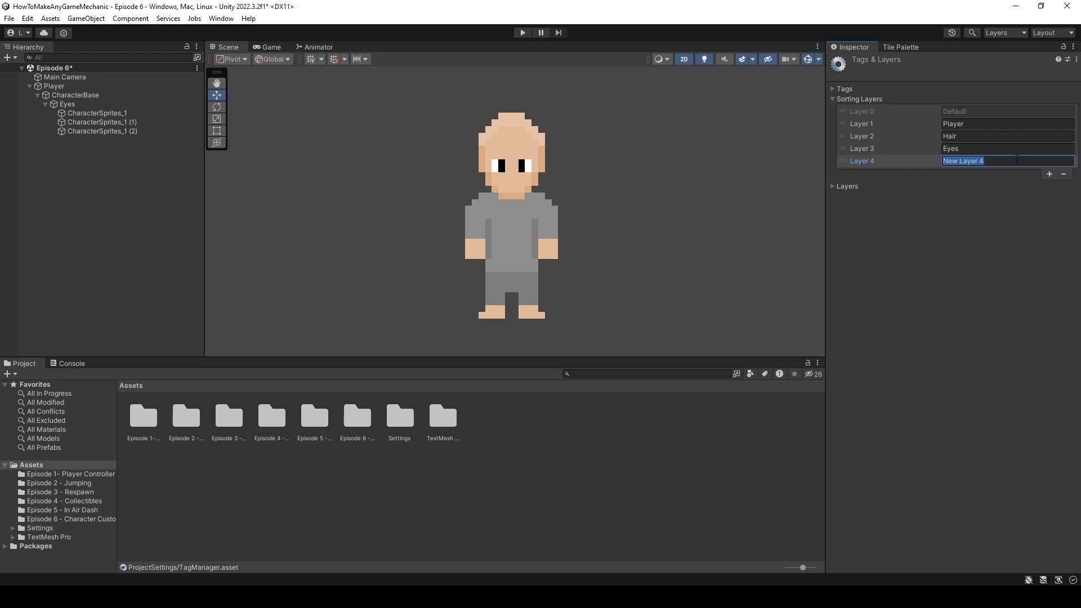
text(Clothes)
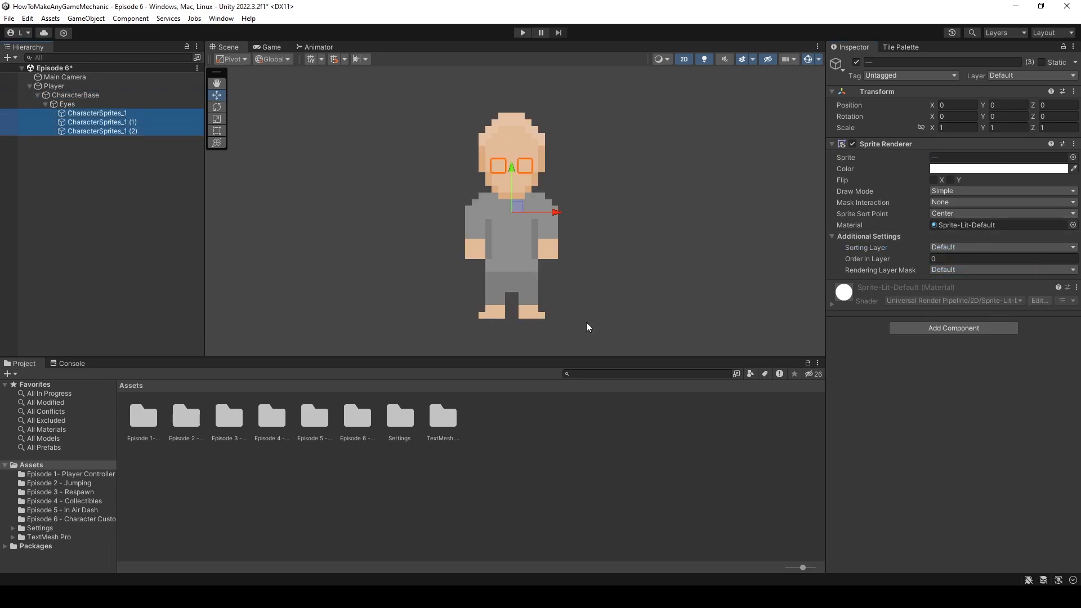
Step: Put the three eye sprites on the Eyes sorting layer and deactivate each one
click(1002, 247)
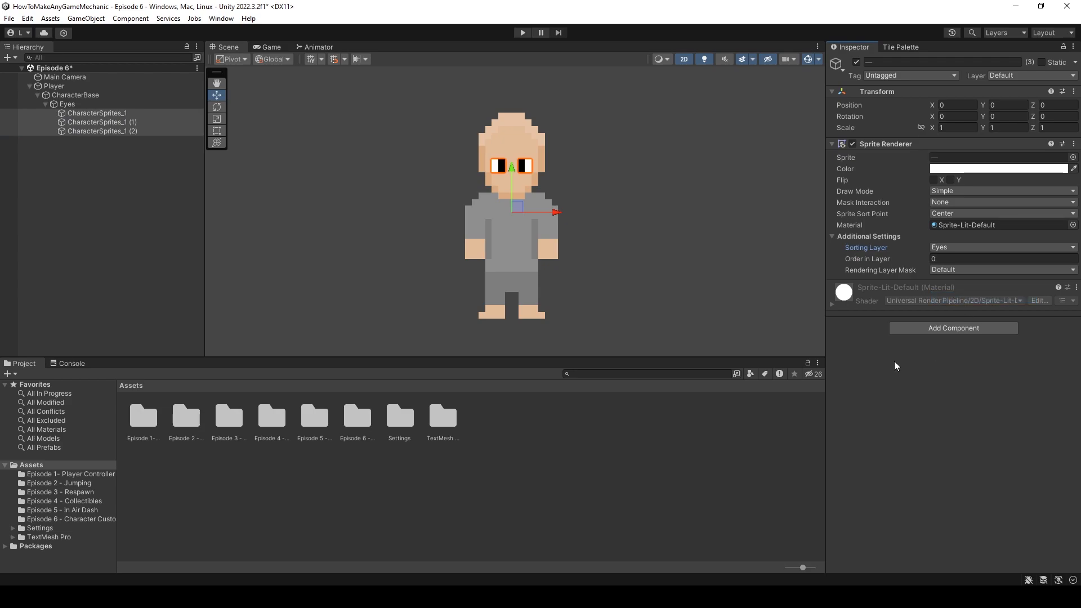
click(101, 121)
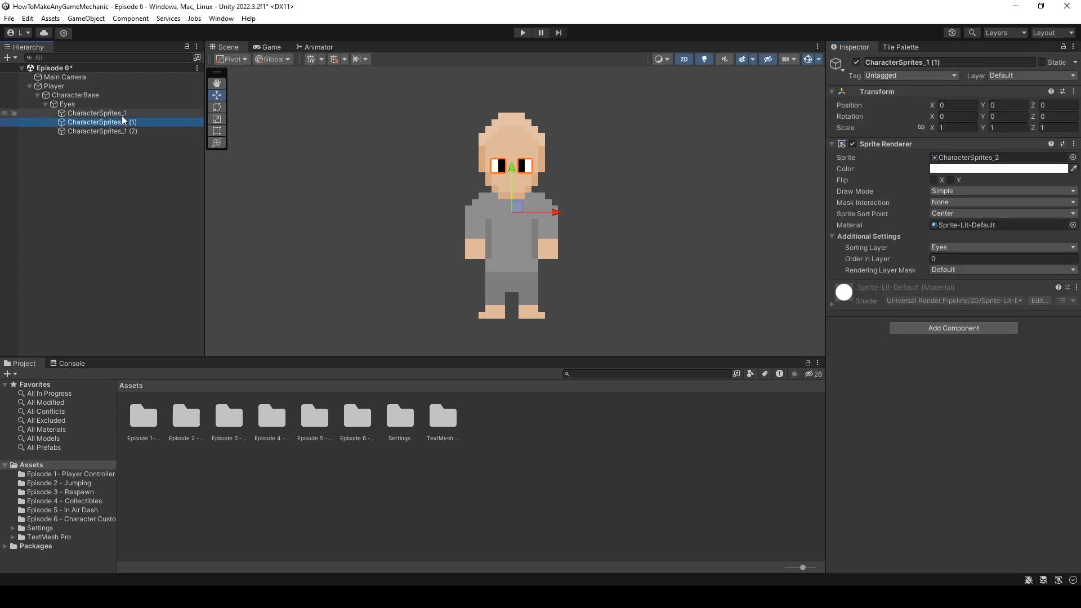
click(96, 112)
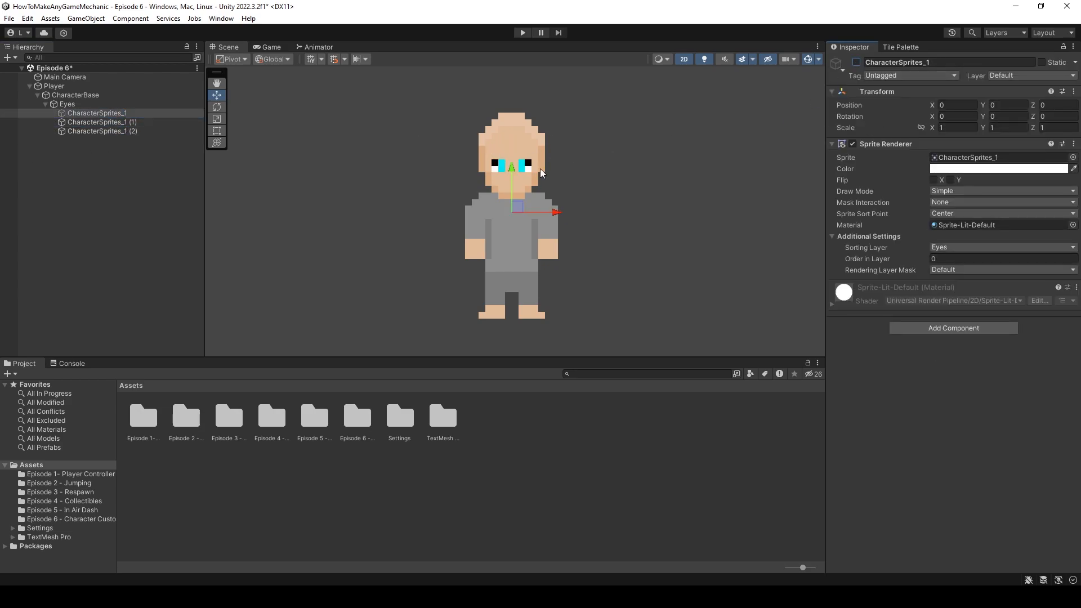
click(102, 131)
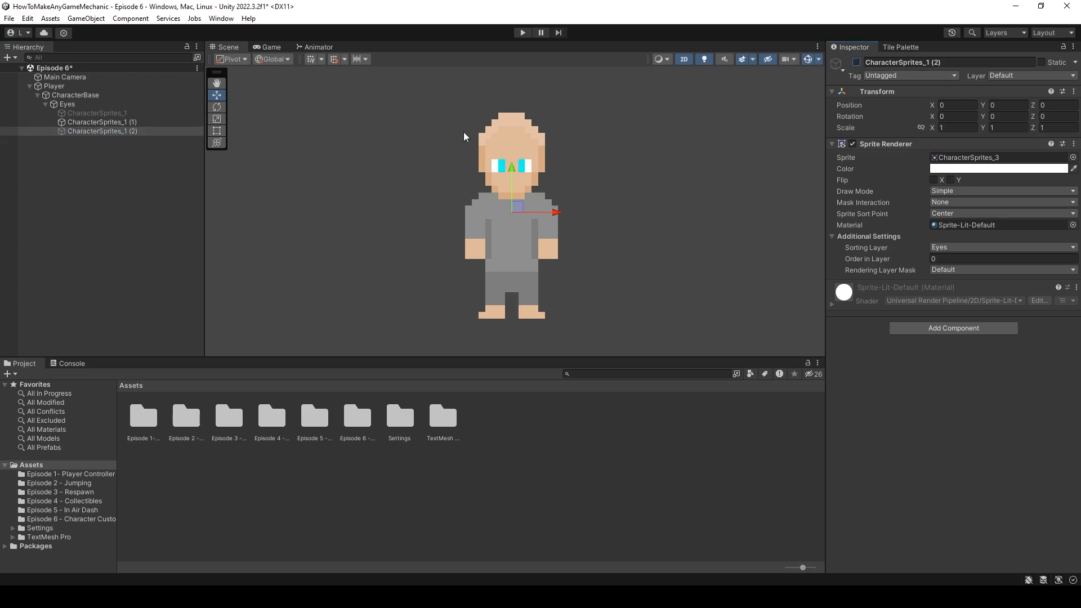
click(102, 123)
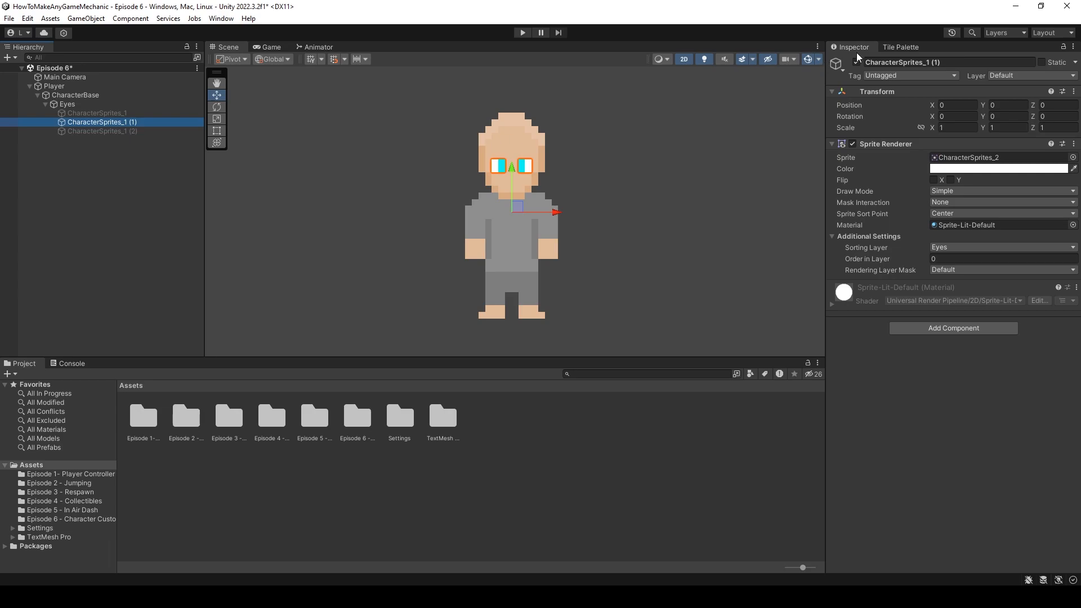
click(102, 131)
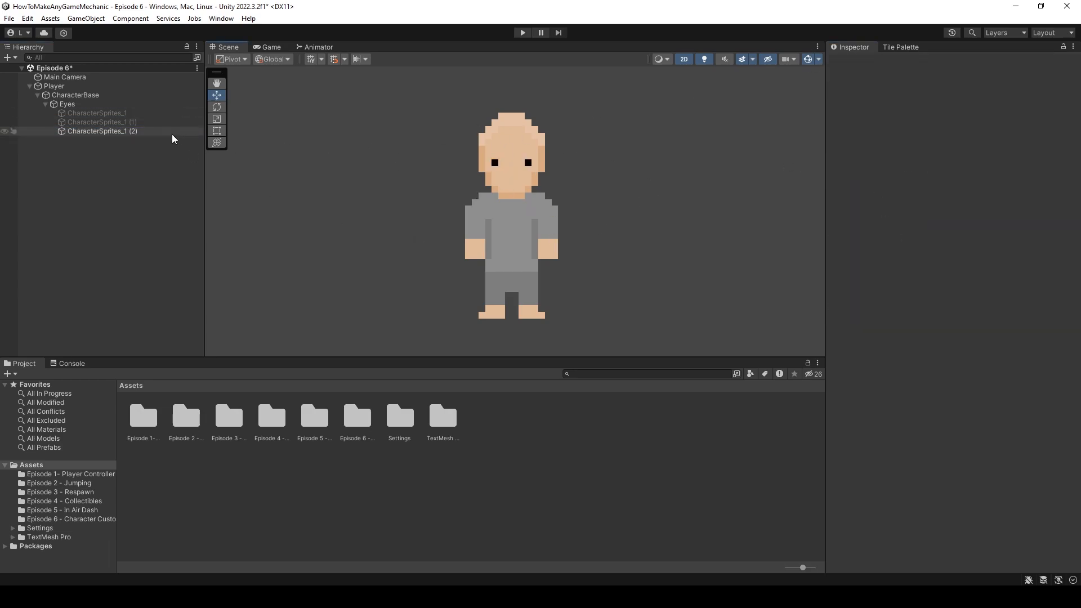
click(103, 131)
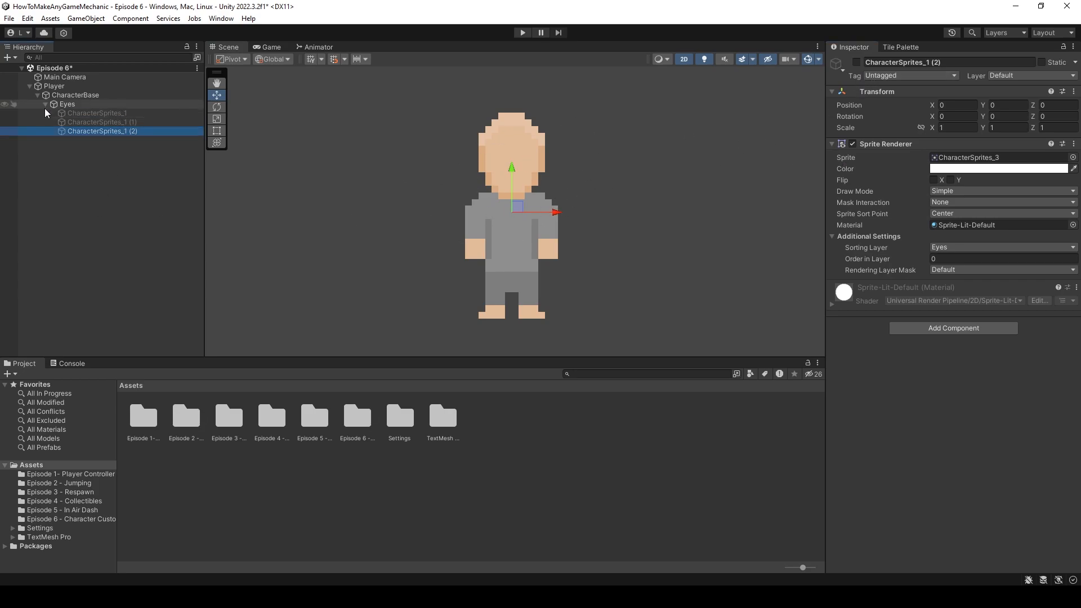
Step: Create an empty child named Hair under CharacterBase
right_click(68, 95)
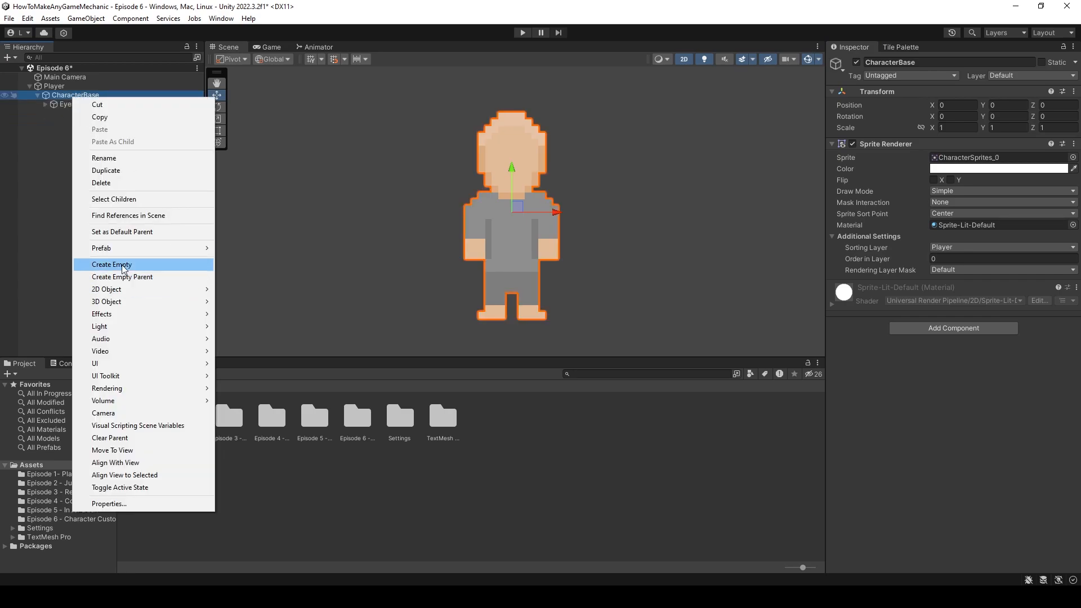
click(111, 265)
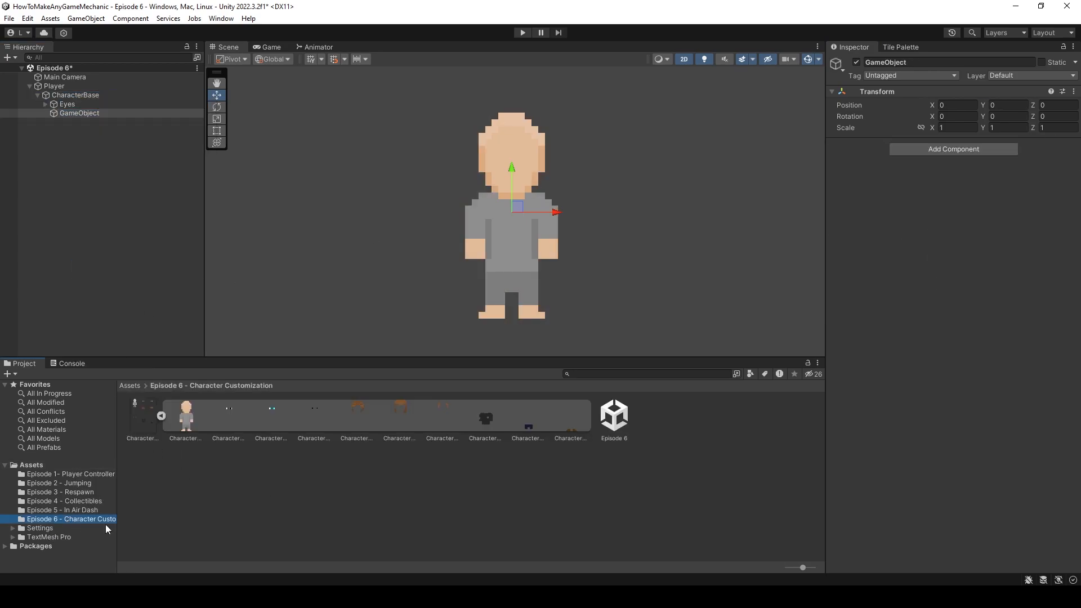
double_click(885, 62)
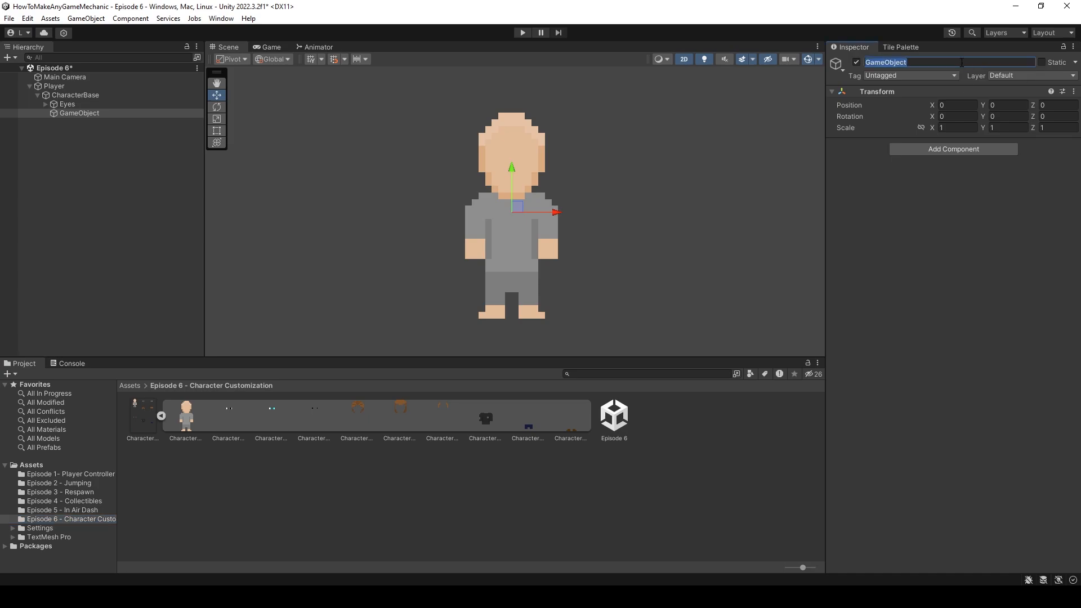
text(Hair)
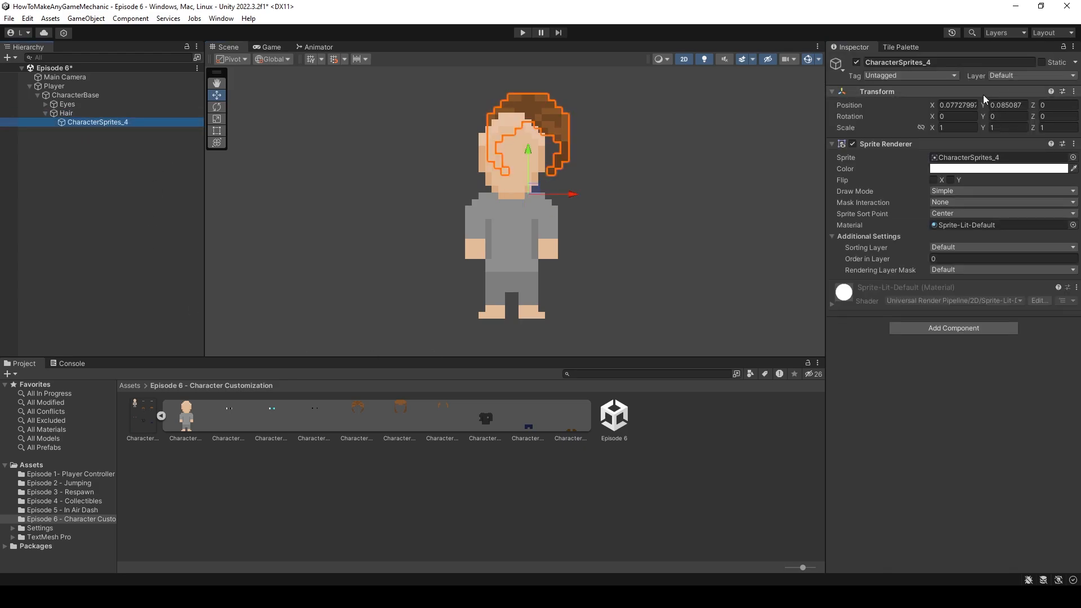
Step: Put the hair sprites on the Hair sorting layer and switch the variants off
click(1003, 247)
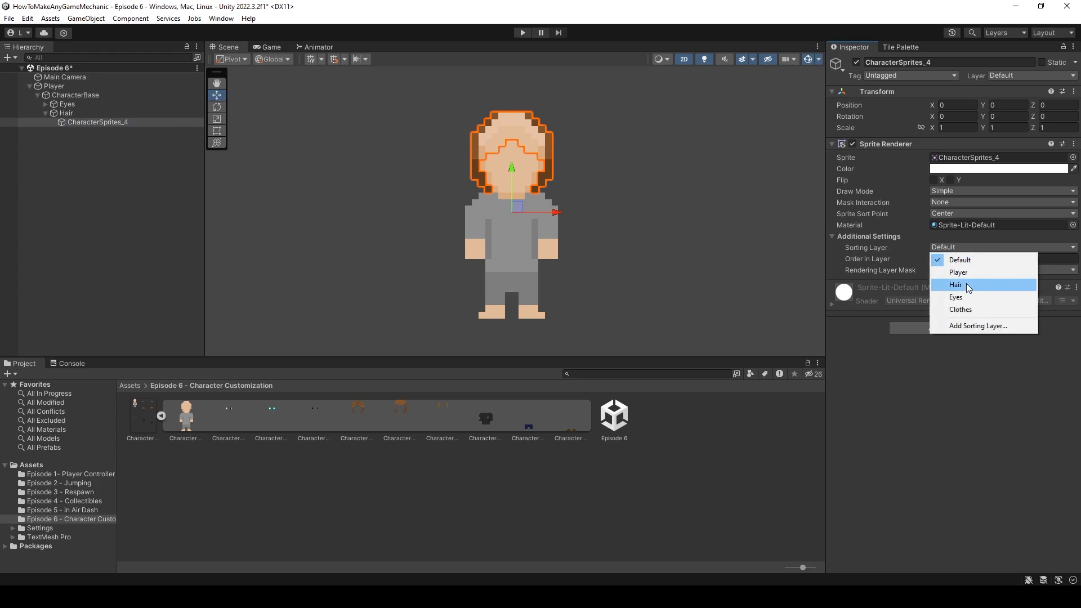
click(955, 285)
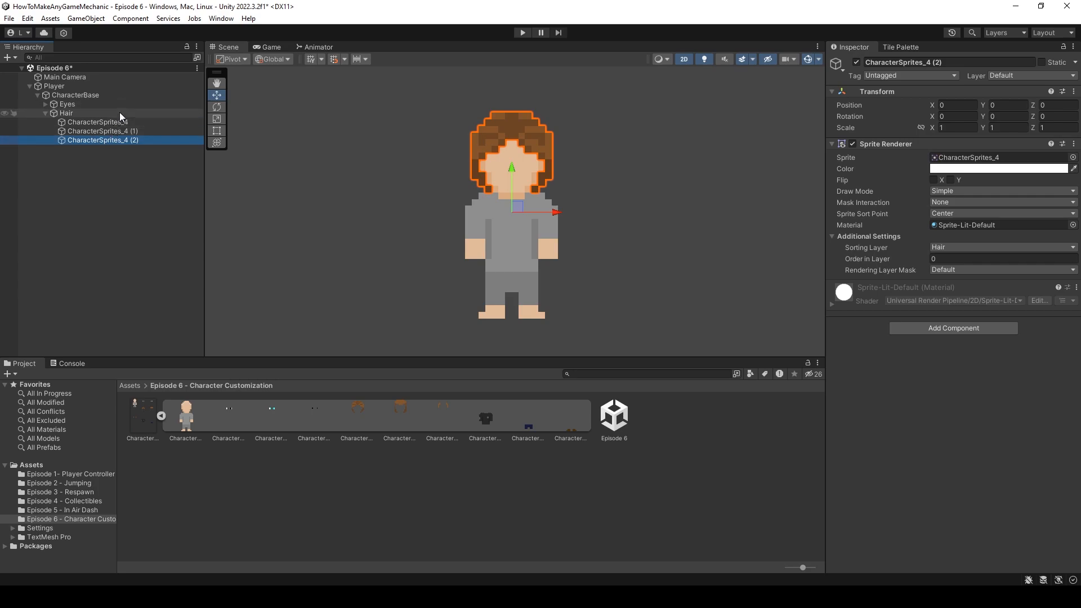
click(102, 130)
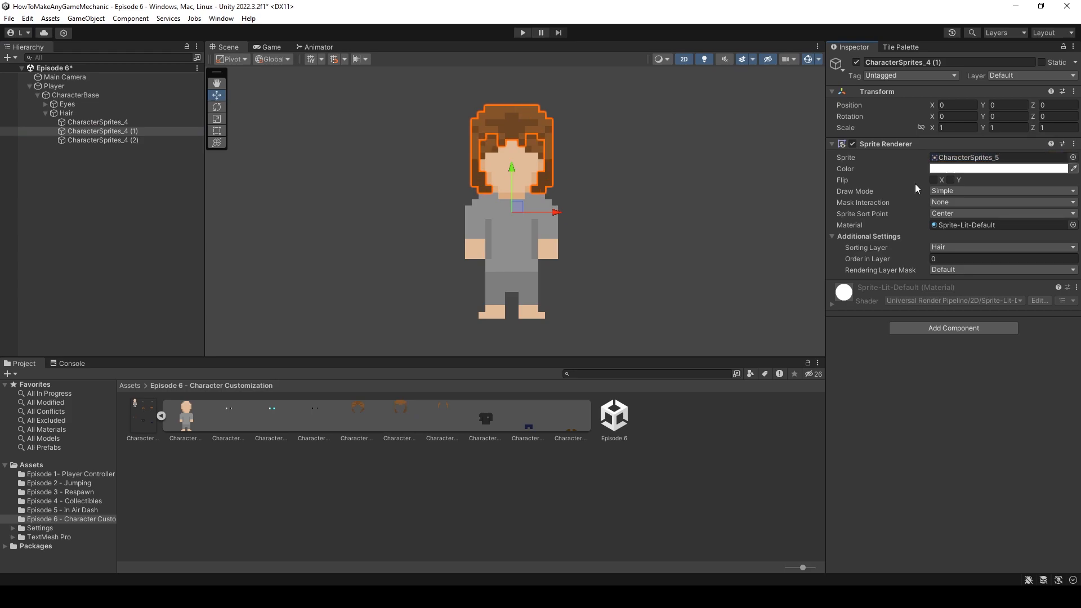
click(102, 141)
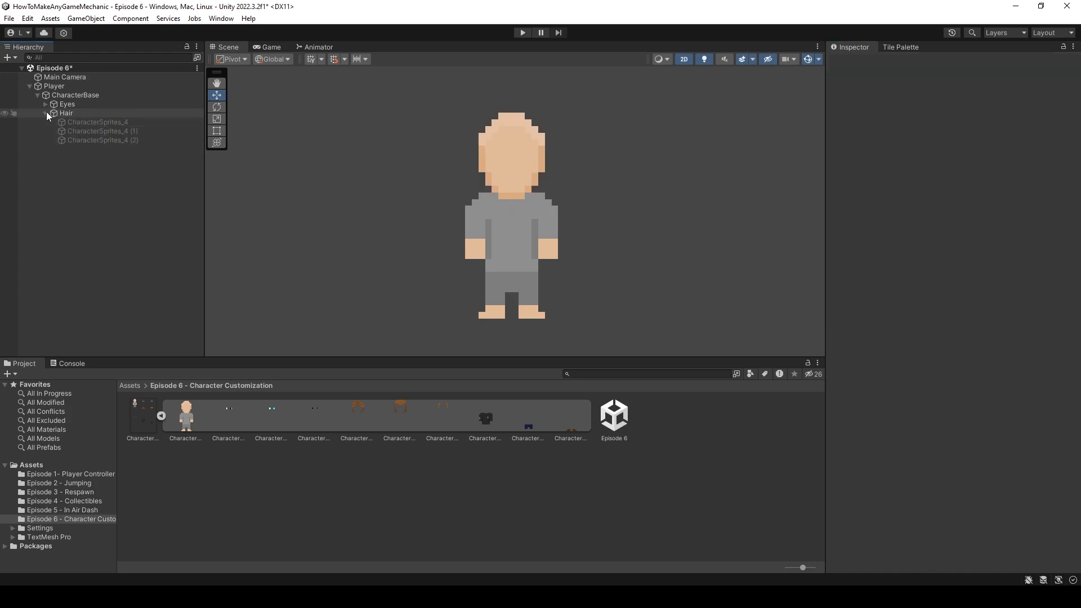
Step: Create empty Coat, Pants and Shoe children under CharacterBase
click(44, 113)
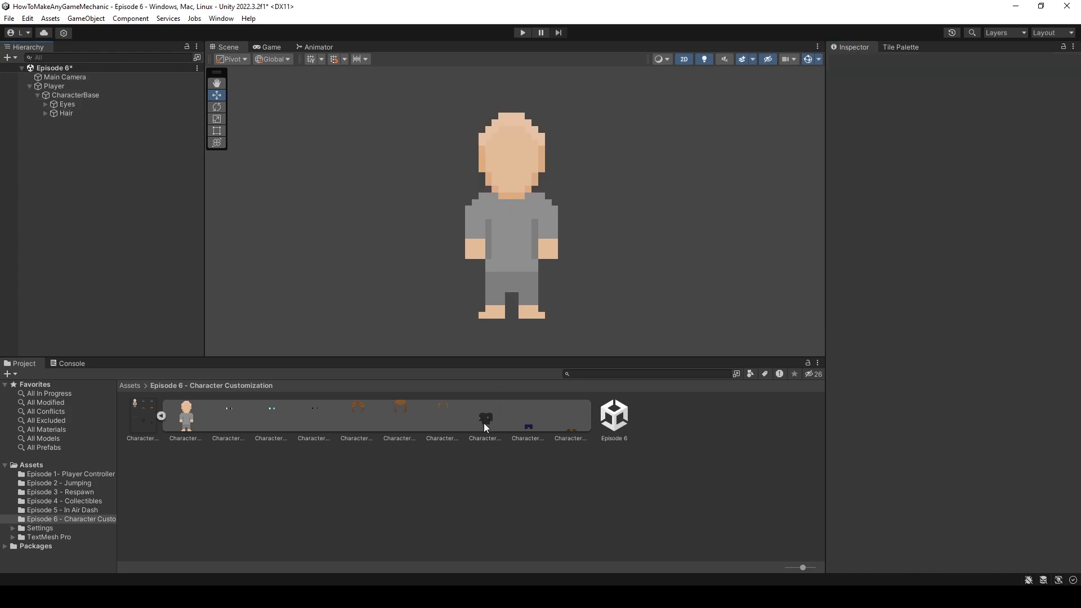
mouse_move(591, 431)
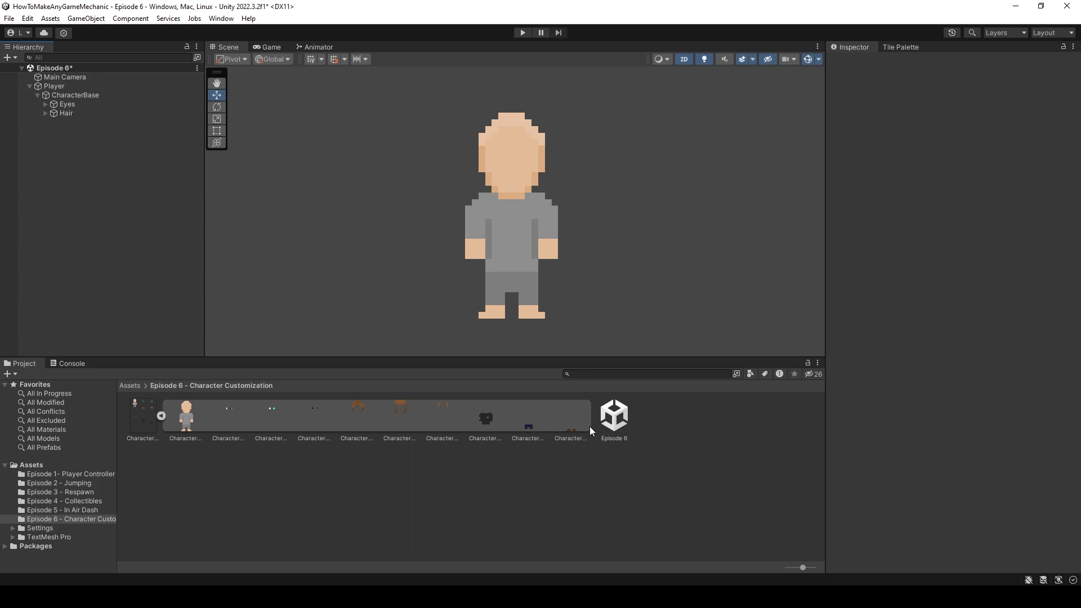
right_click(76, 95)
text(Coat)
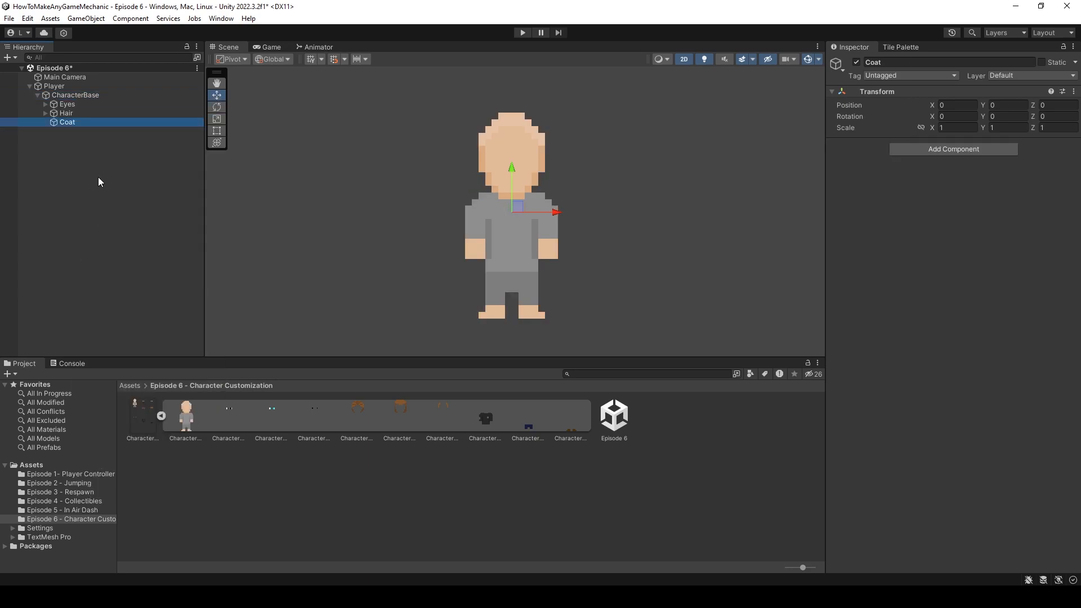
right_click(73, 95)
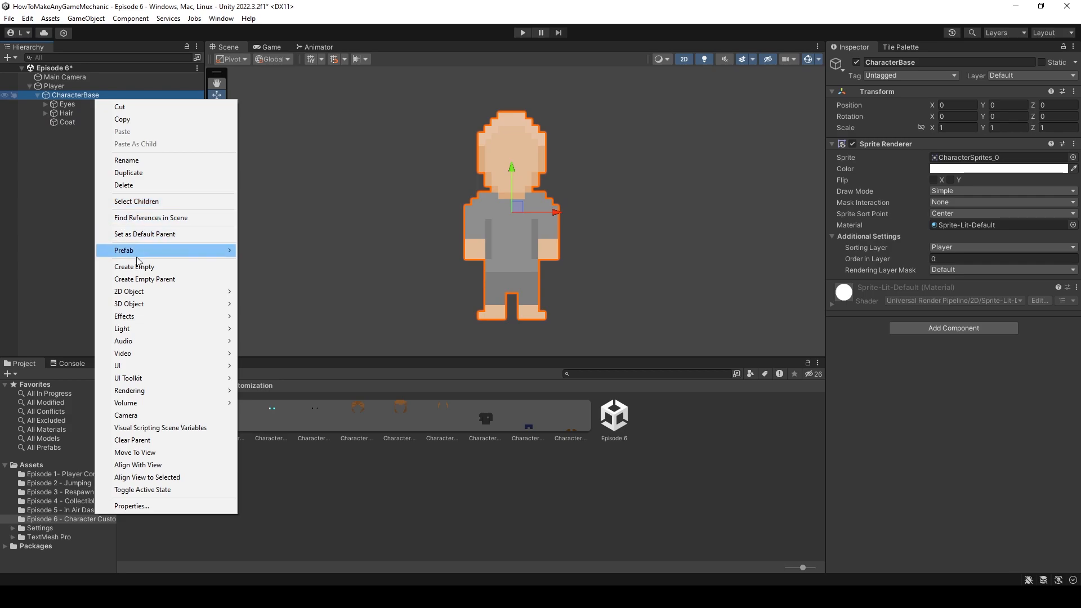
click(134, 266)
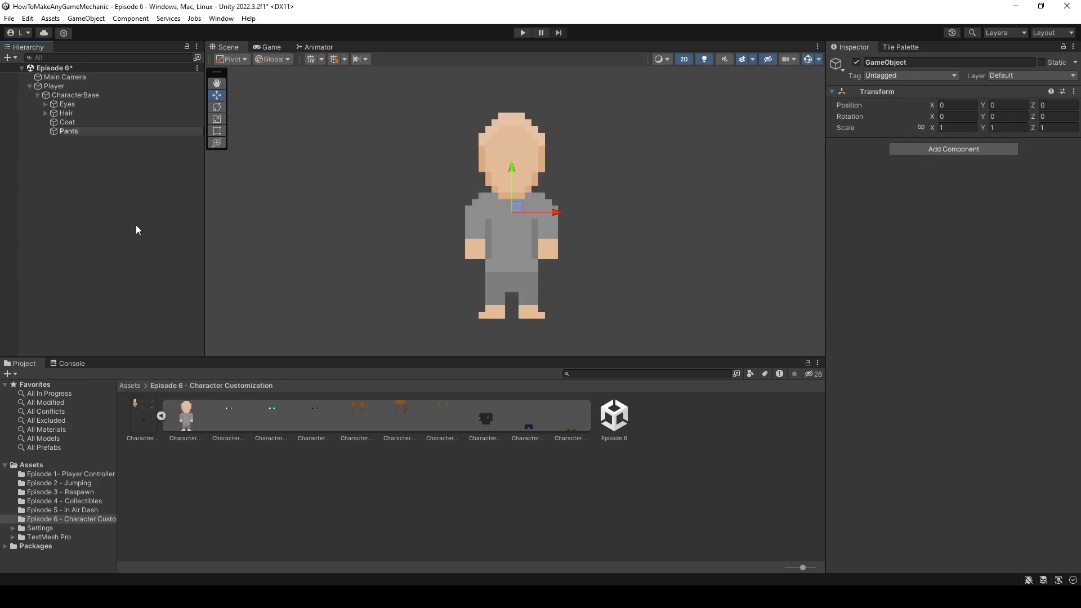
right_click(76, 95)
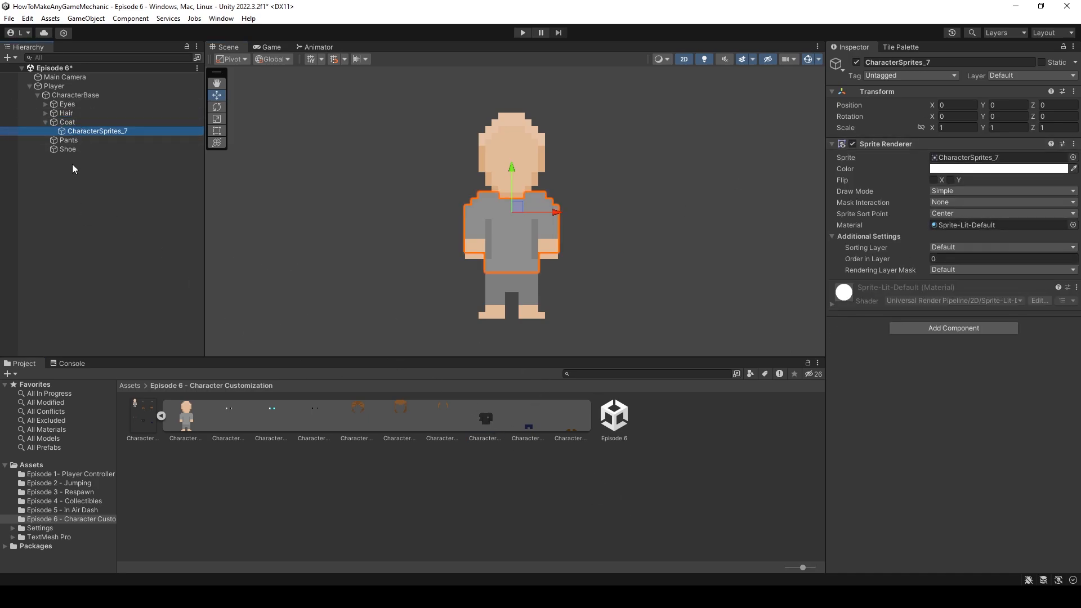
Step: Set the coat, pants and shoe sprites to the Clothes layer and deactivate them
click(1002, 247)
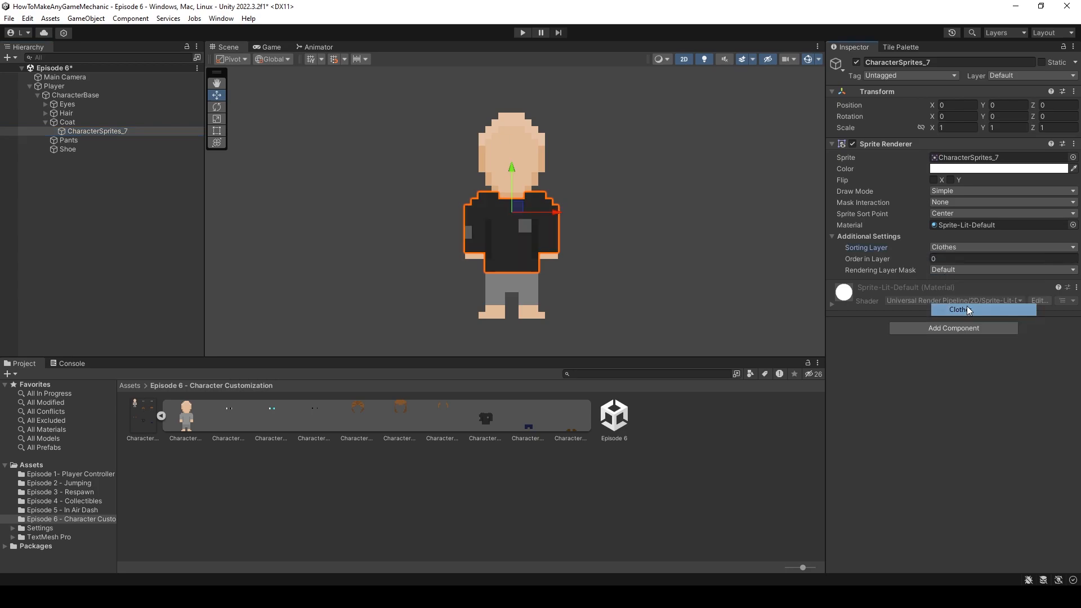
click(68, 140)
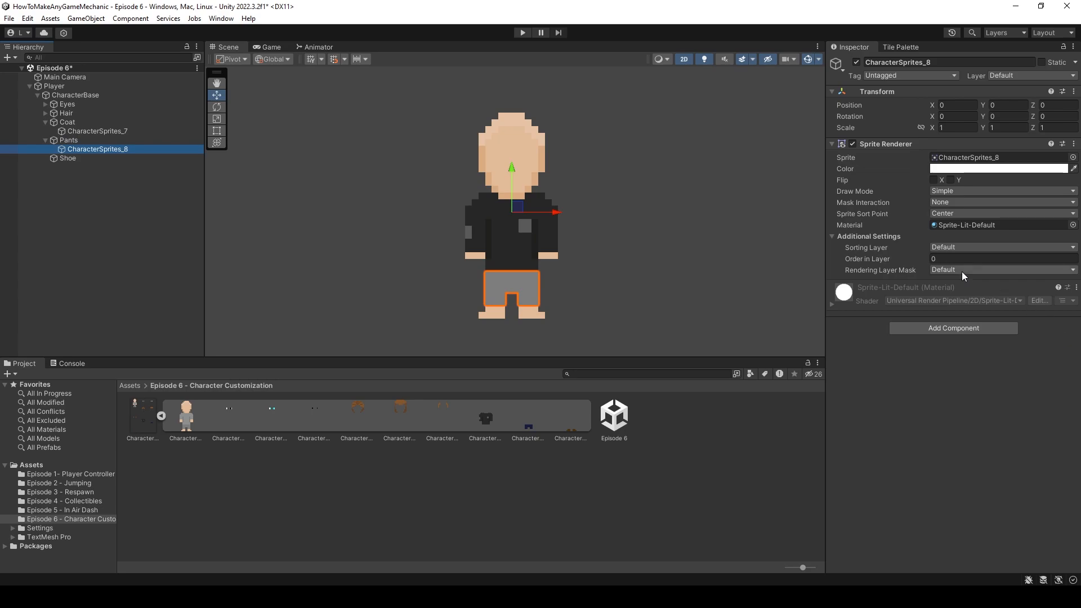
click(1002, 247)
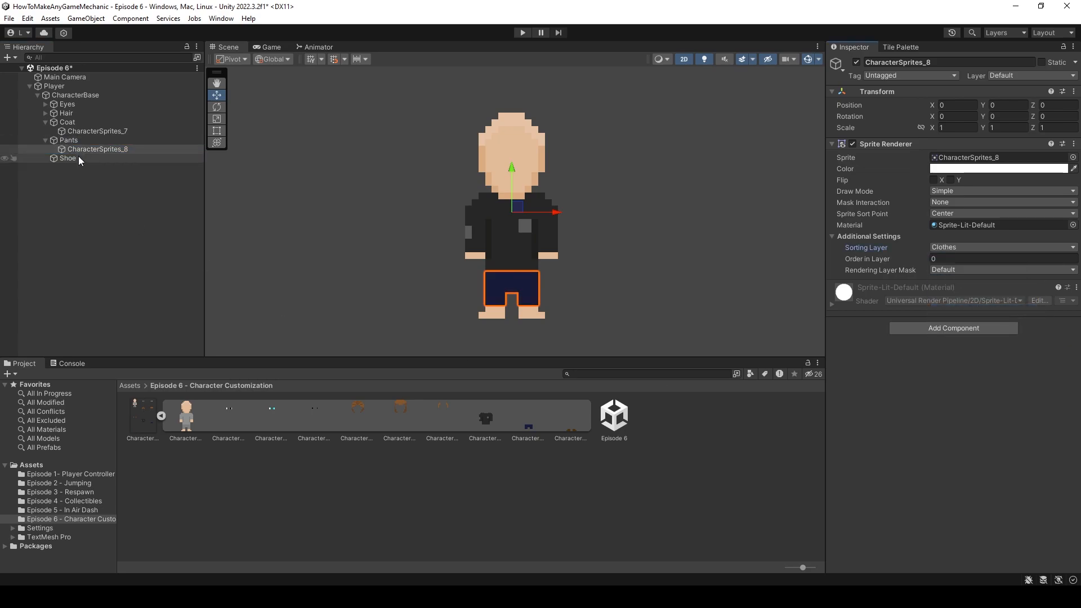
click(67, 159)
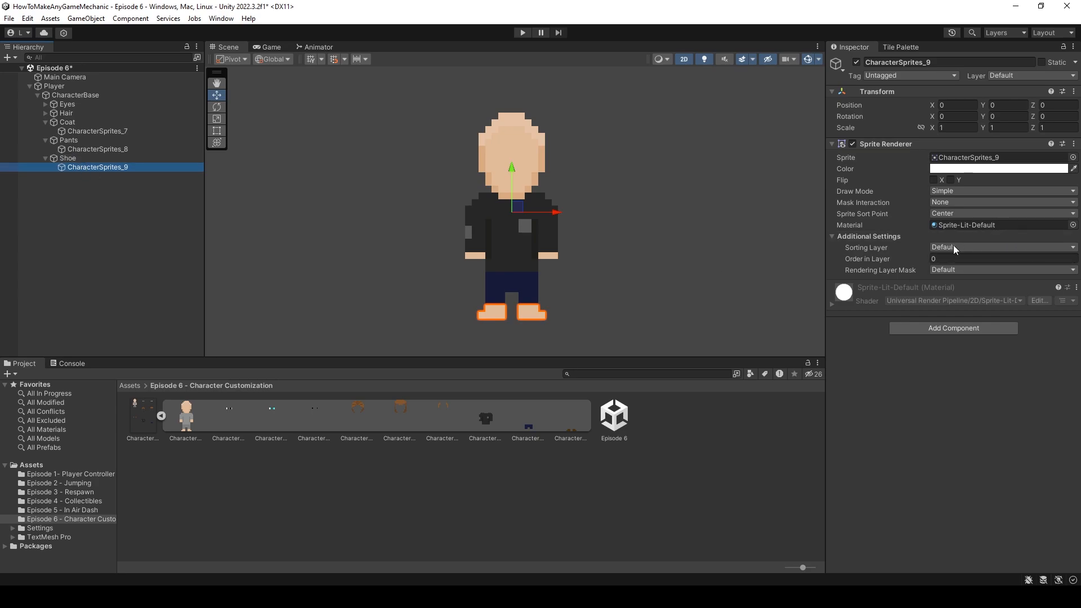
click(1002, 247)
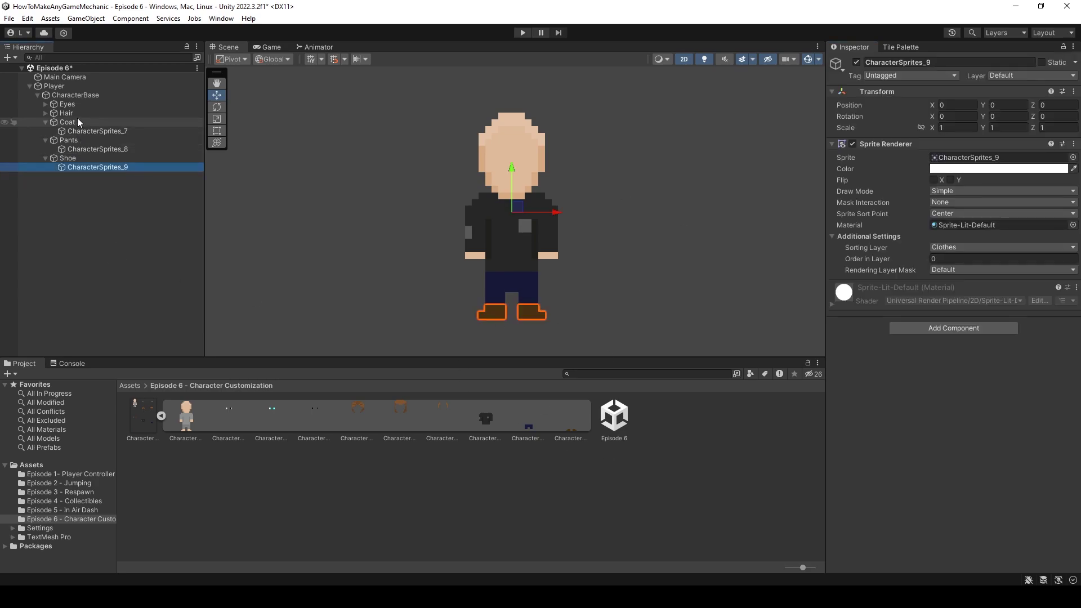
click(99, 131)
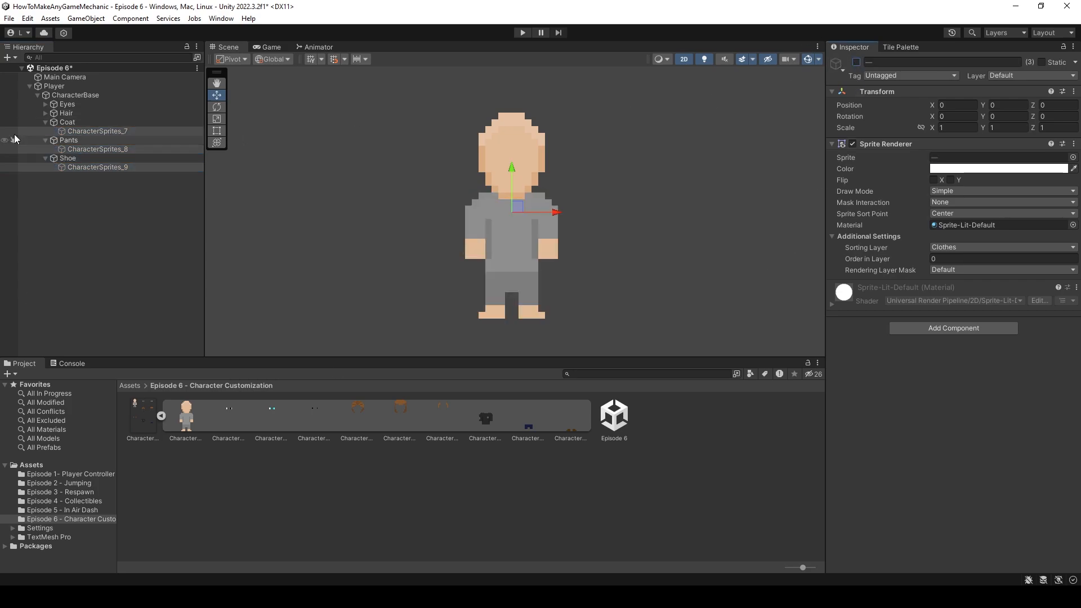
click(68, 158)
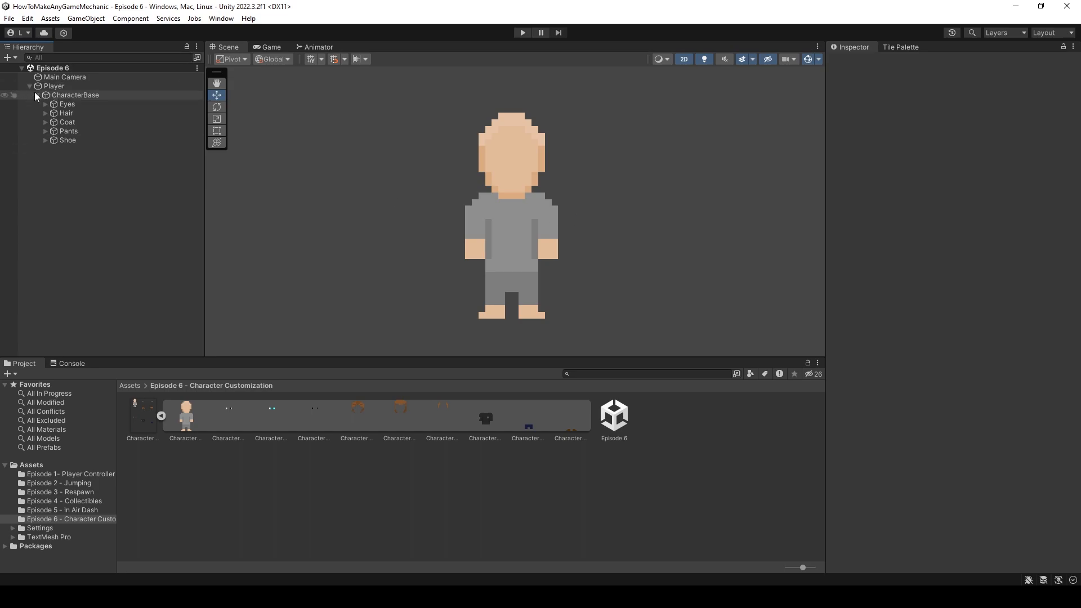
Step: Add a TextMeshPro UI button to the scene
click(42, 95)
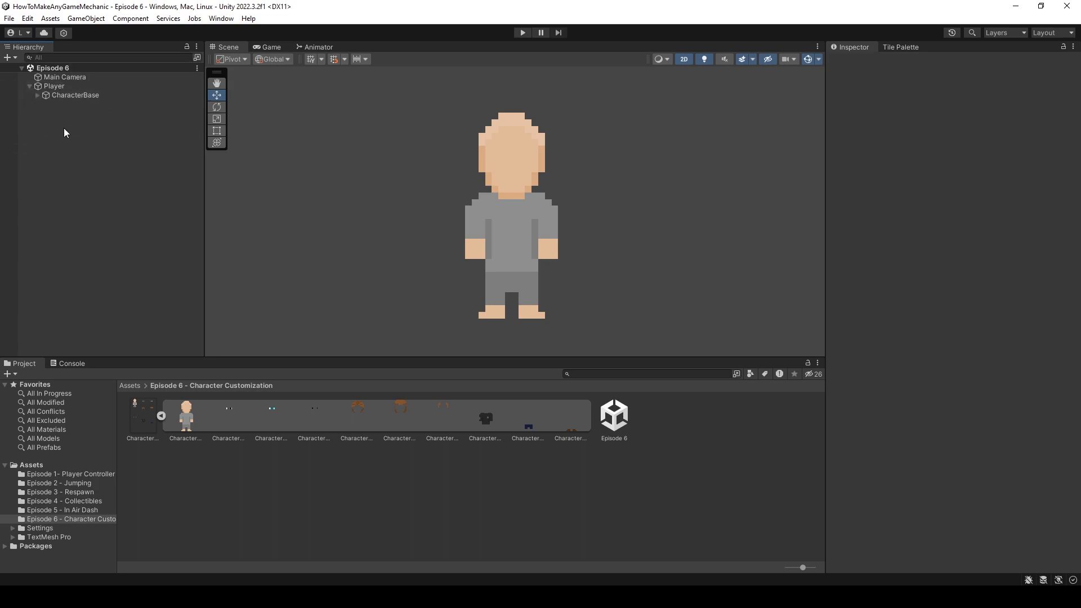
right_click(64, 132)
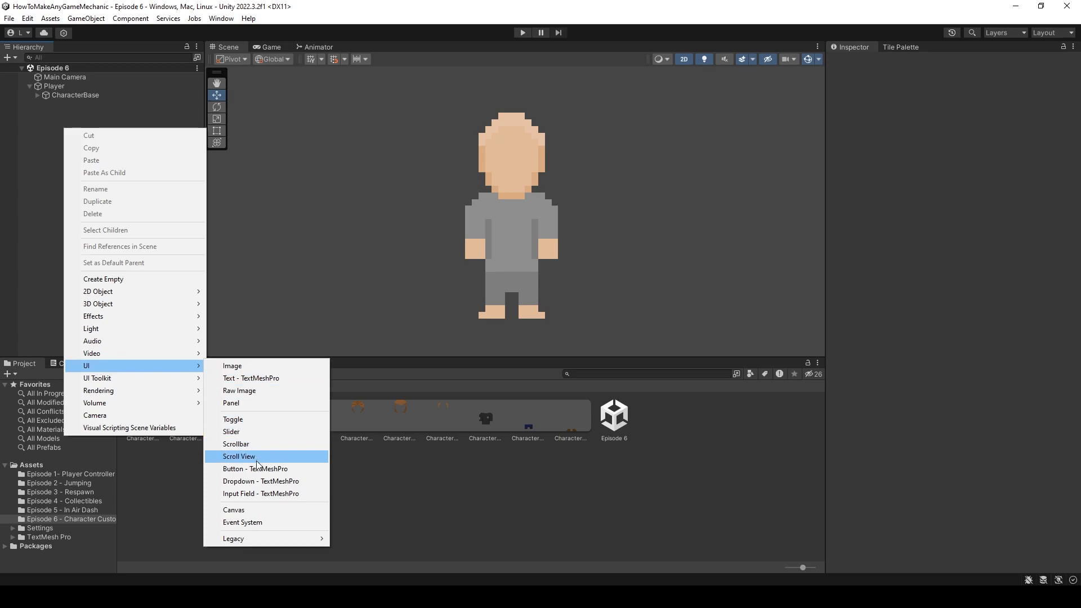
mouse_move(247, 472)
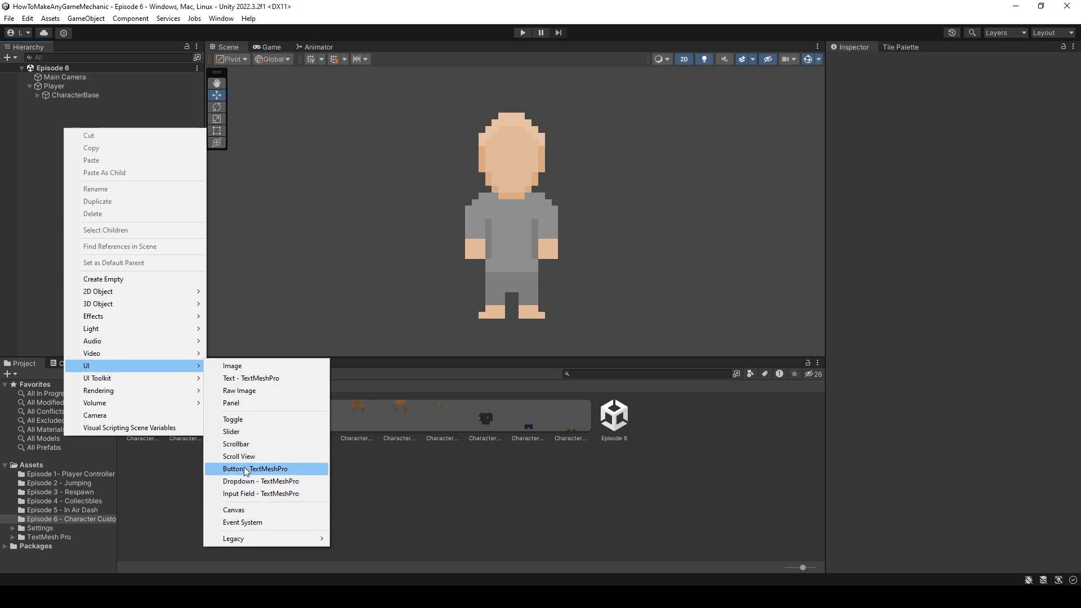
click(255, 468)
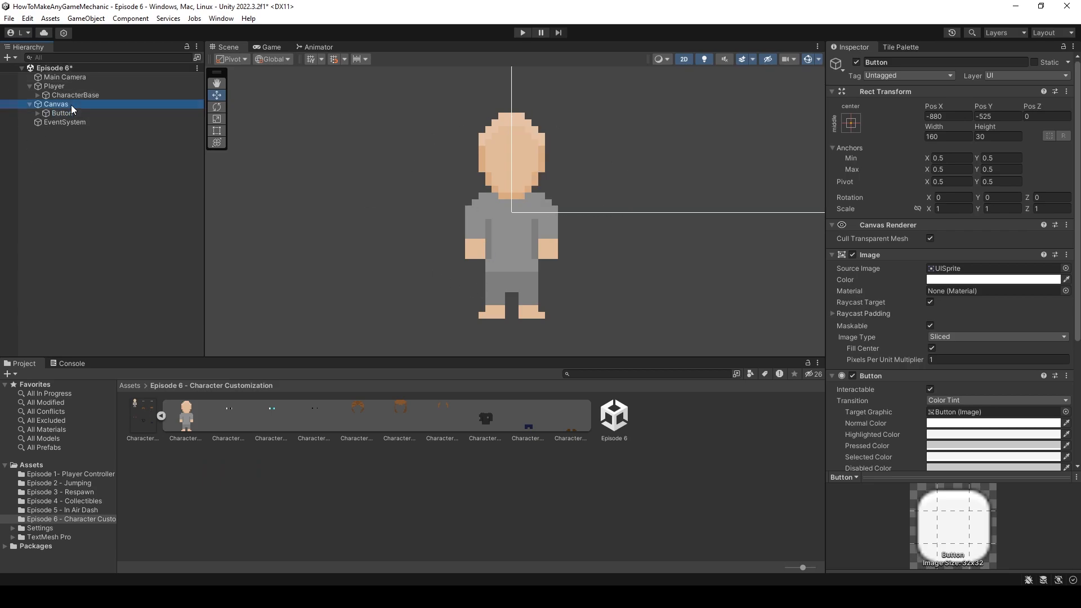
Step: Set the Canvas to render through the Main Camera
click(55, 104)
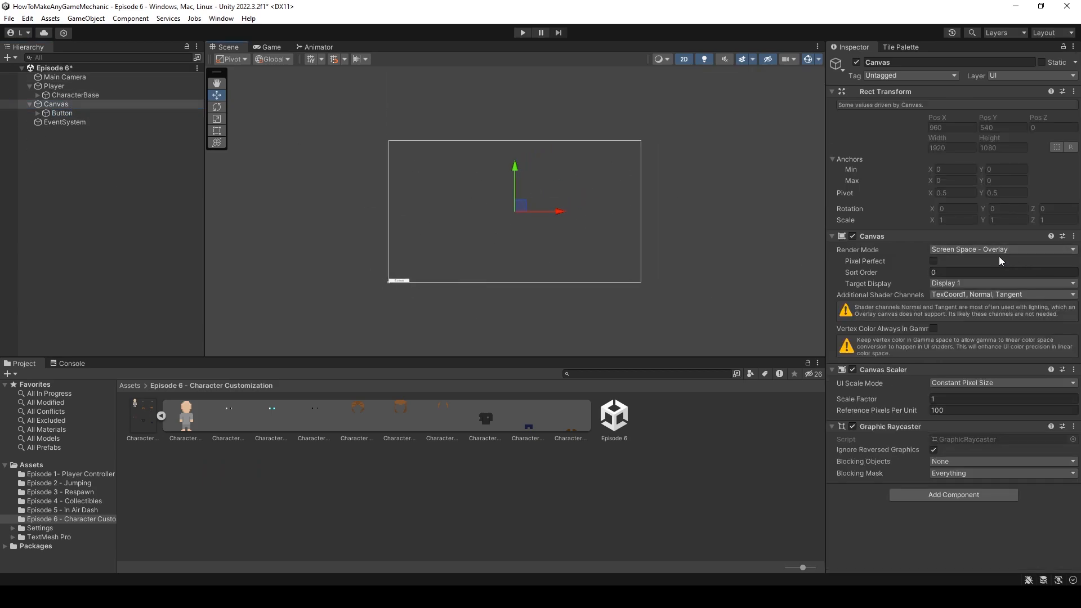
click(1003, 250)
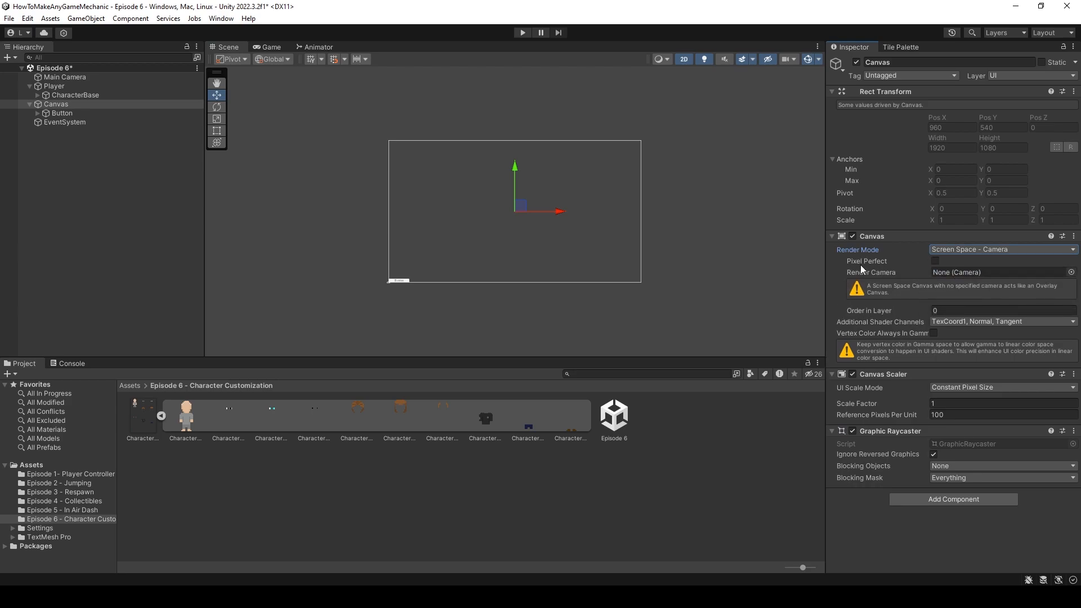
click(999, 272)
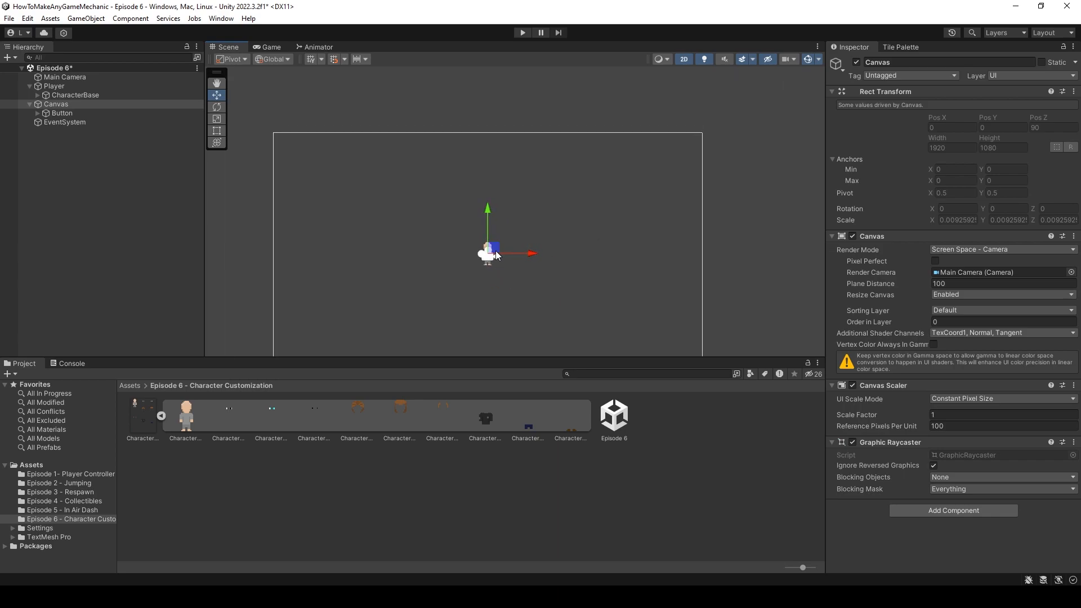
Step: Rename the new button to Eyes
click(61, 113)
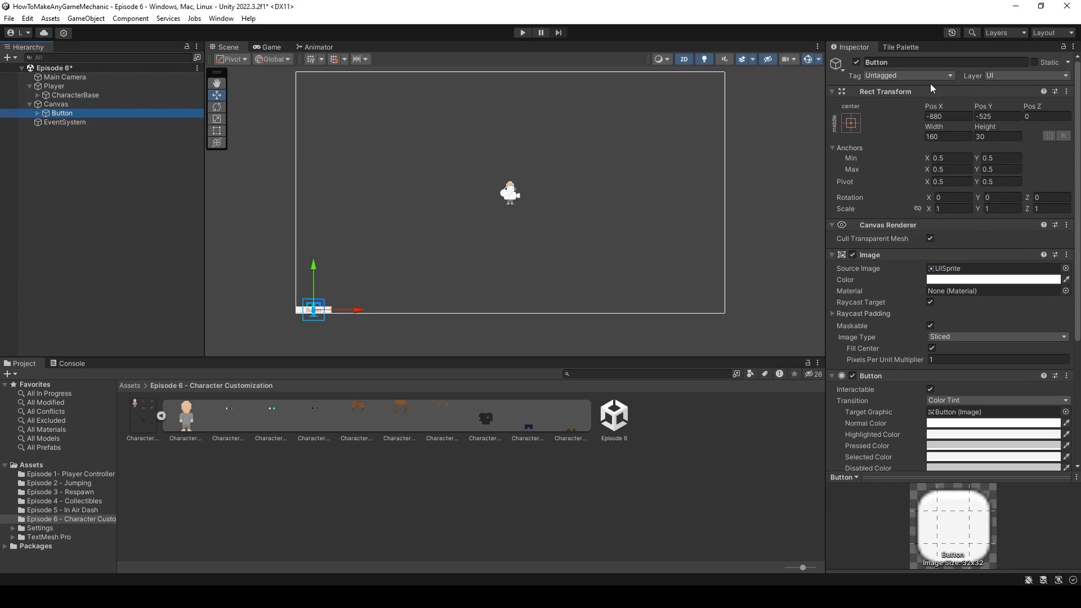
double_click(899, 63)
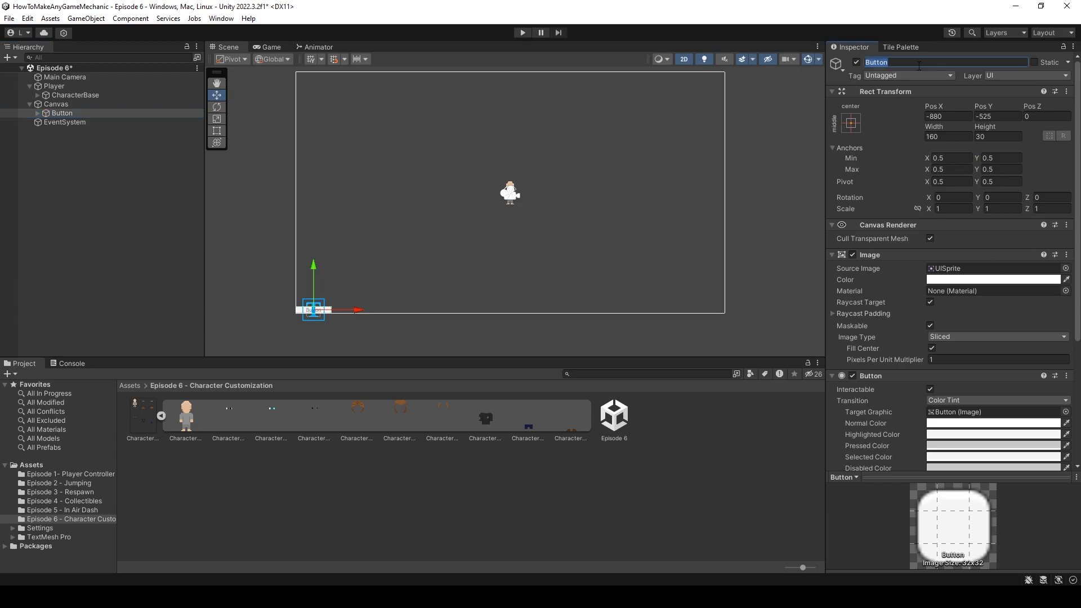
click(37, 94)
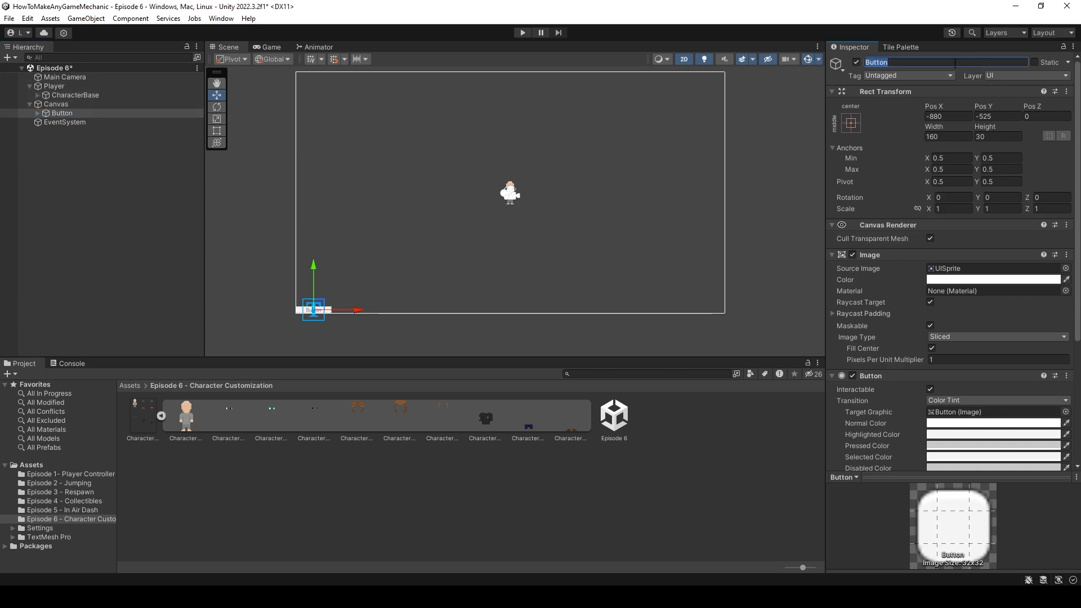
text(Eyes)
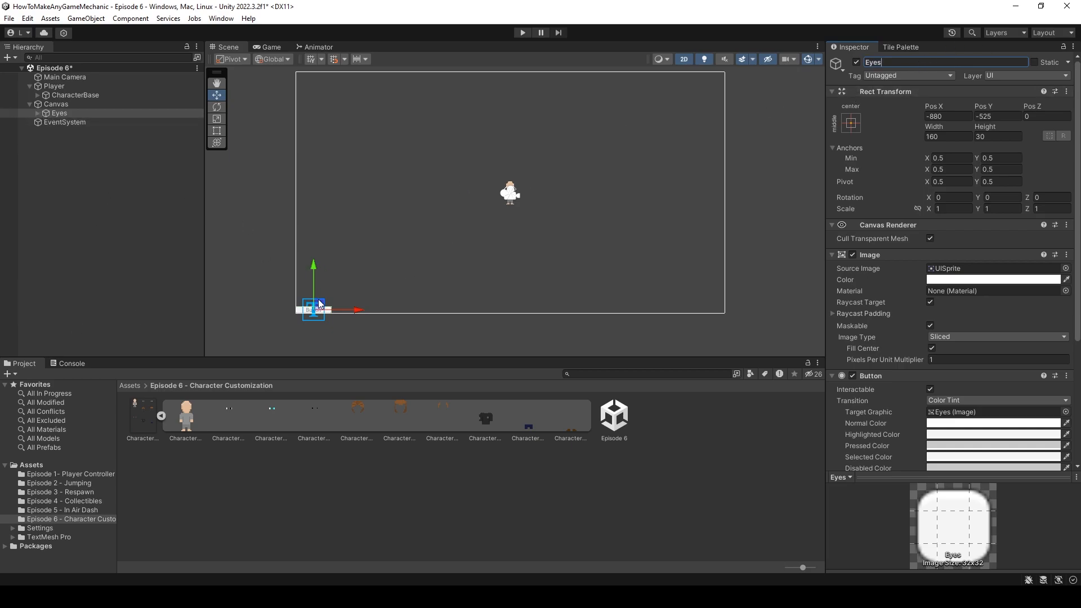
Step: Drag the Eyes button to the canvas top-left, checking placement in Game view
drag(313, 308, 474, 179)
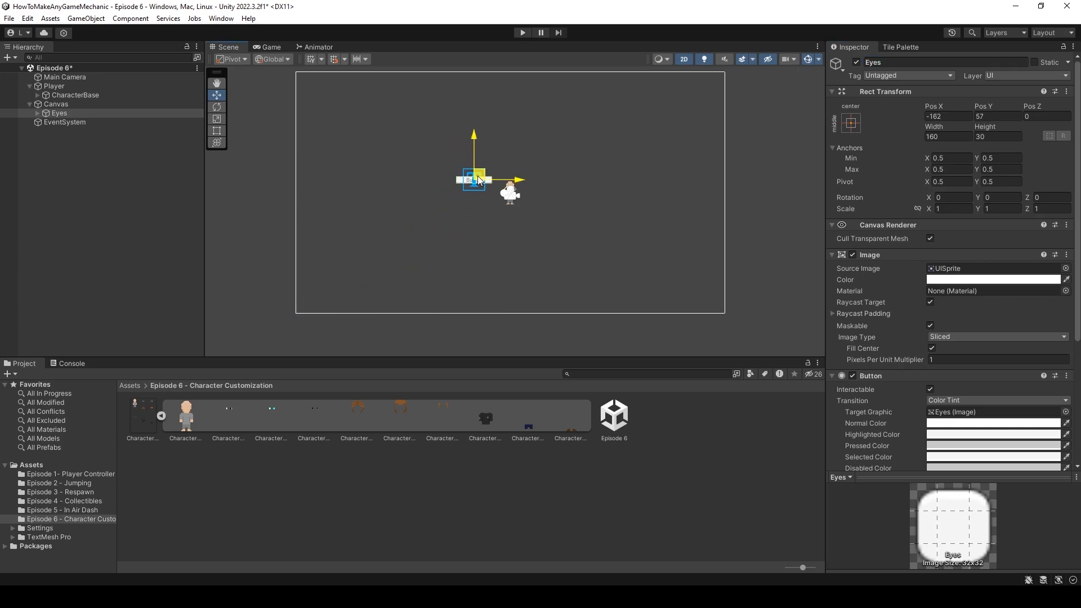
click(268, 46)
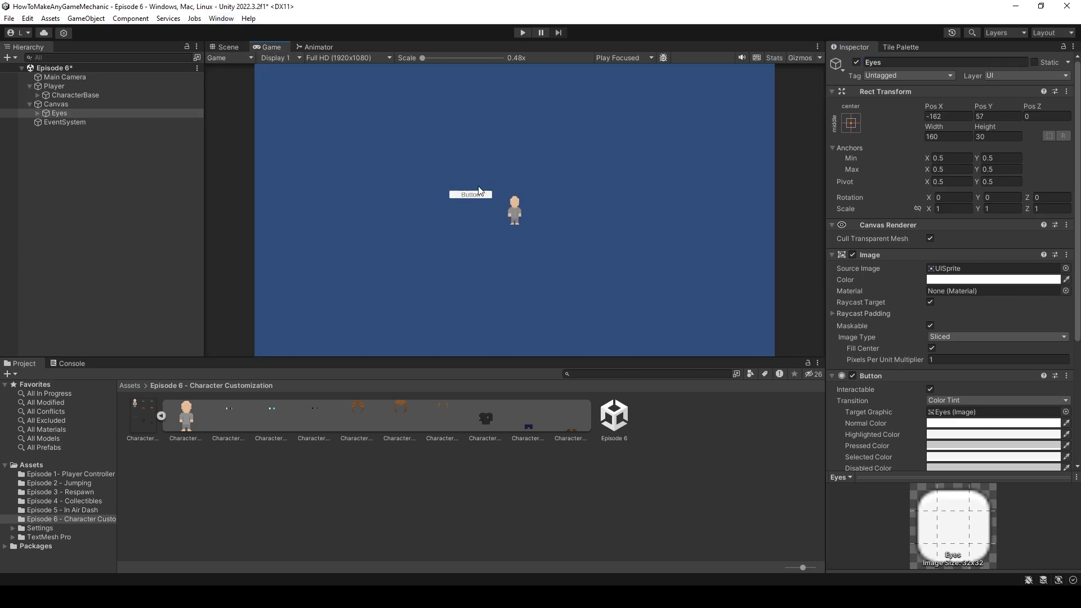
click(227, 47)
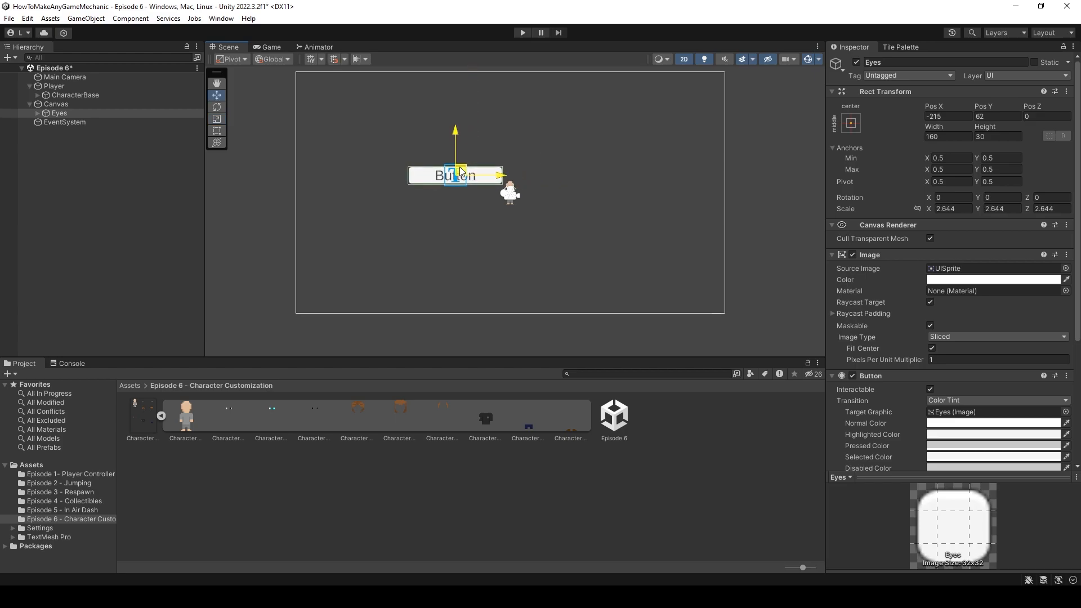
drag(454, 175, 351, 90)
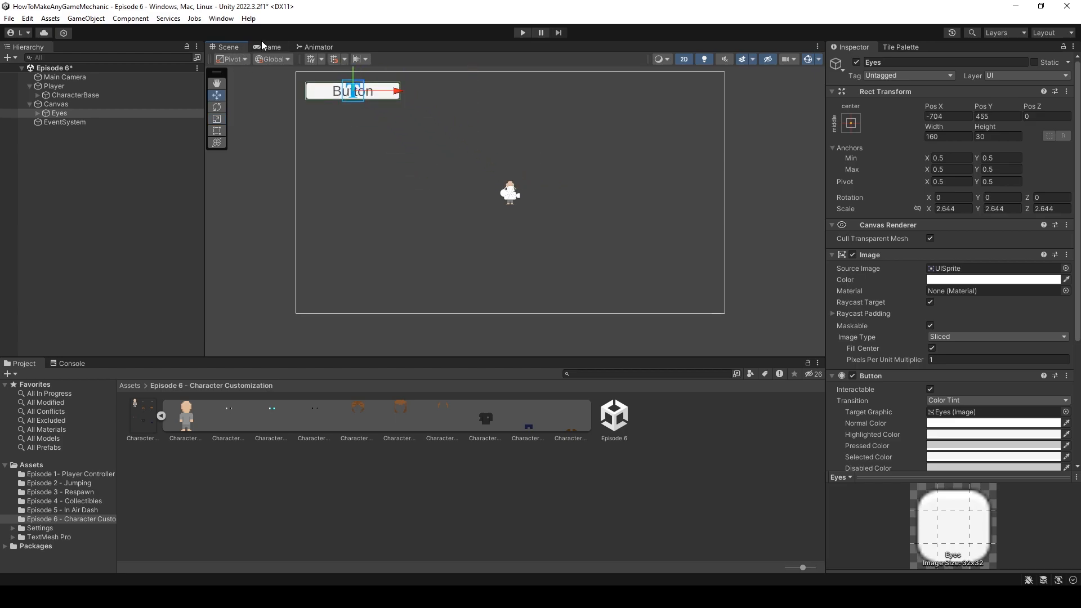
click(271, 47)
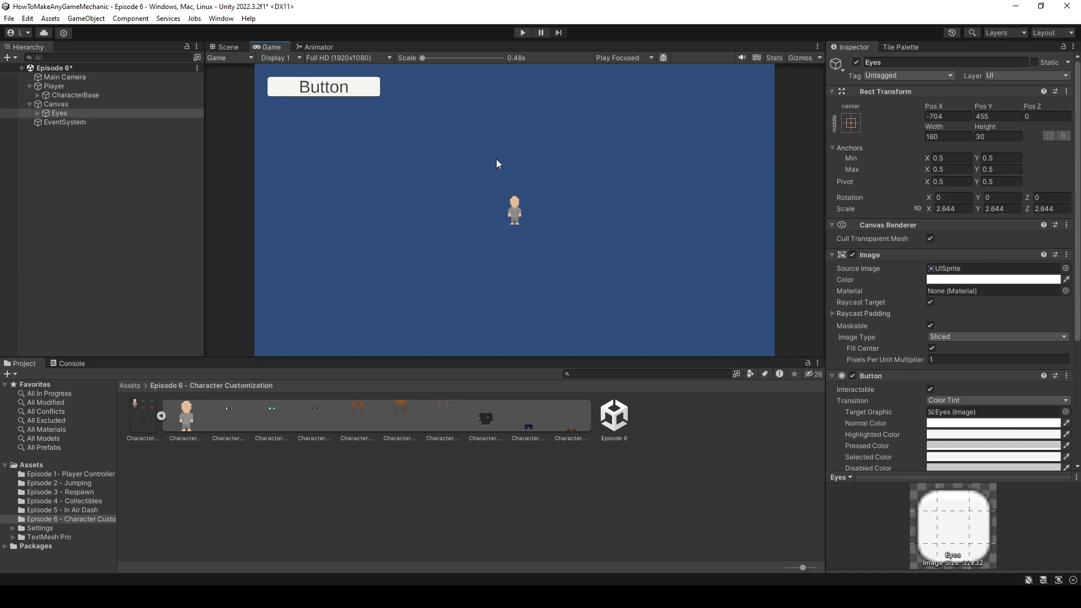
click(226, 47)
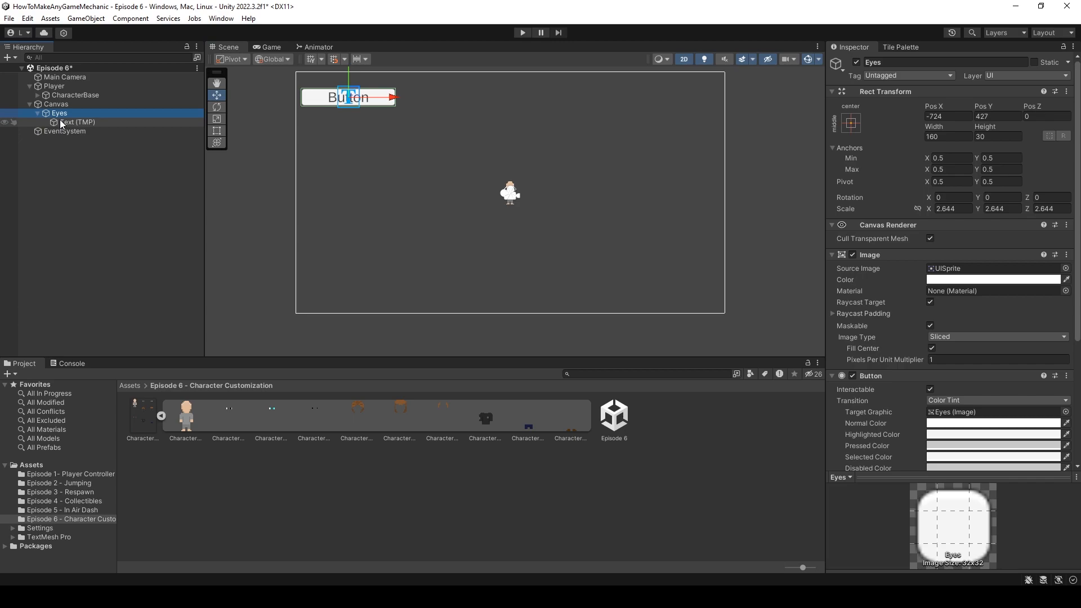
Step: Change the first button's label text to Eyes
click(76, 121)
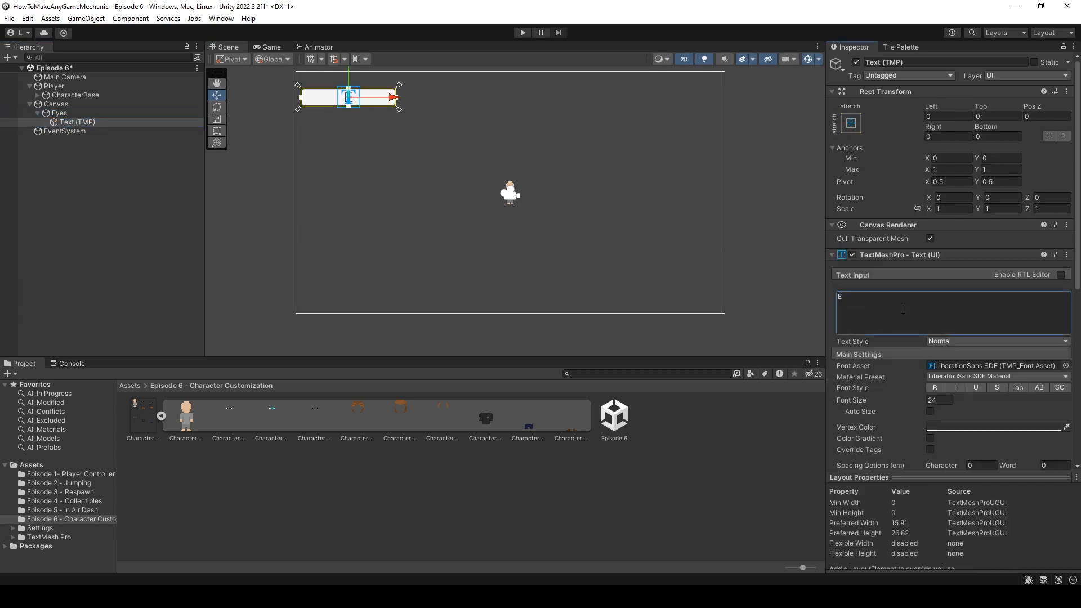
text(yes)
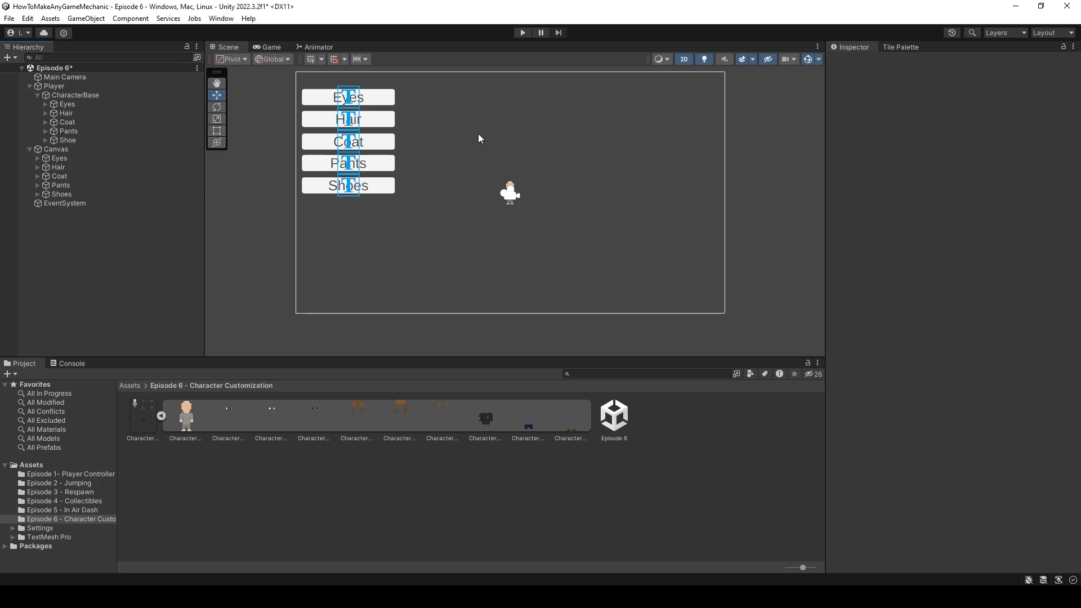
Step: Scale the Player object up to about 4.79 and preview it in the Game view
click(270, 47)
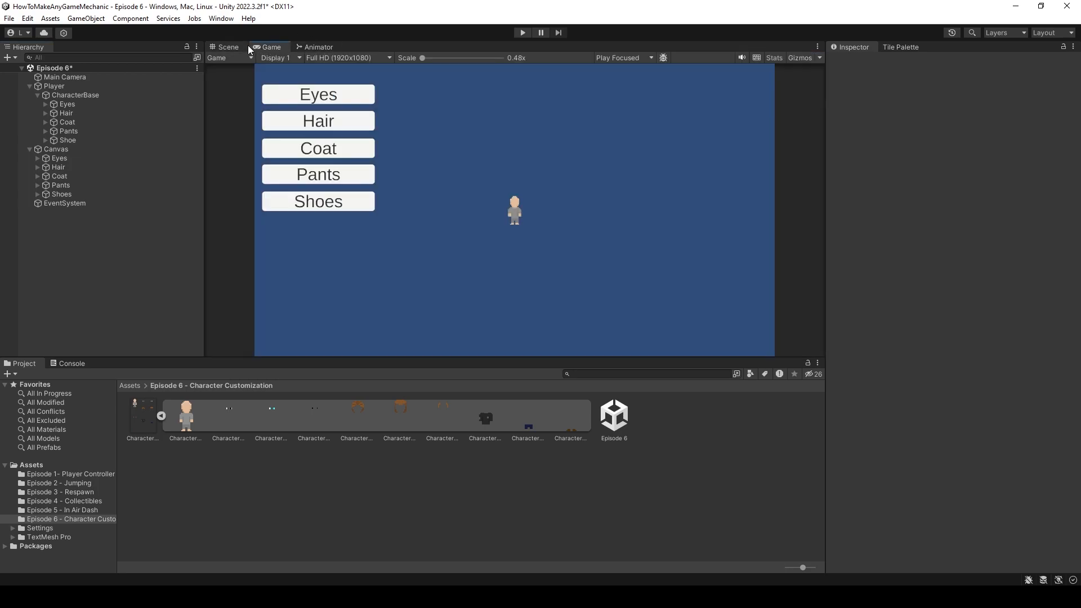
click(47, 85)
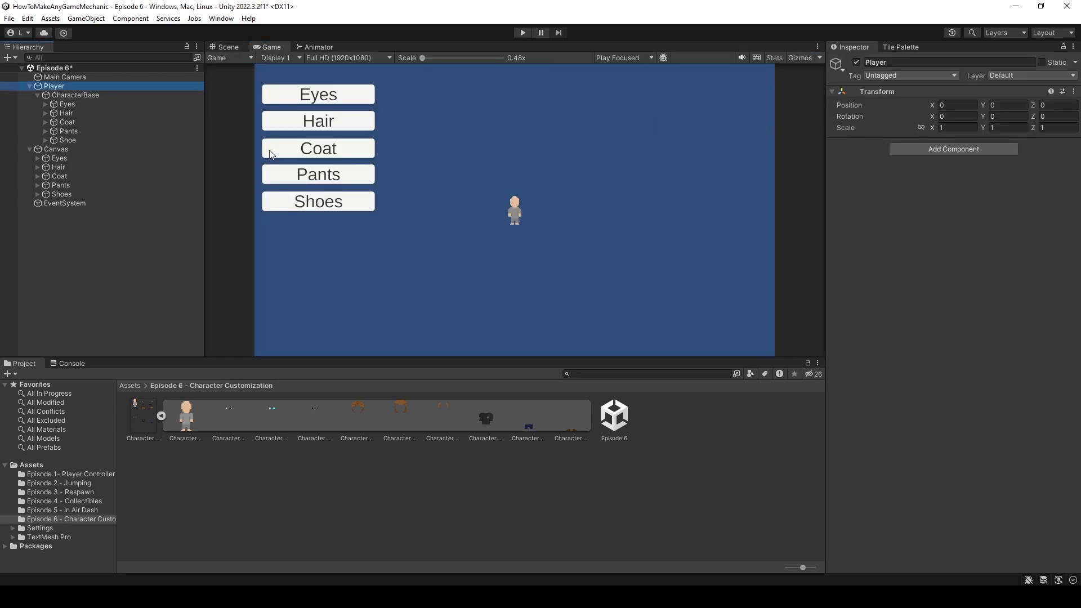
click(225, 46)
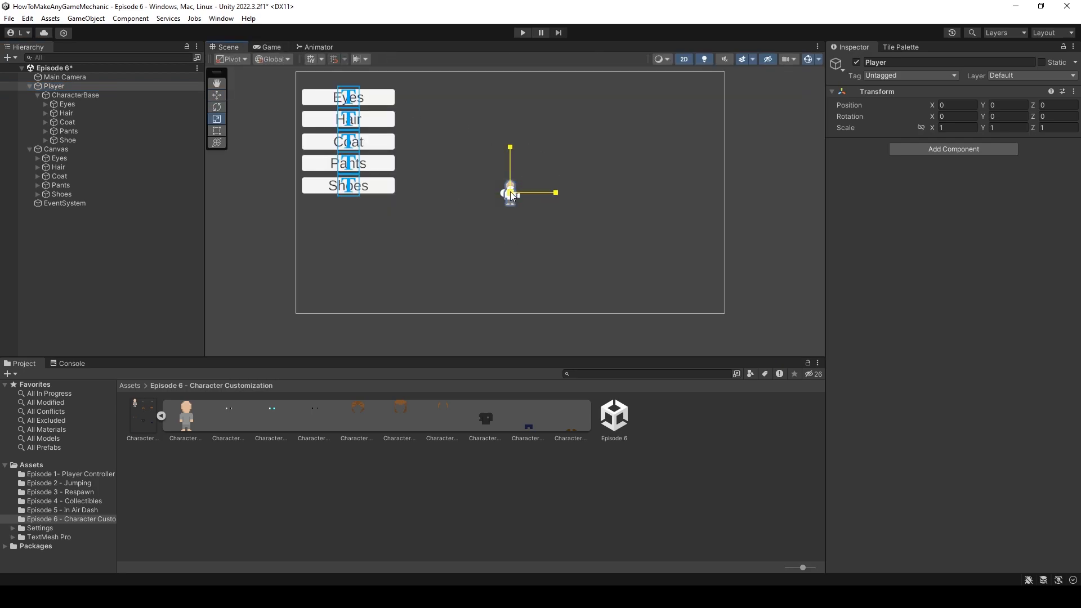
click(269, 47)
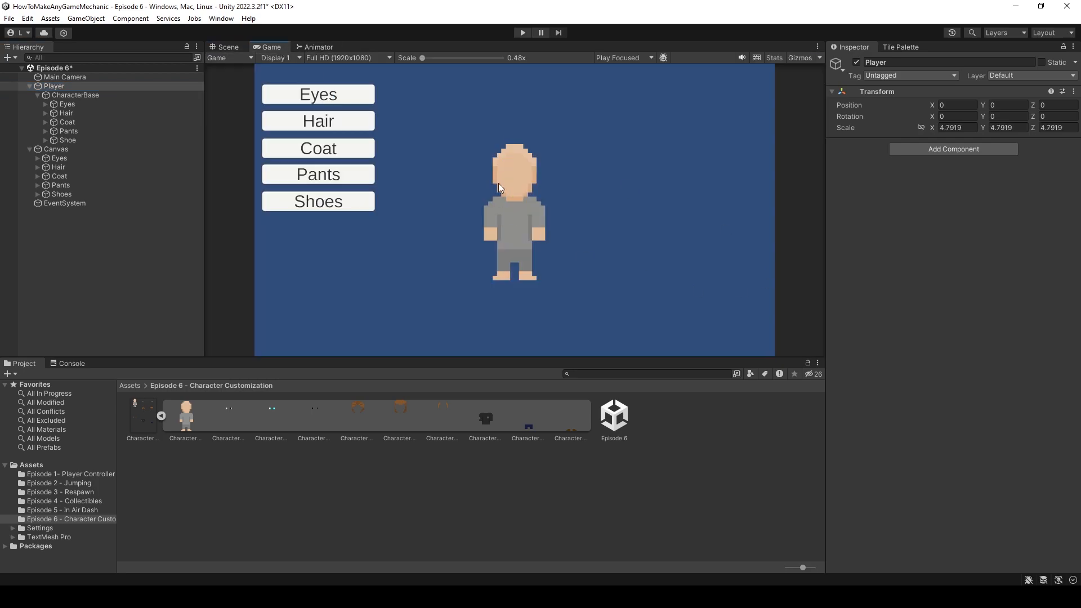
click(226, 46)
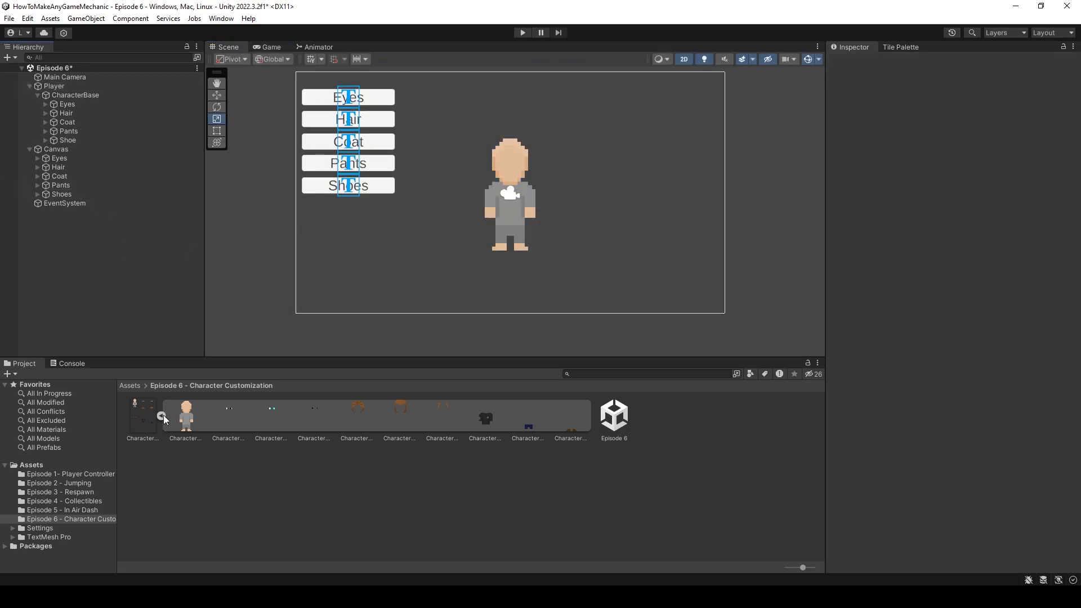
Step: Create a new C# script named CharacterCustomization in the assets folder
right_click(142, 415)
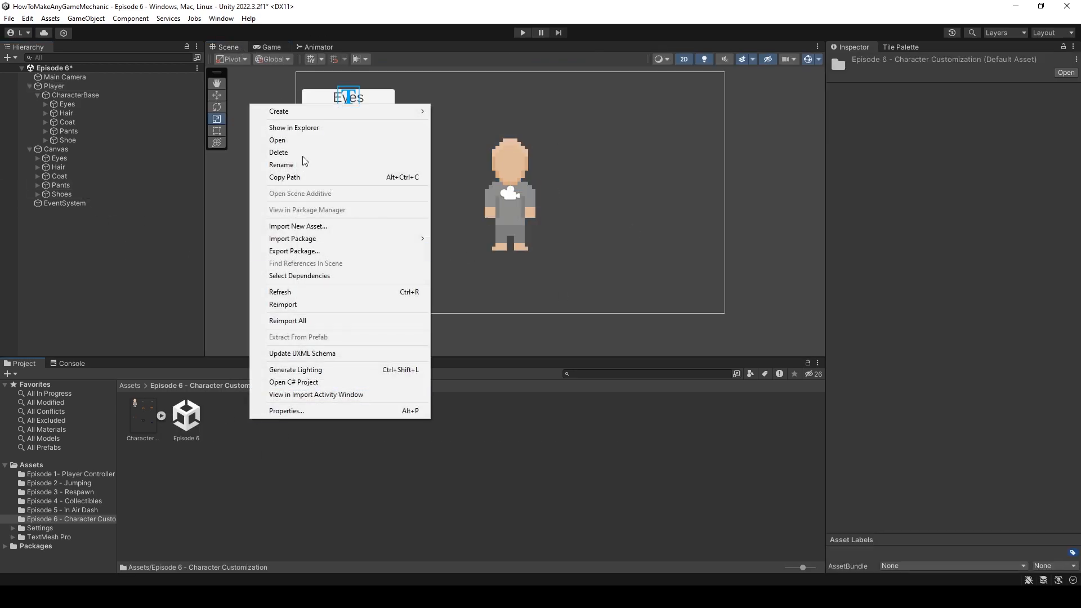
click(278, 111)
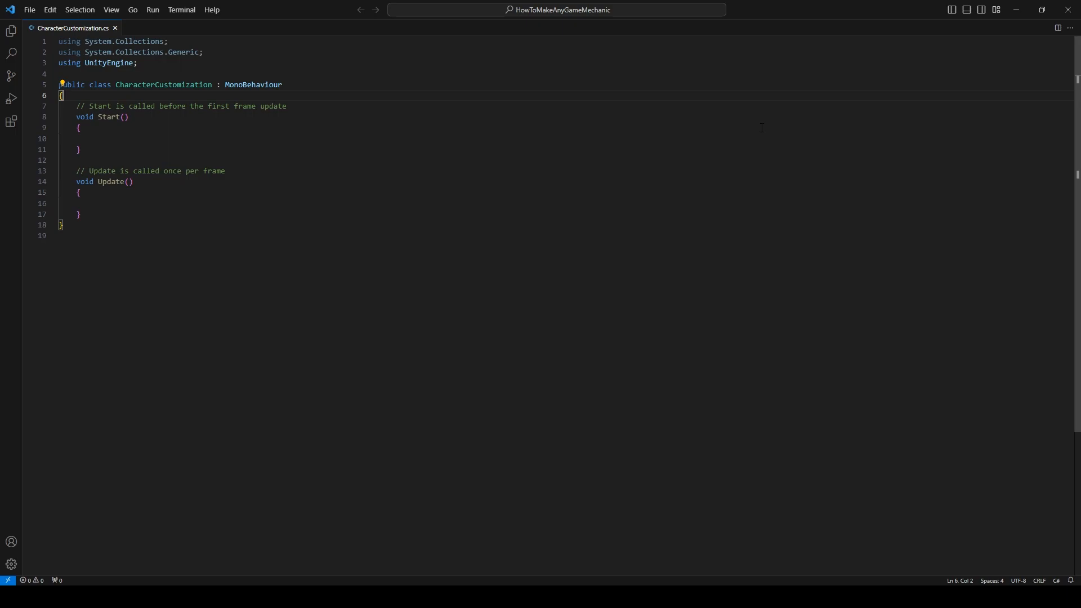
Step: Declare a serialized private Transform[] field eyeOptions
key(Enter)
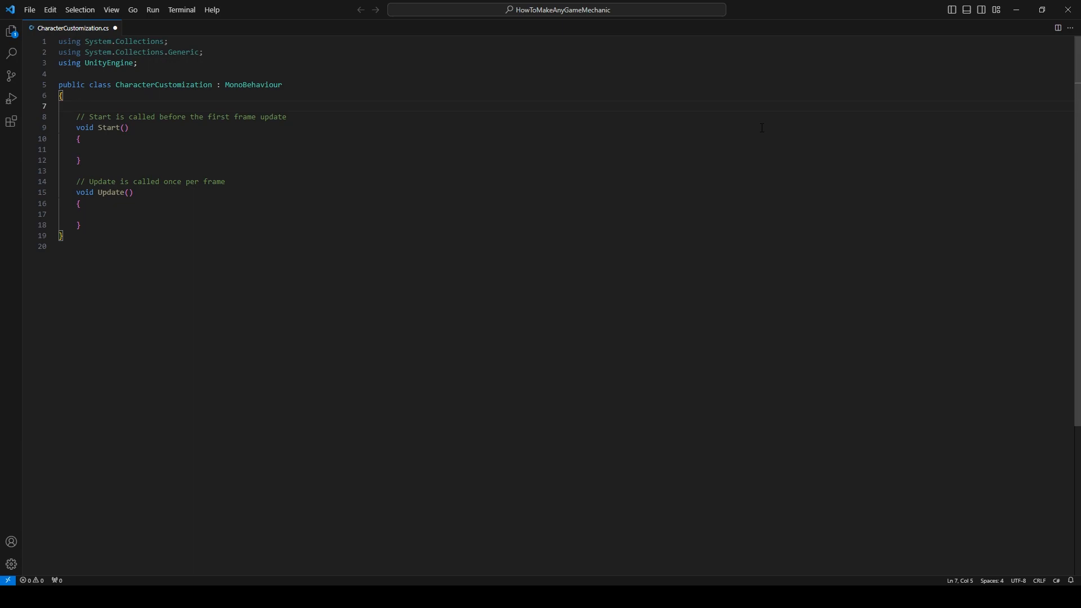
text([ser)
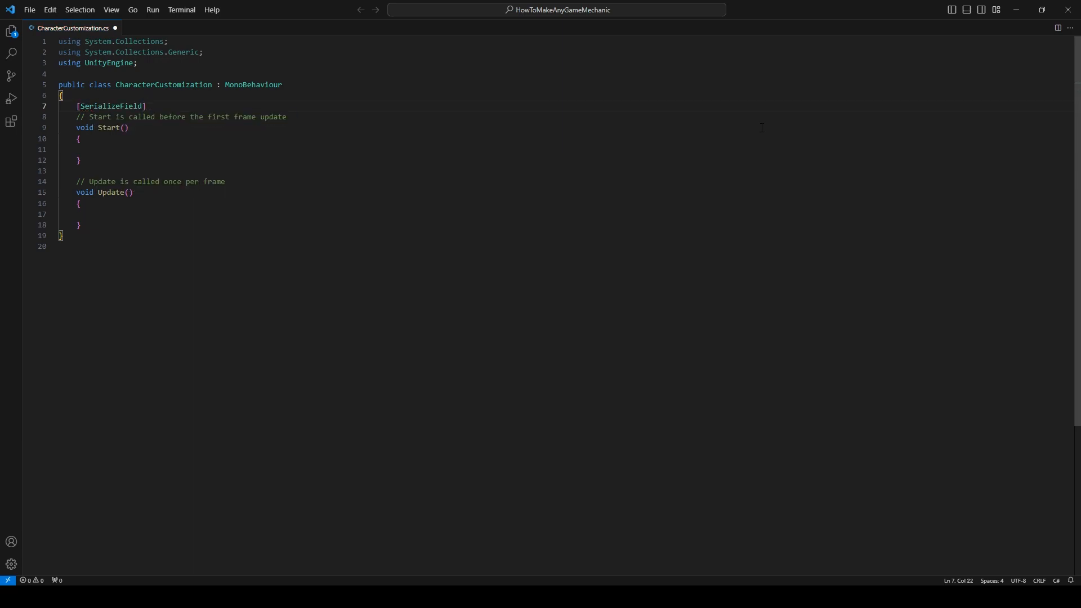
text(private)
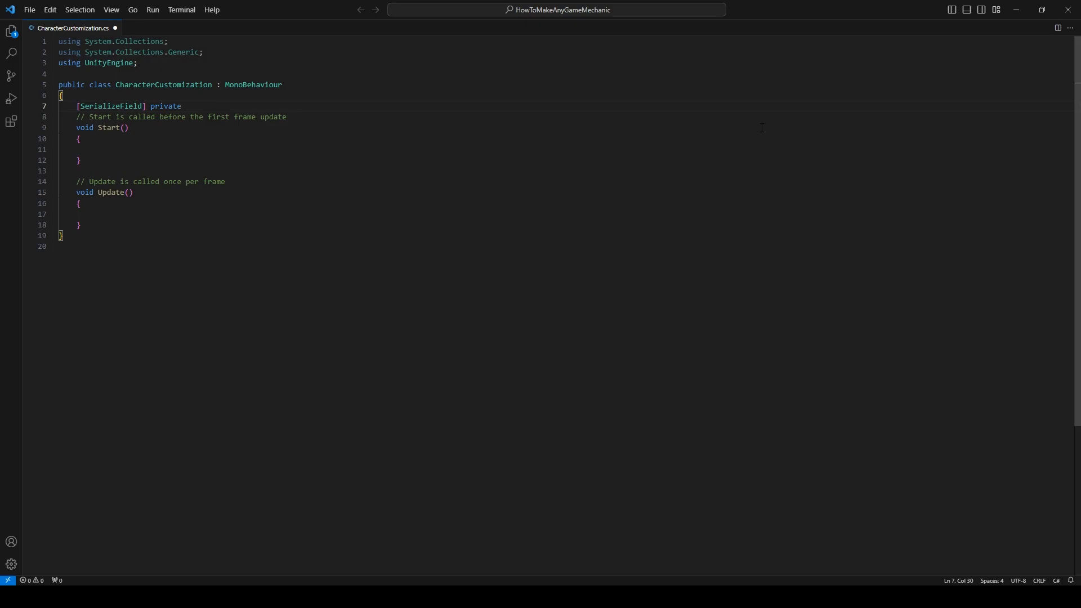
text(Tranform)
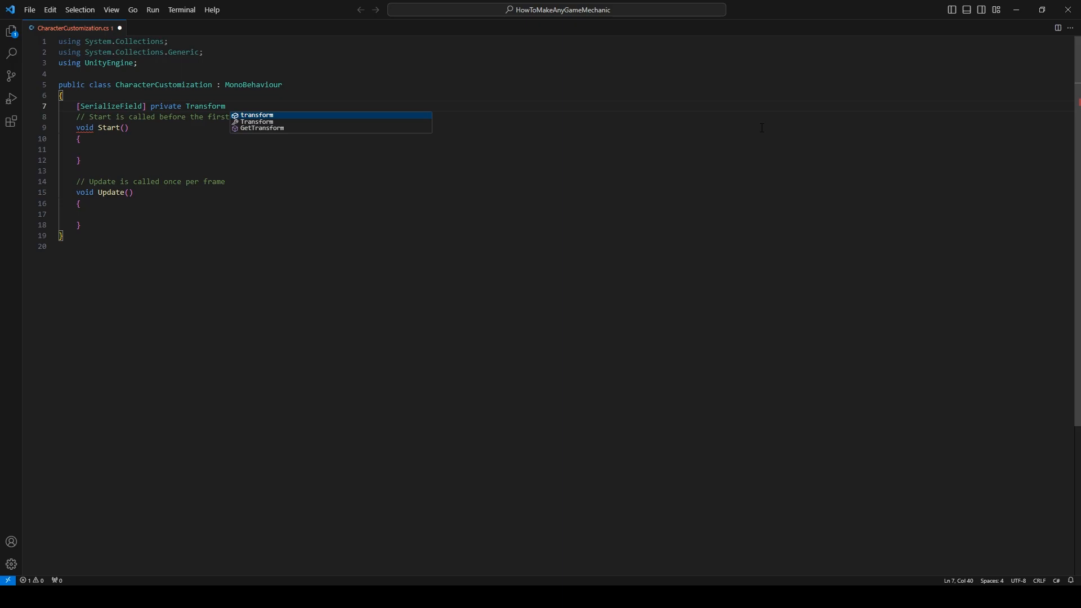
text(eye0)
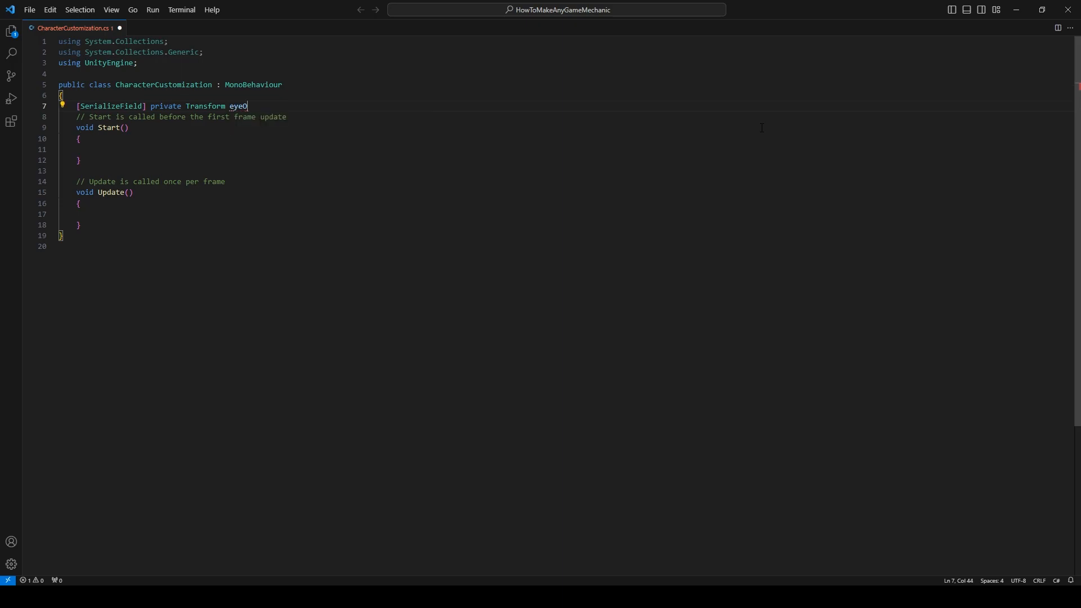
text(ptions;)
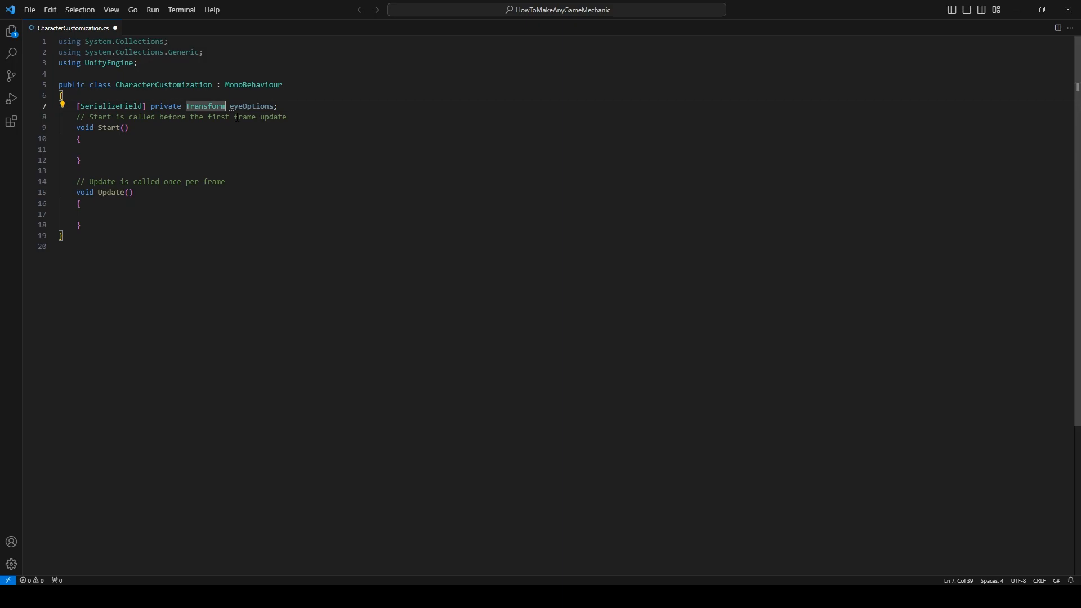
text([])
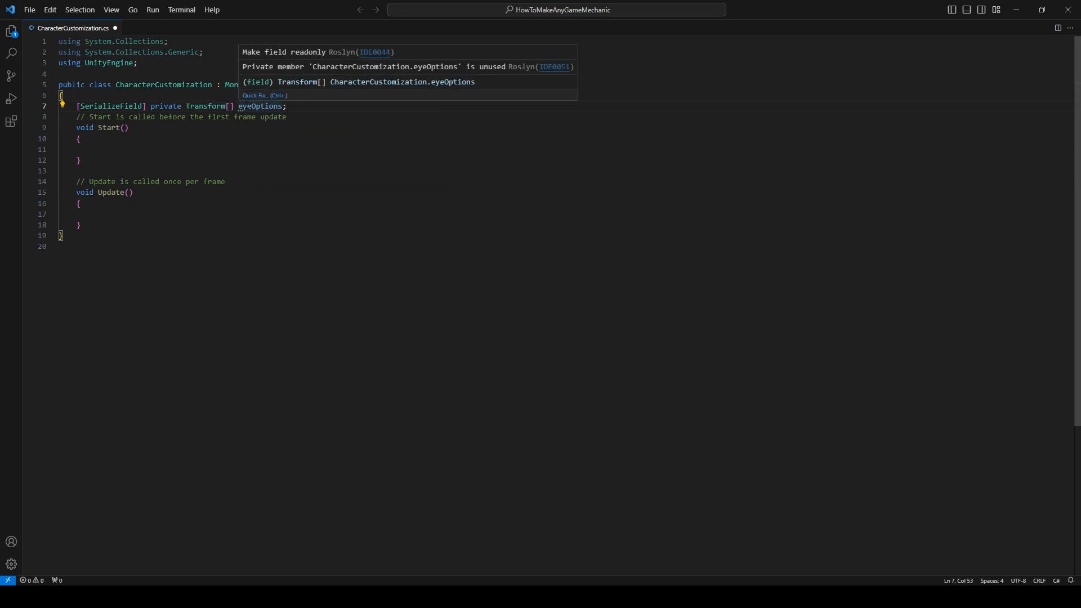
mouse_move(326, 119)
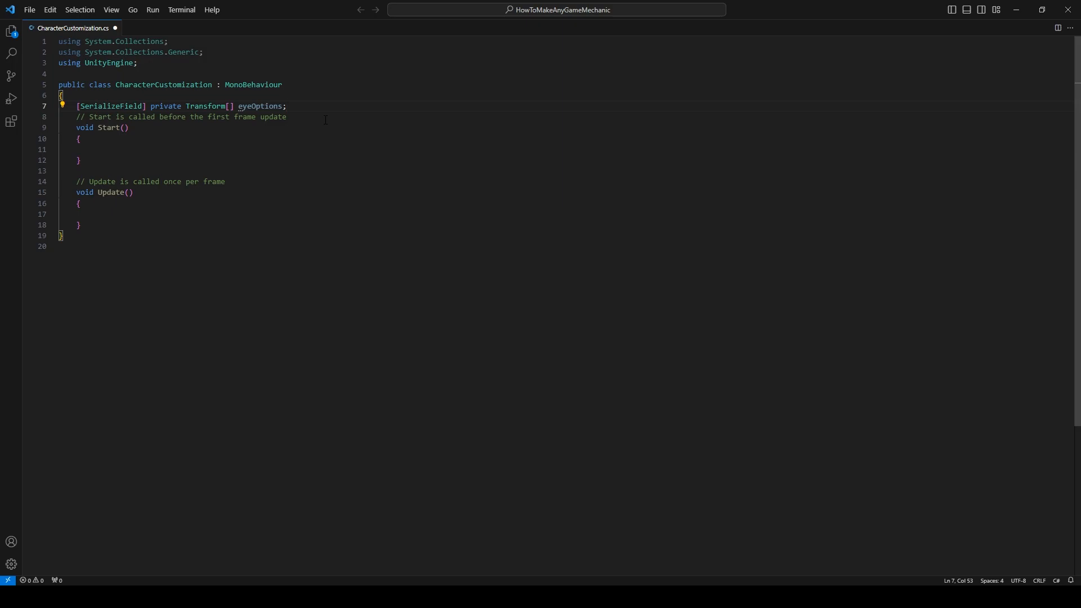
Step: Add a serialized private Transform[] field hairOptions
key(Enter)
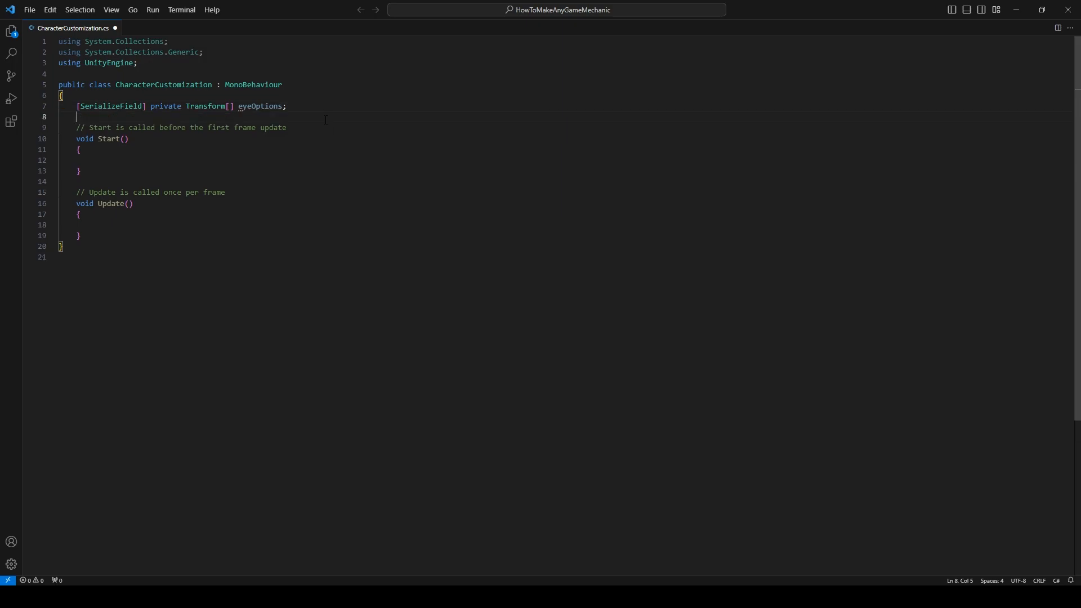
text([SerializeField])
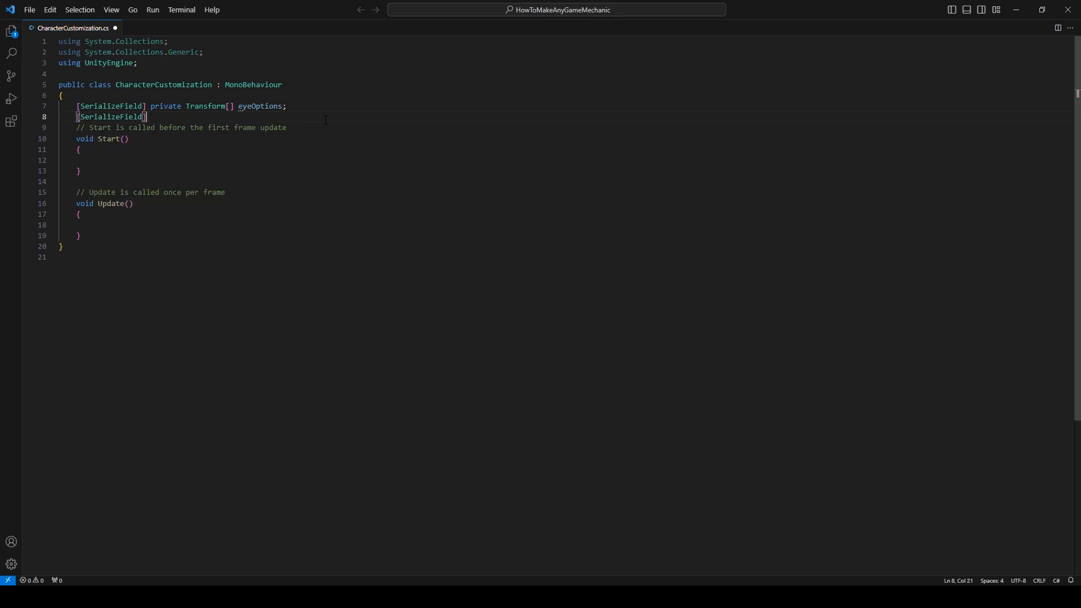
text(private Tra)
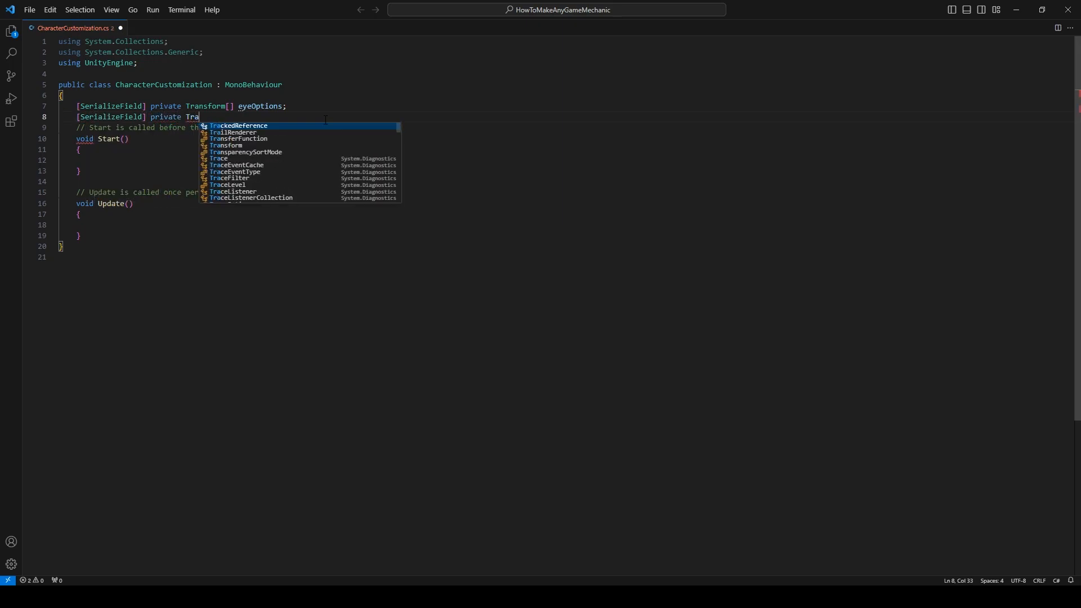
text(ns)
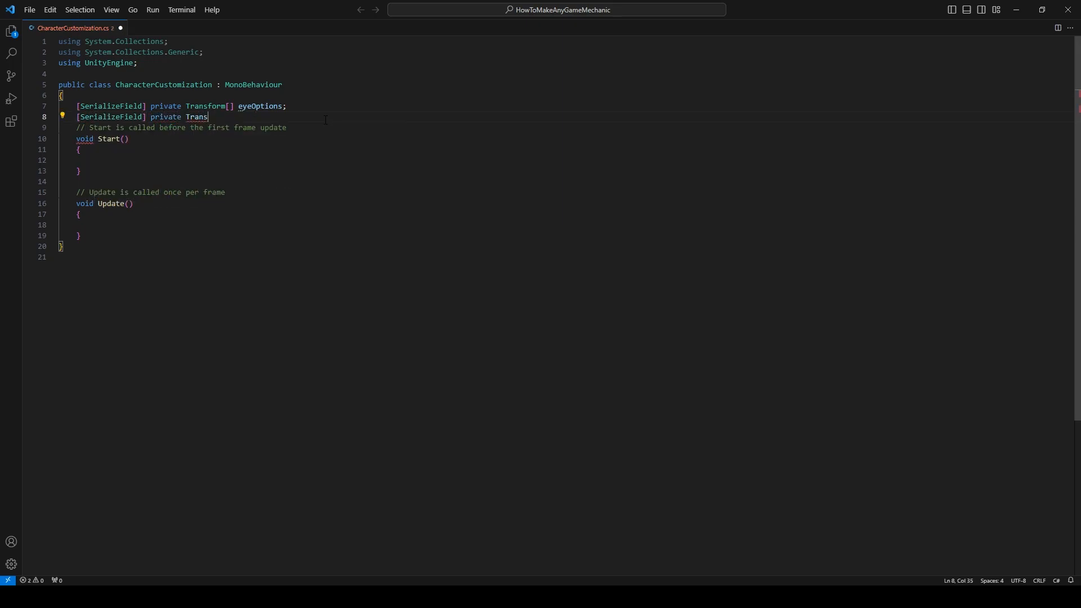
text(form[])
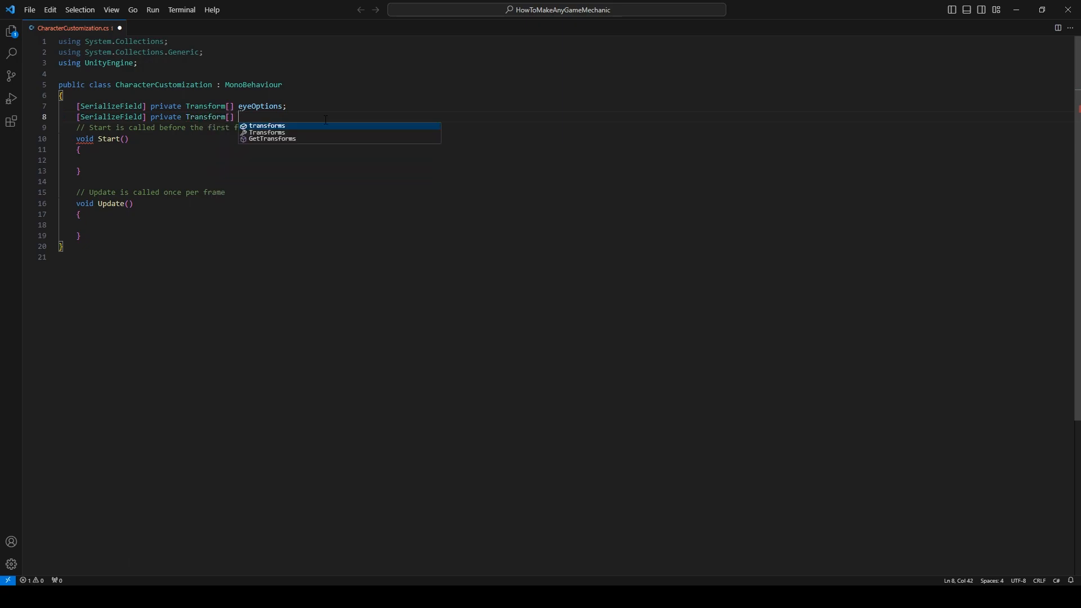
text(h)
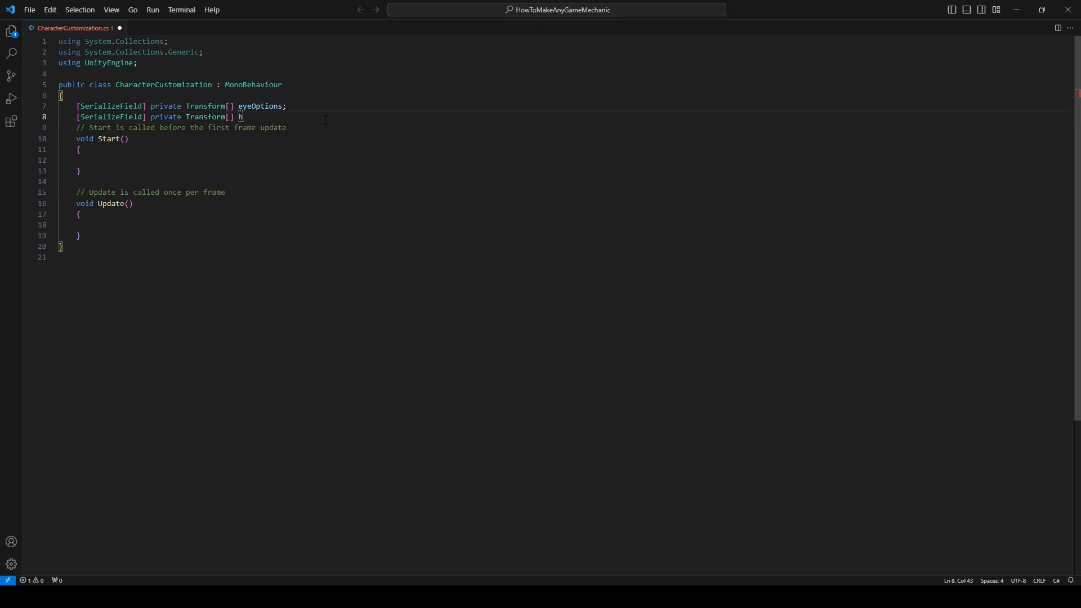
text(airOptions)
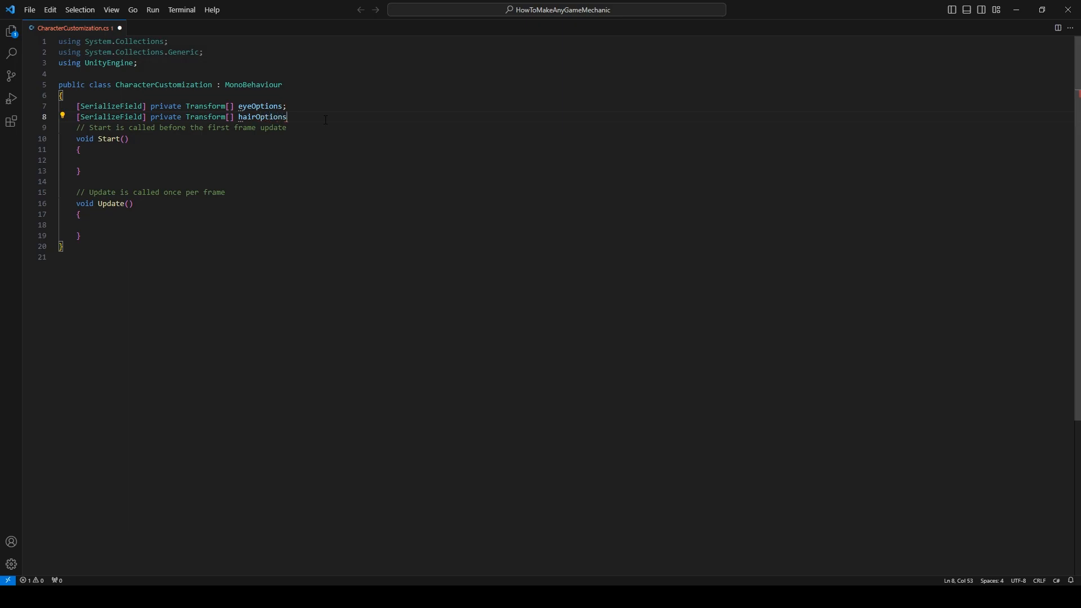
Step: Add serialized Transform[] fields coatOptions, pantsOptions and shoeOptions
text([ser)
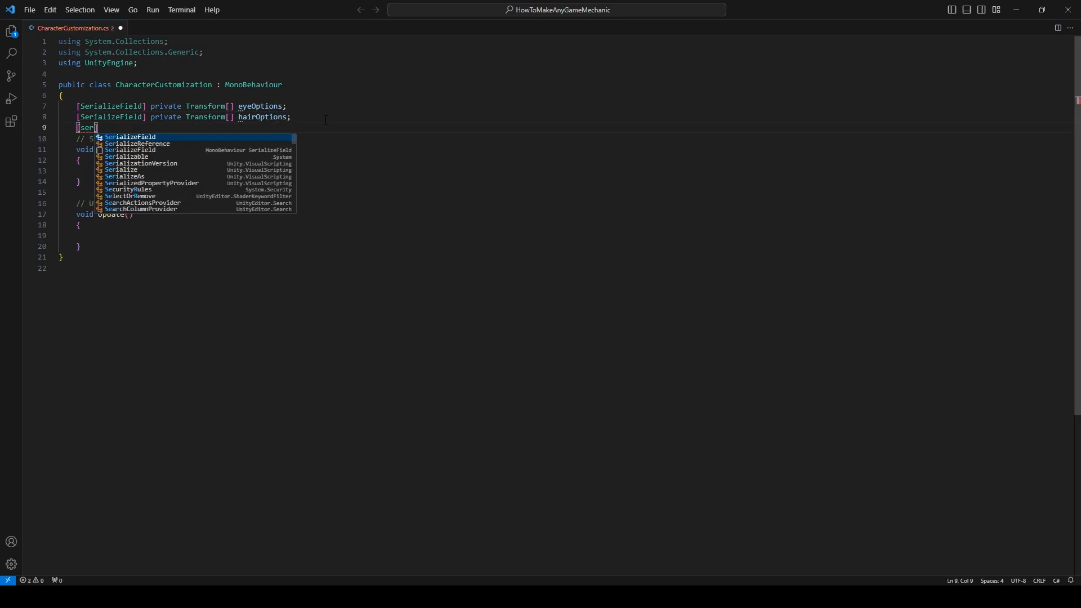
key(Tab)
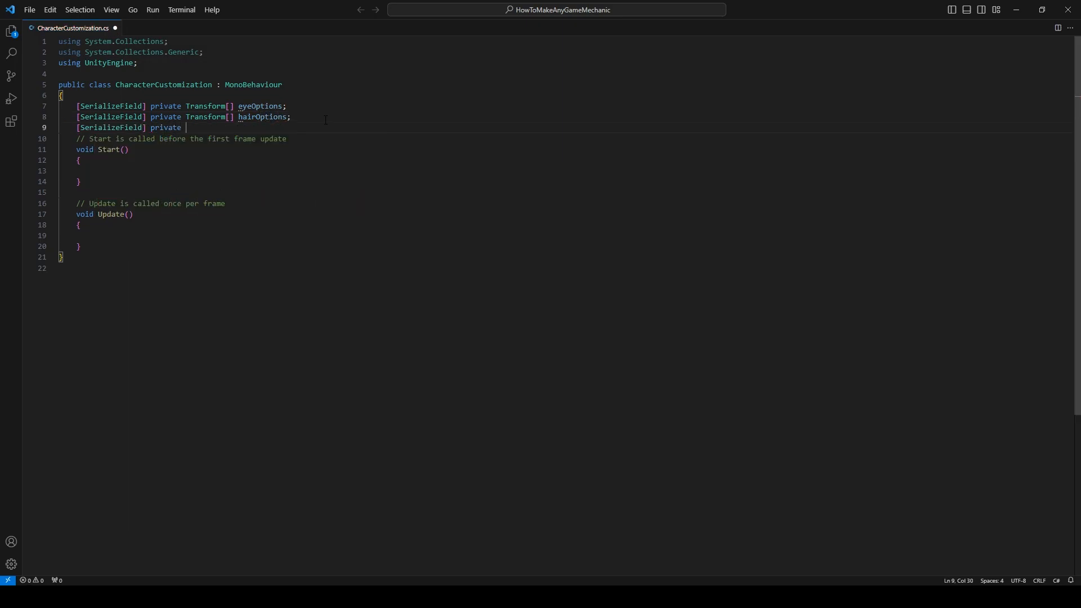
text(Transform[)
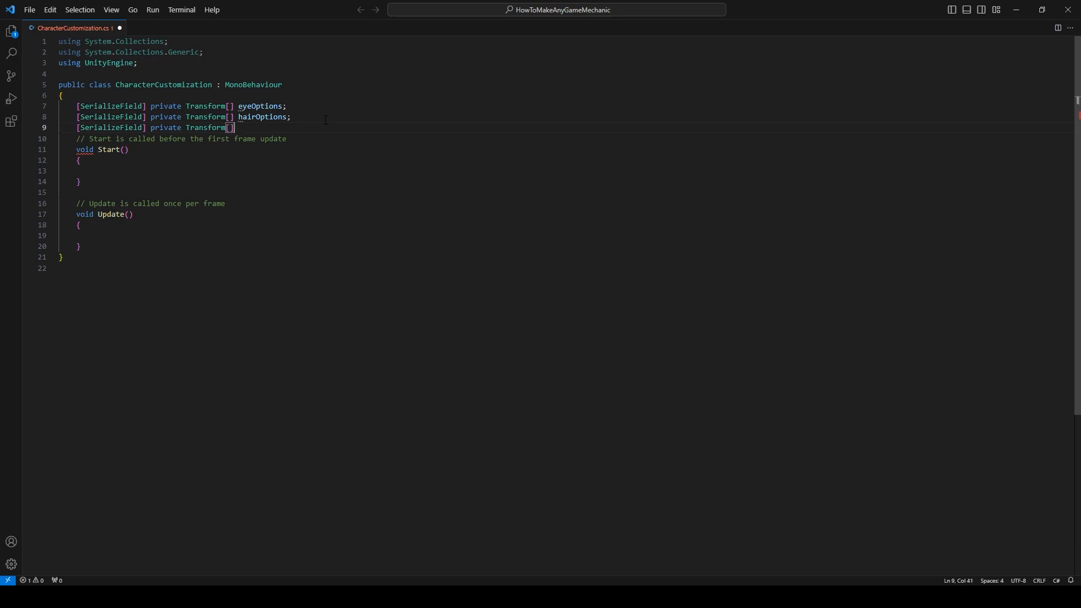
text(coatOp)
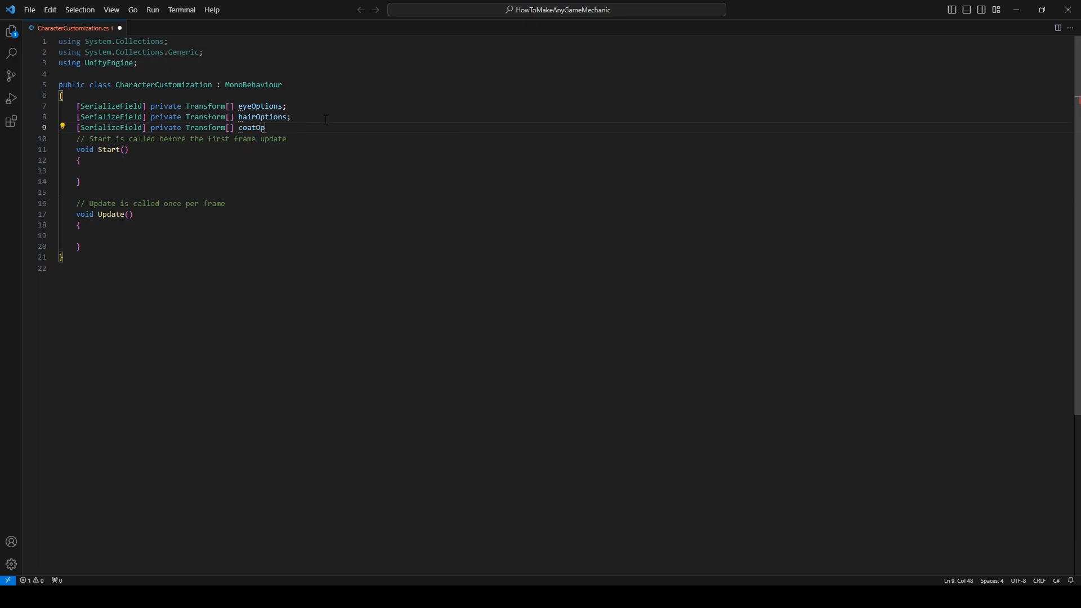
text(tions;)
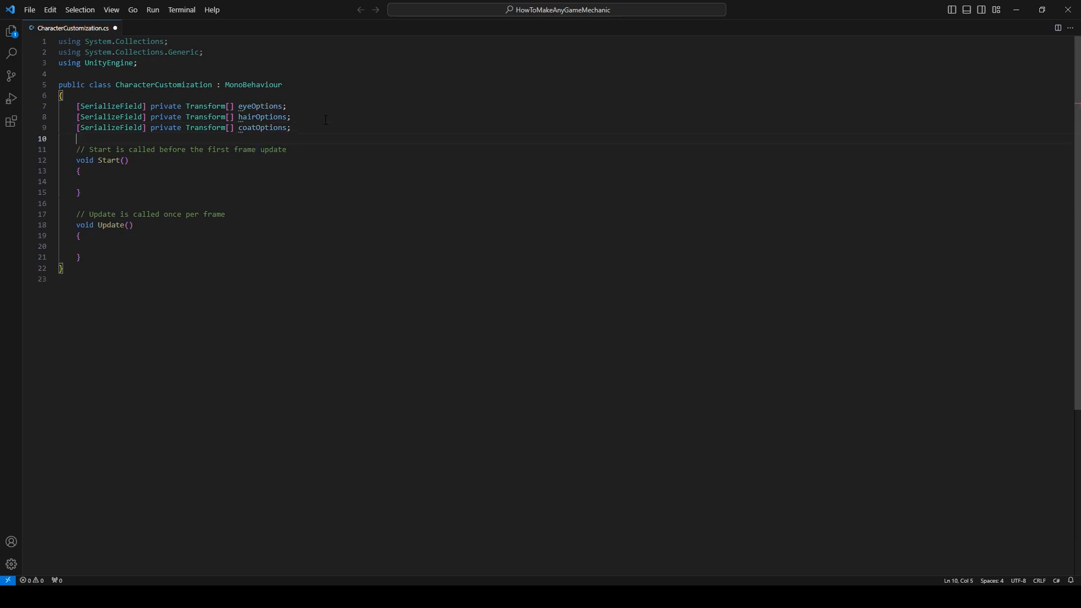
text([ser)
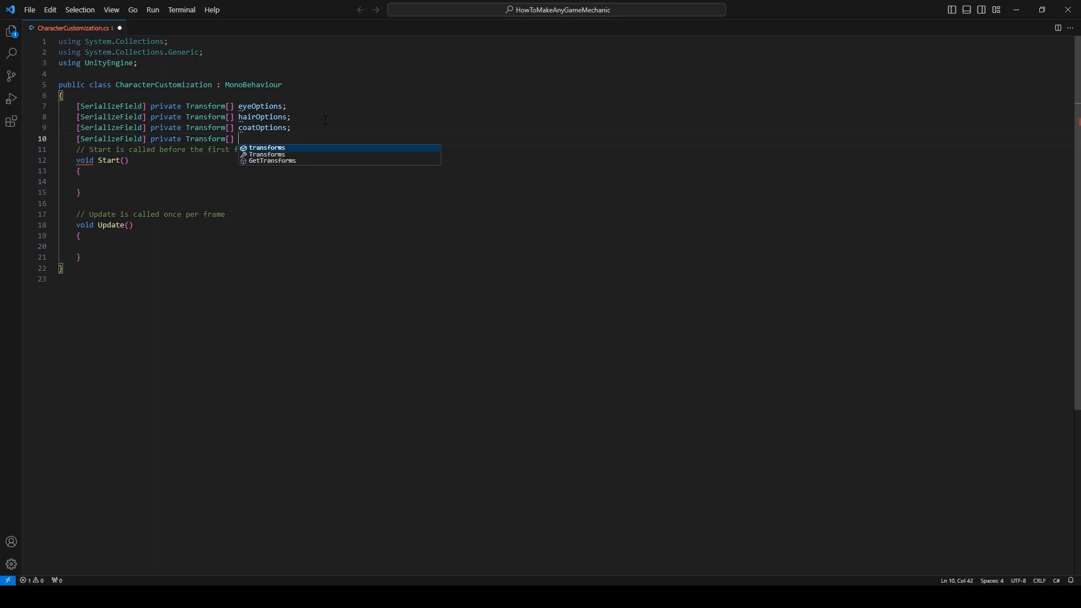
text(pa)
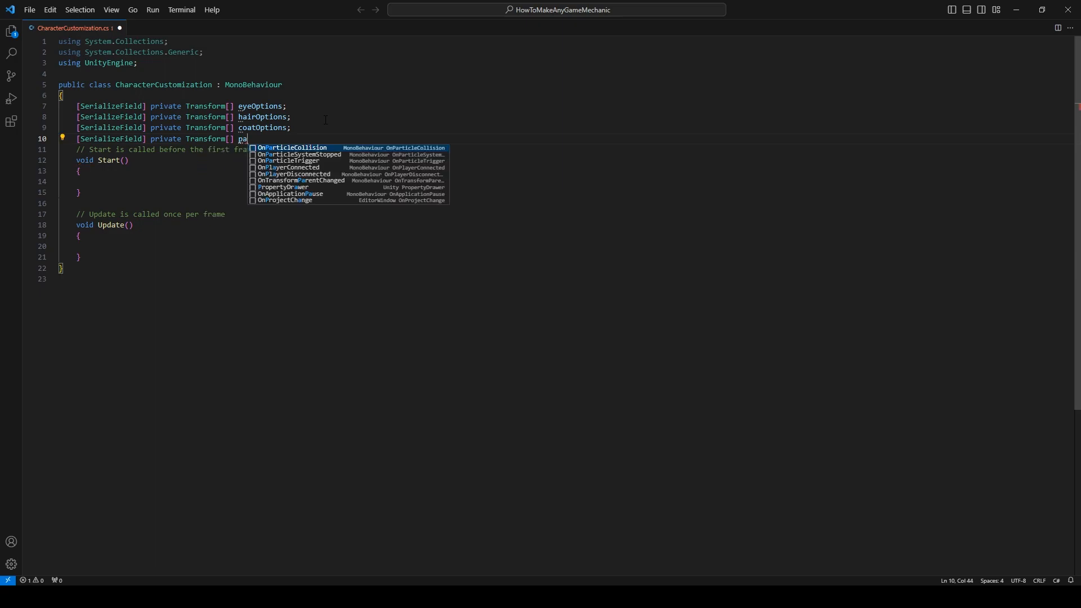
text(ntsOptions;)
text([SerializeField] pr)
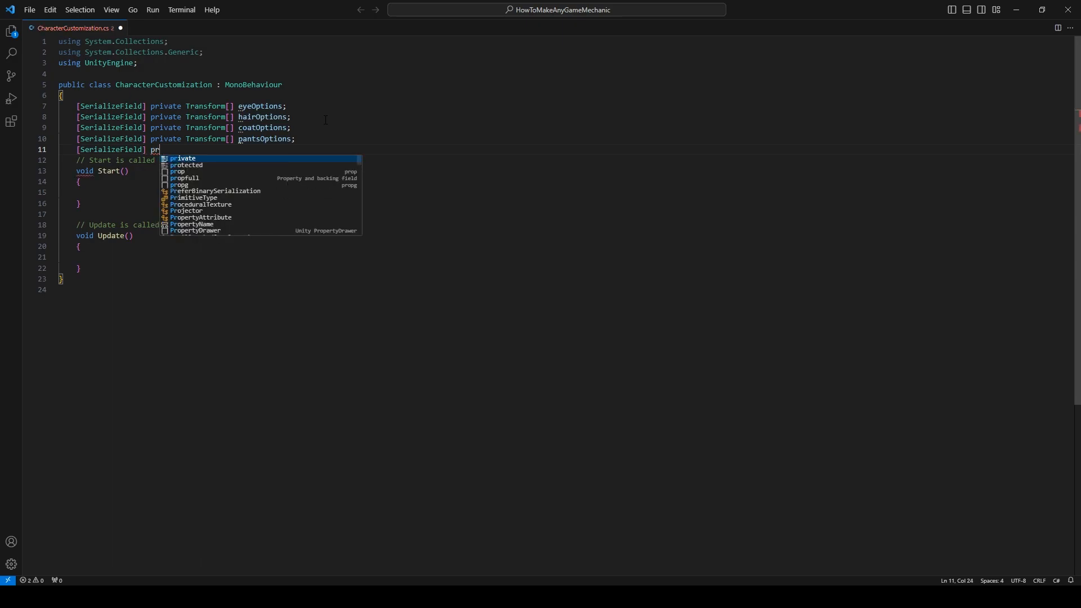
text(ivate Transform[] s)
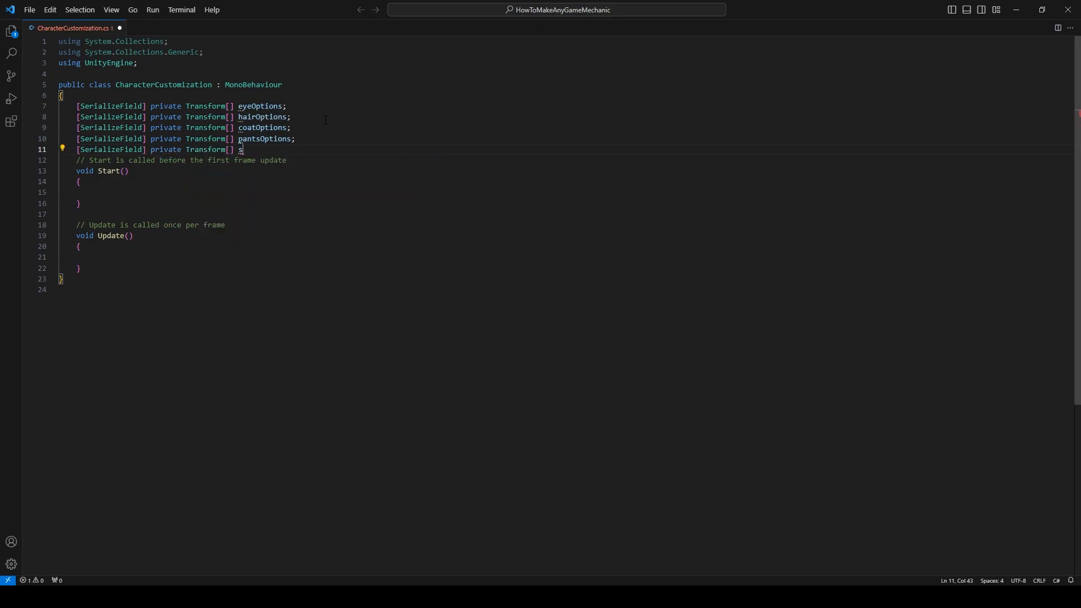
text(hoeOptio)
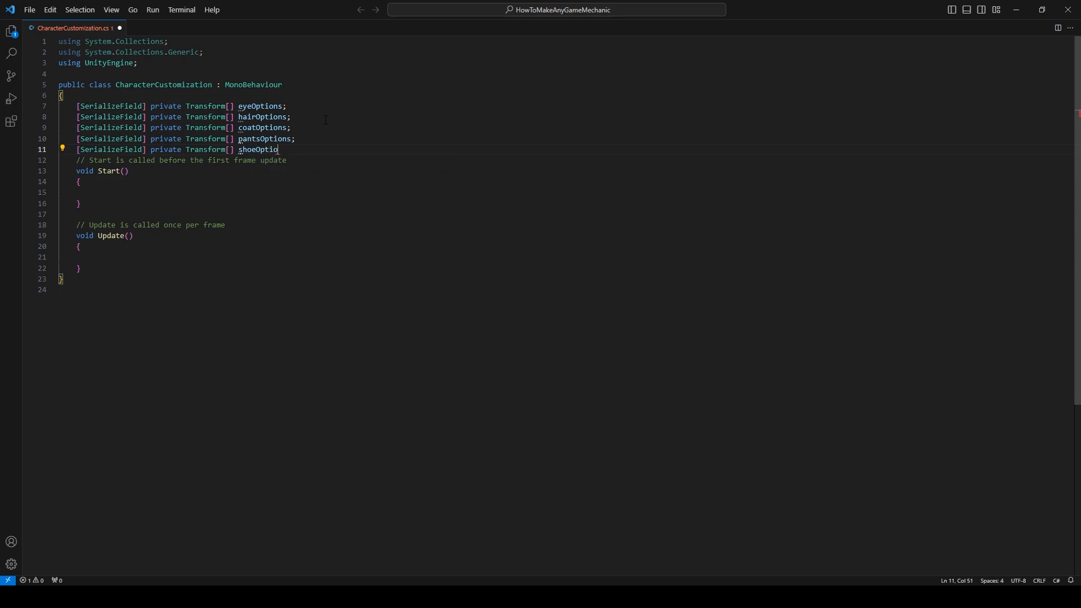
text(ns;)
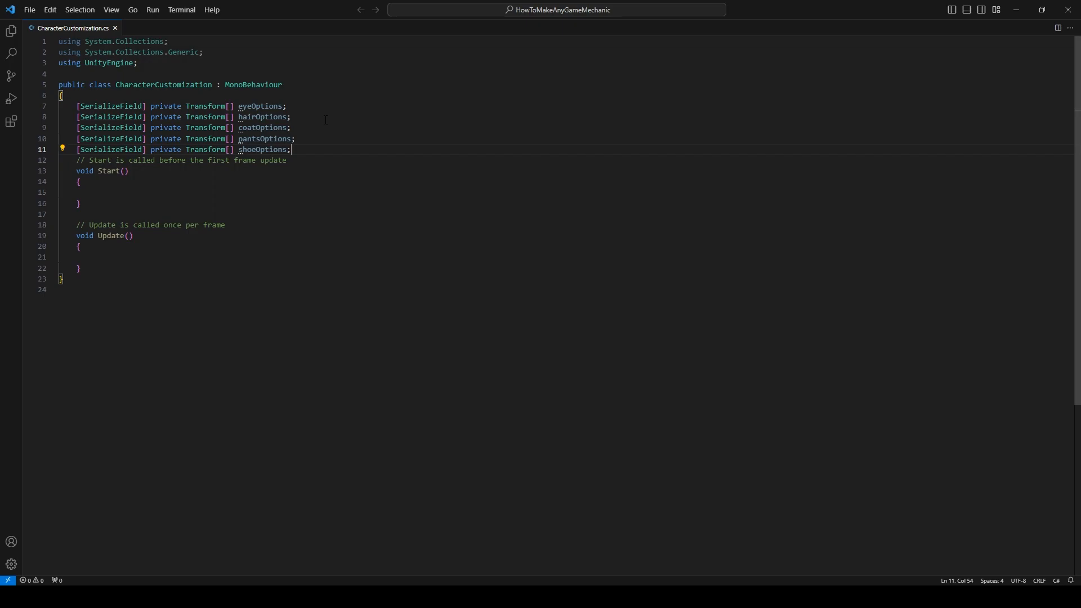
key(Enter)
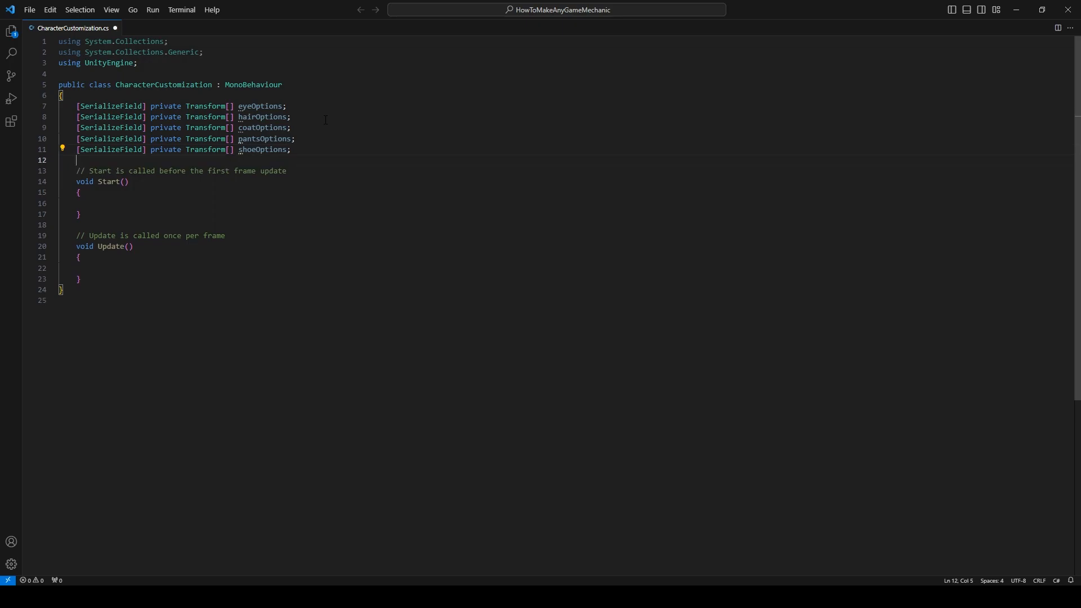
Step: Declare private int fields eyeSelected, hairSelected, coatSelected, pantsSelected and shoesSelected
text(private int eyeSelected;)
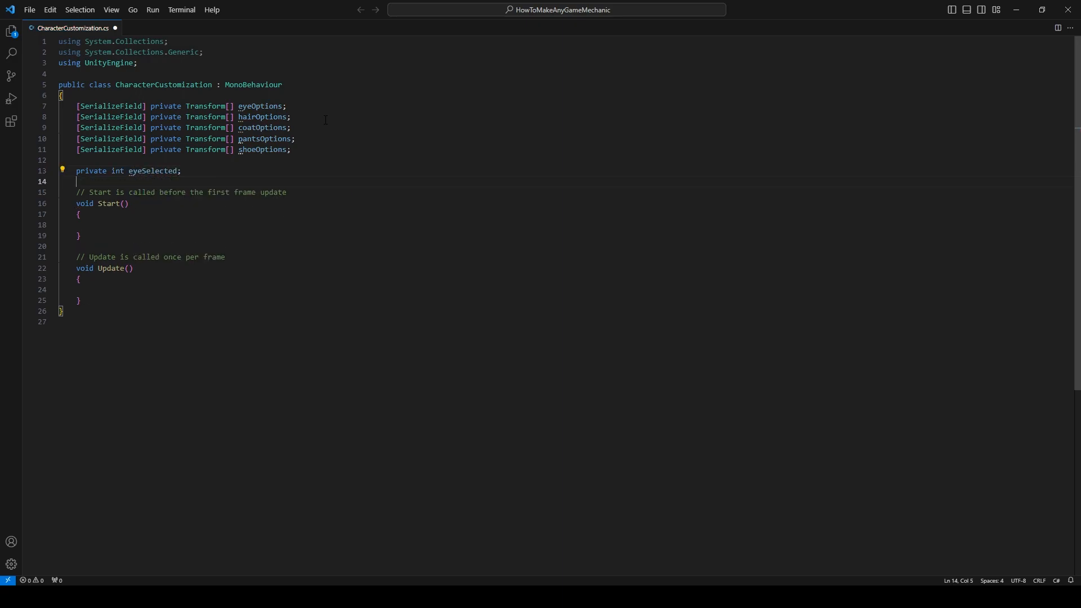
text(private int haairSelec)
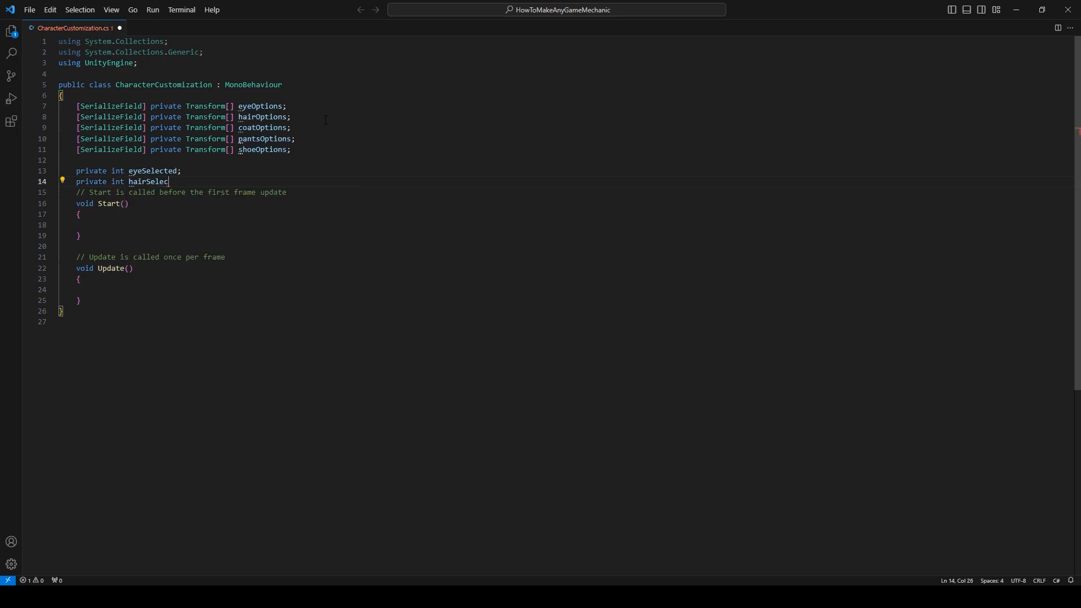
text(ted;)
text(private int coat)
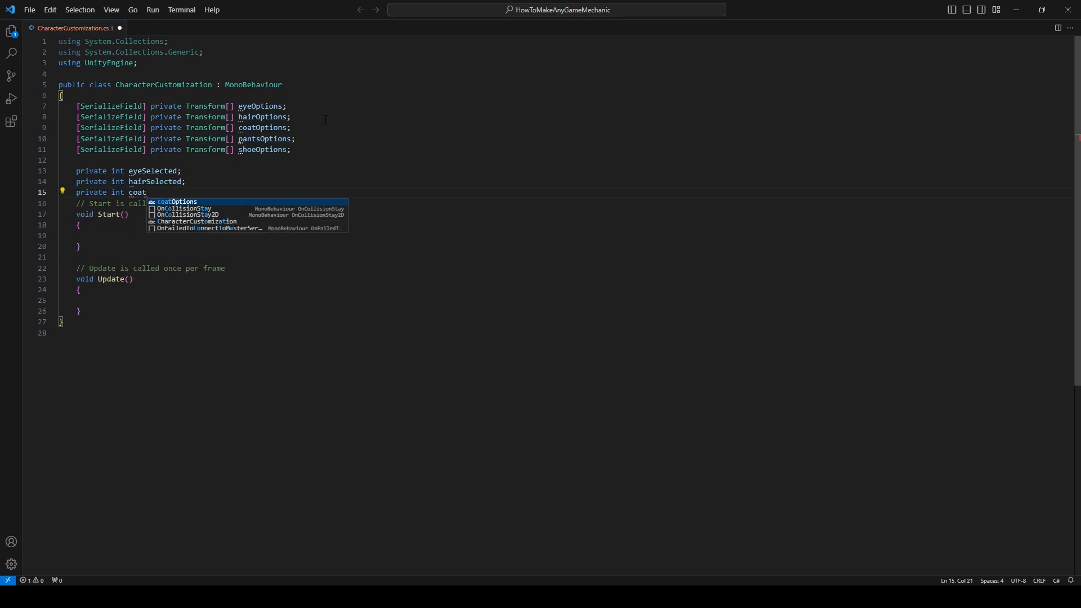
text(Selected;)
text(private int pa)
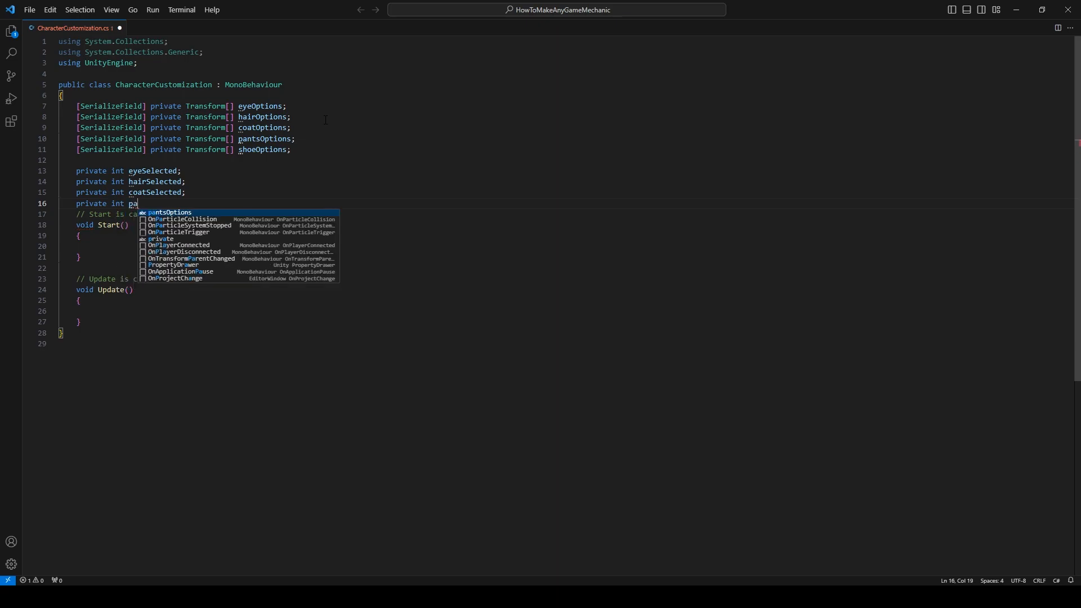
text(ntsSelected;)
text(p)
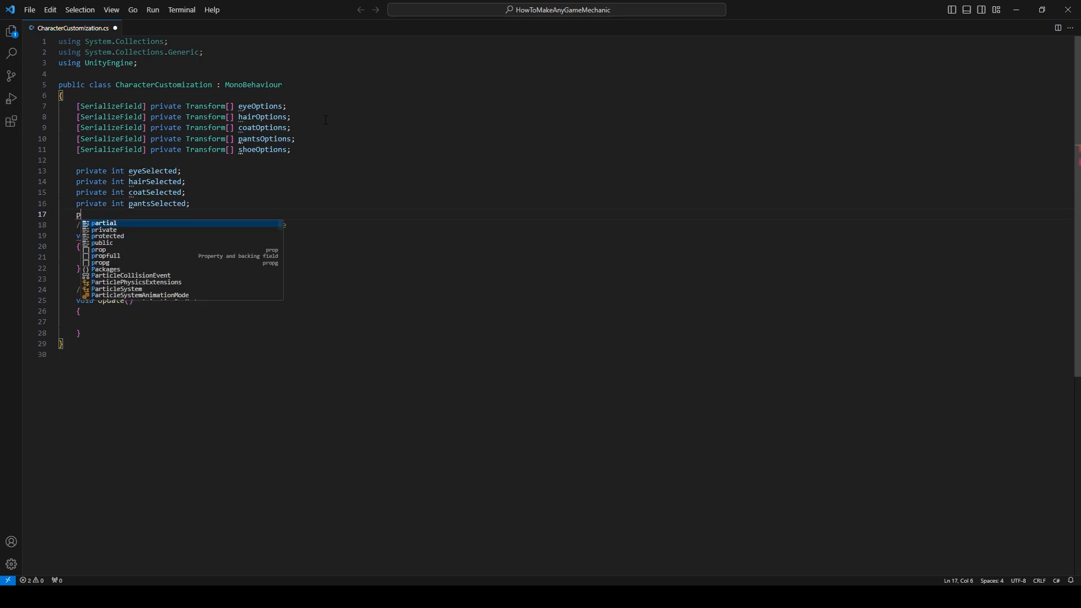
text(rivate int shoes)
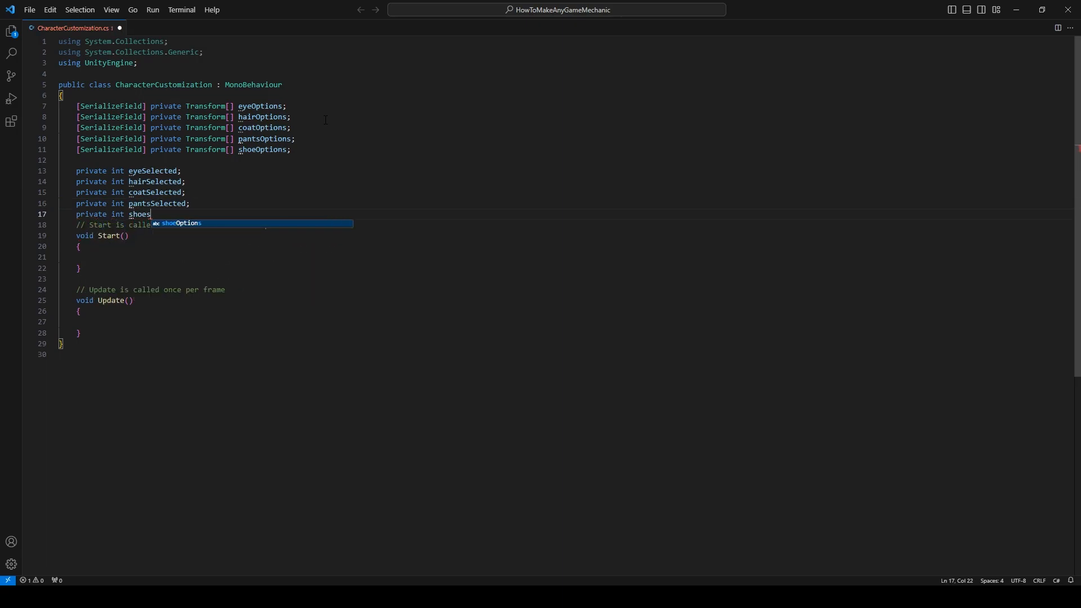
text(Selected;)
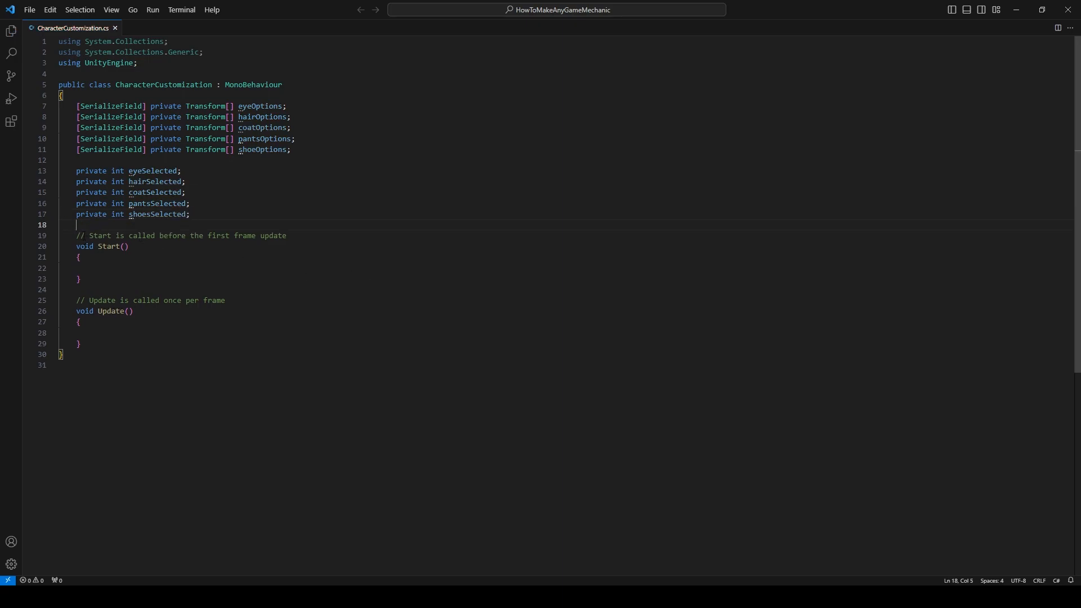
Step: Delete the default Start and Update methods and declare public void ChangeEyeSelection()
drag(77, 235, 94, 332)
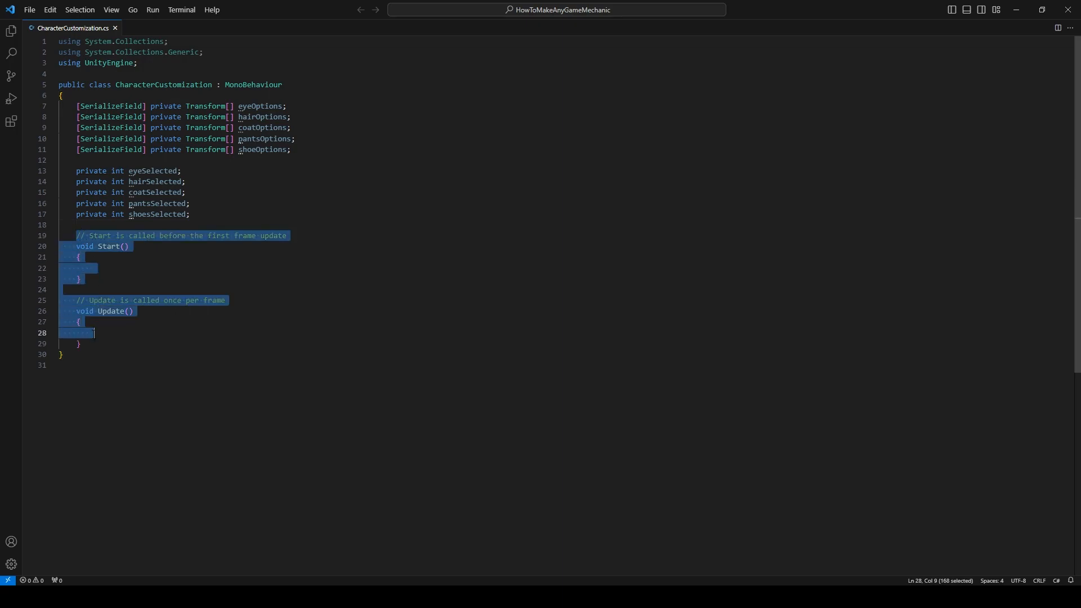
key(Delete)
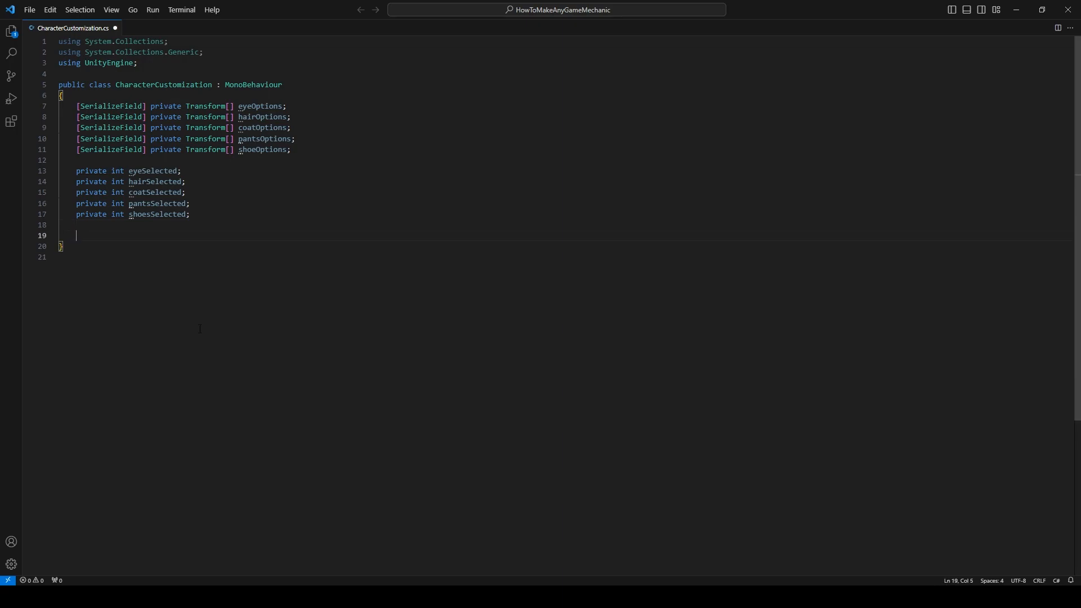
text(public)
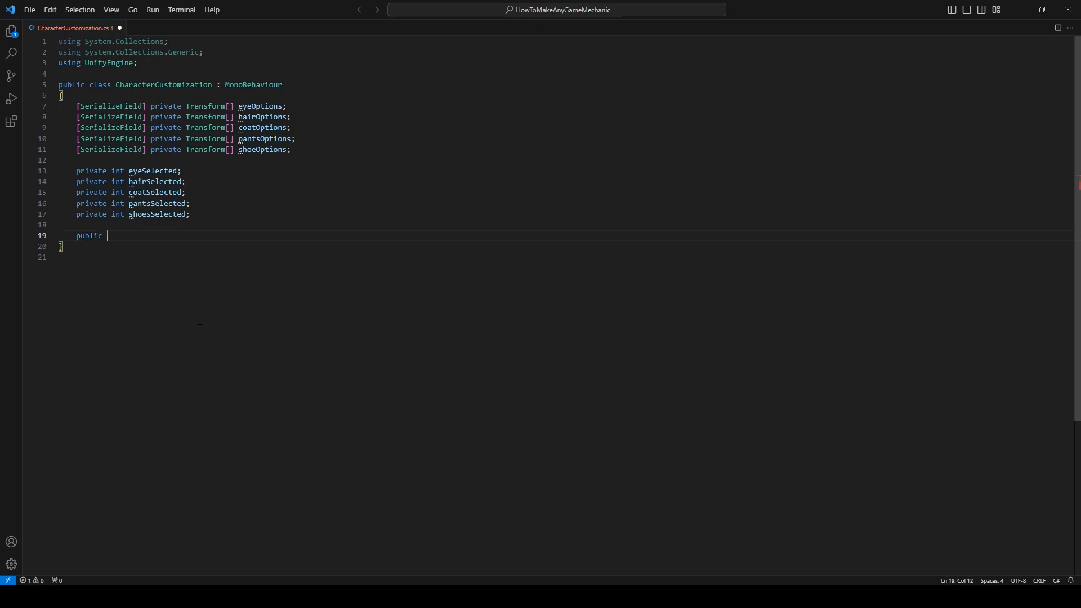
text(void)
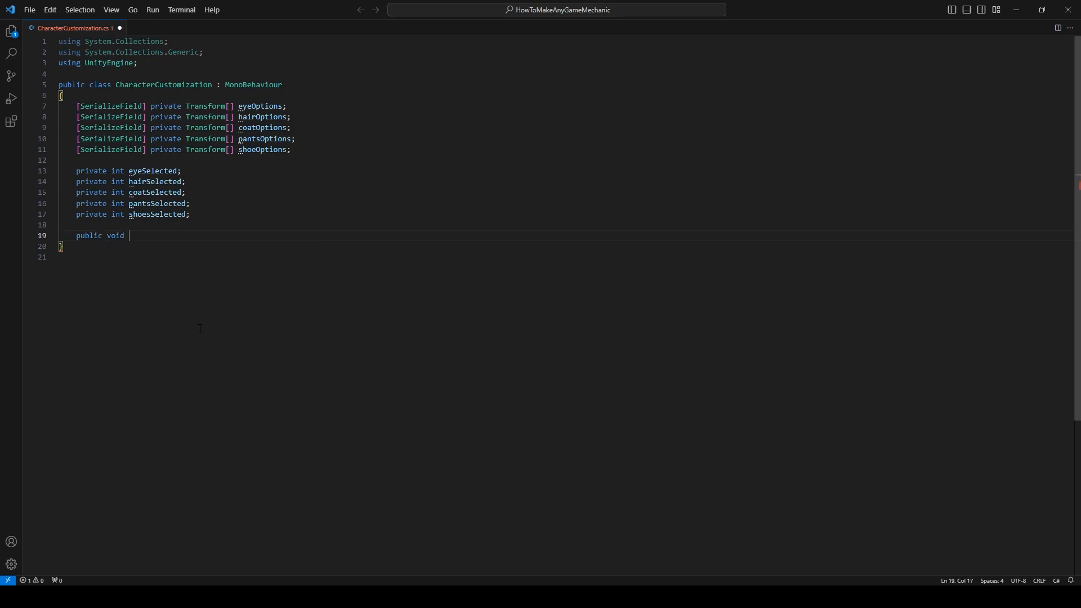
text(Change)
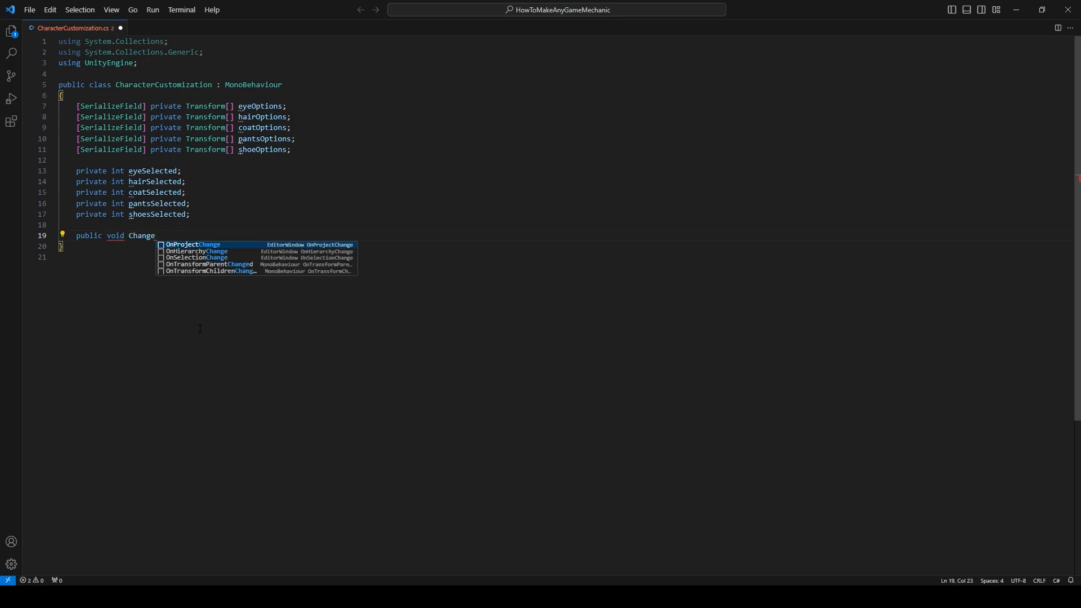
text(Eye)
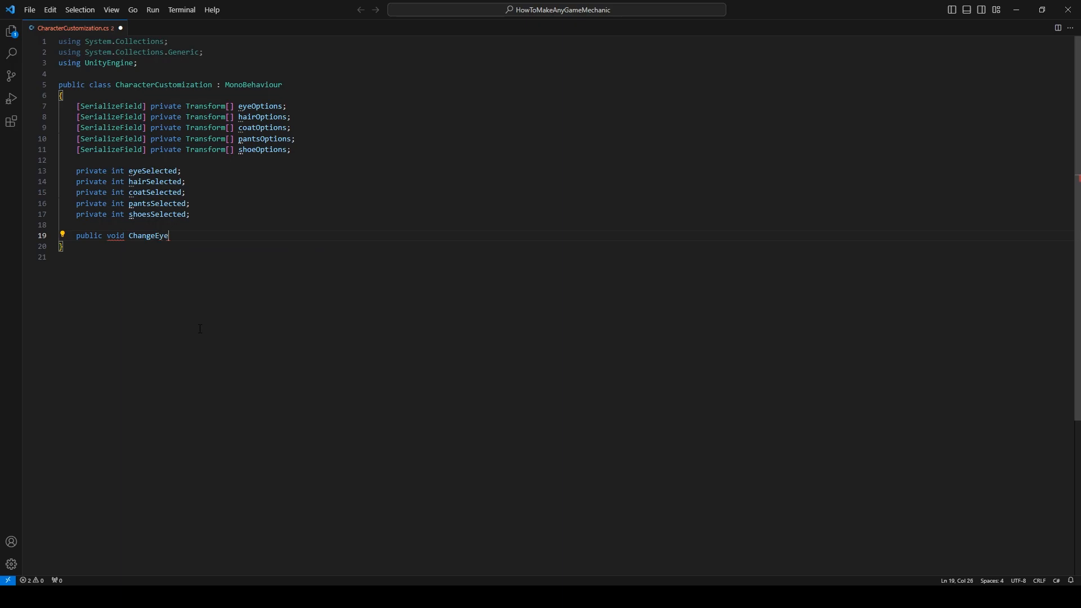
text(Selection)
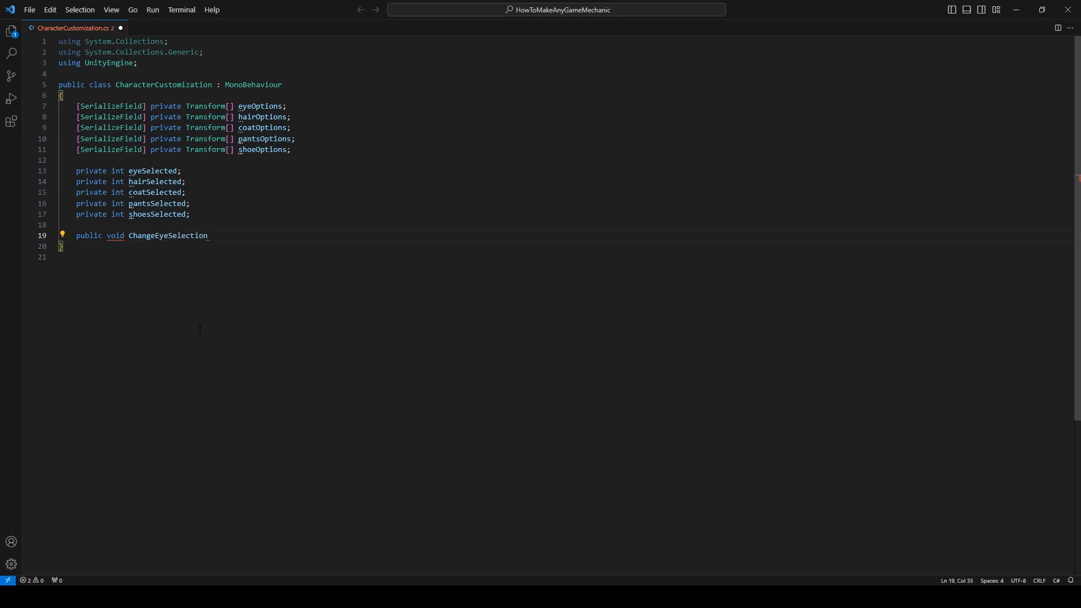
text(())
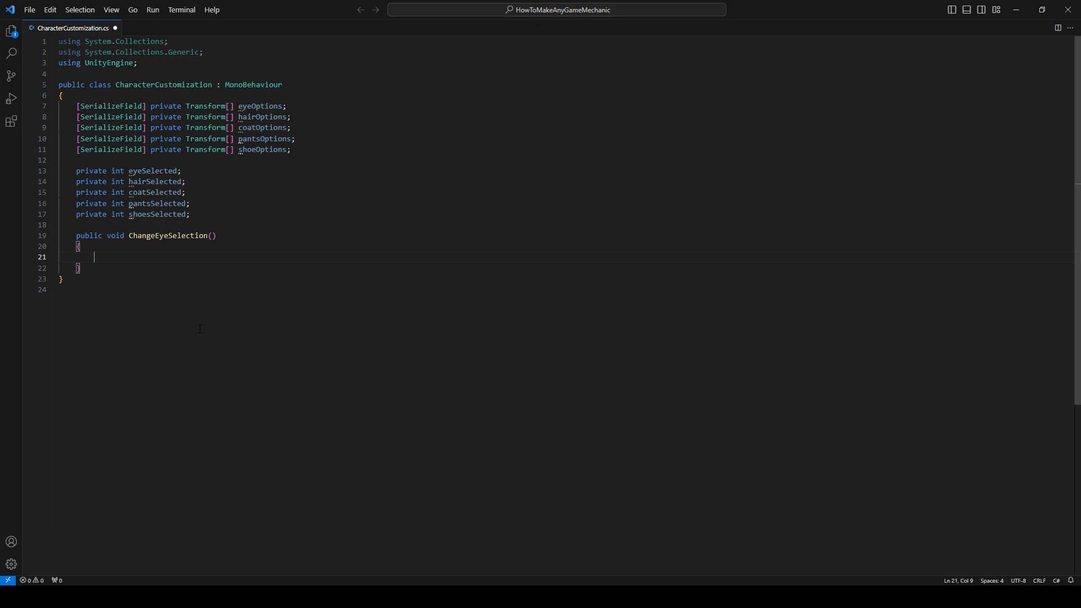
Step: Make the method increment eyeSelected and call eyeOptions[eyeSelected].gameObject.SetActive(true)
text(eyes)
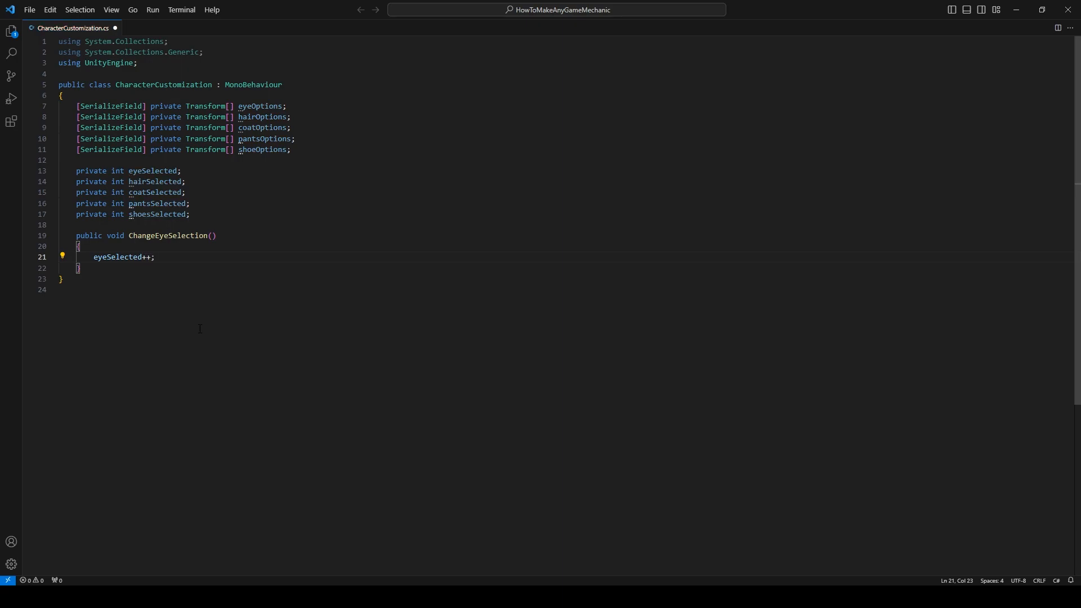
text(eyeOptions)
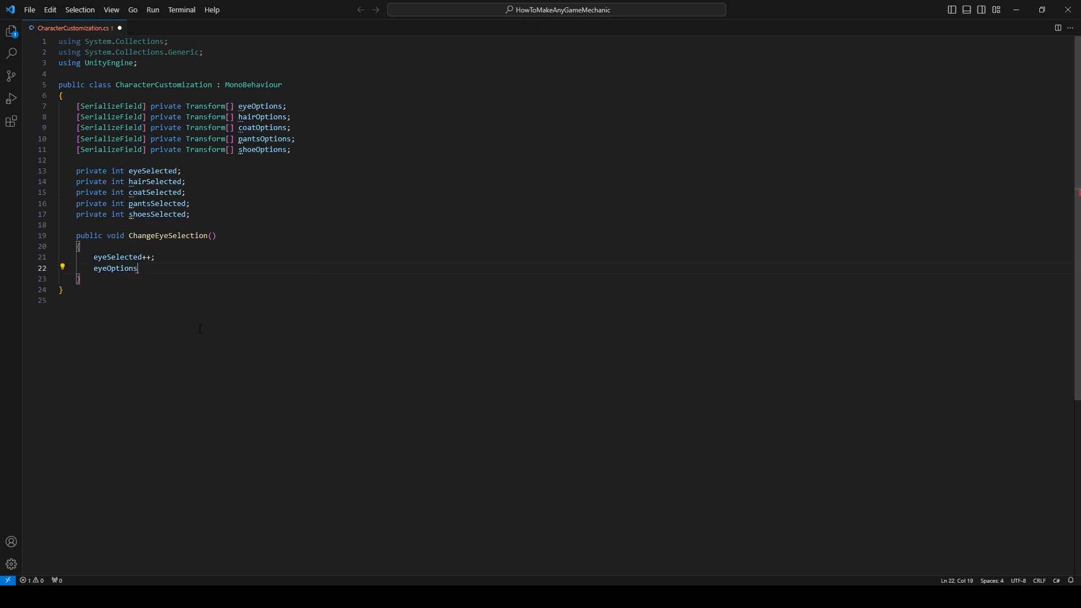
text([ey)
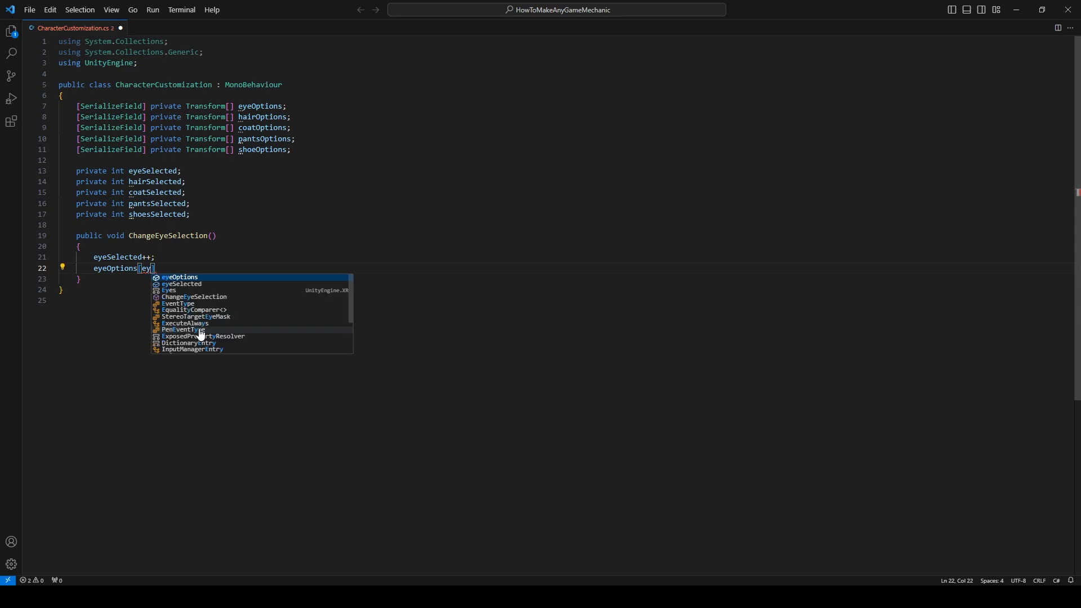
key(Tab)
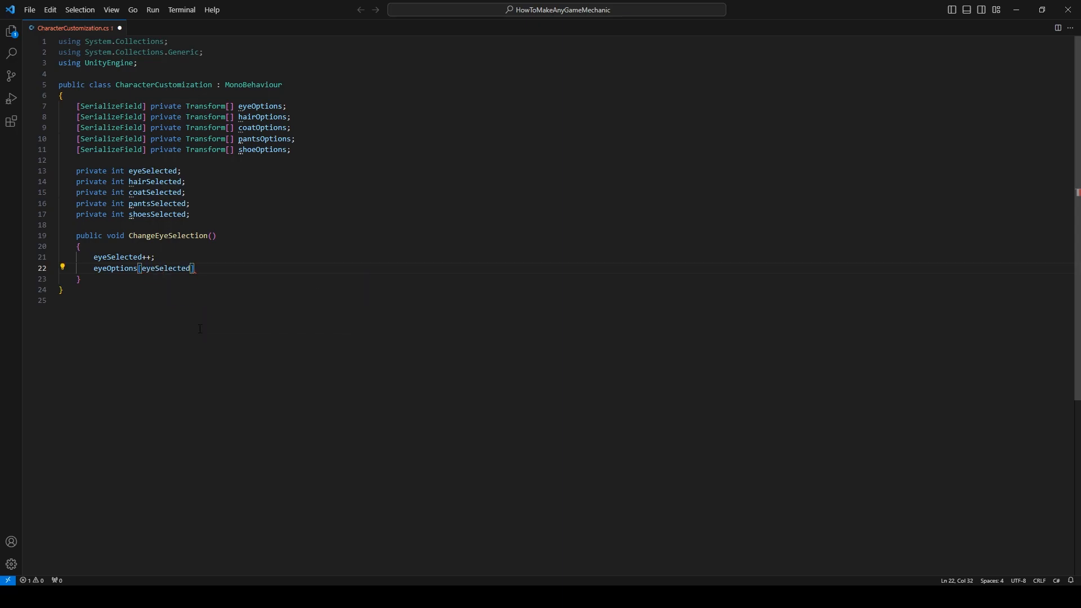
text(.gameObject.SetActive)
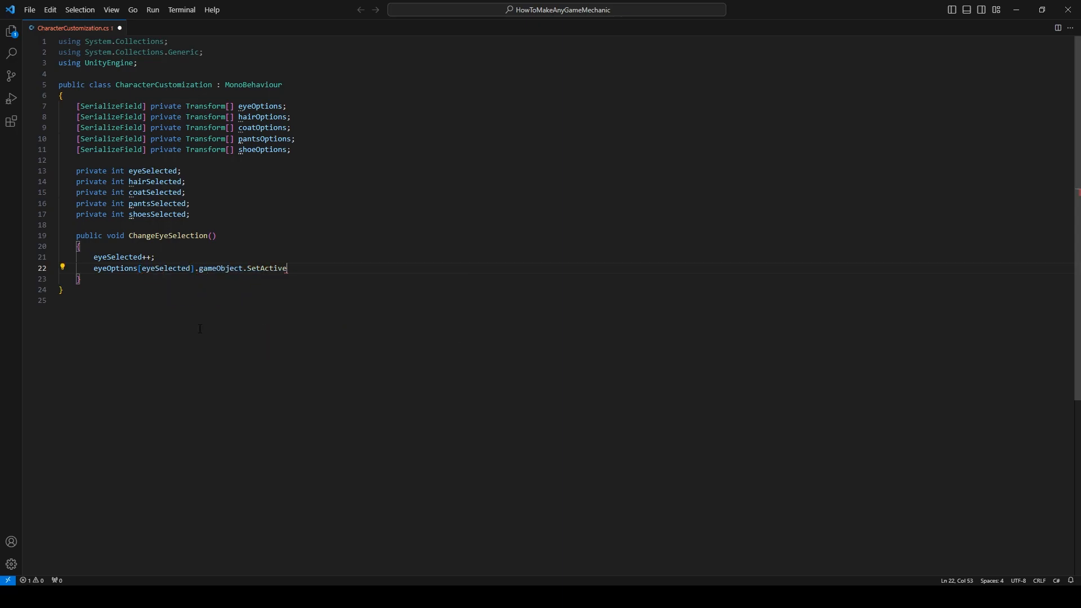
text((true);)
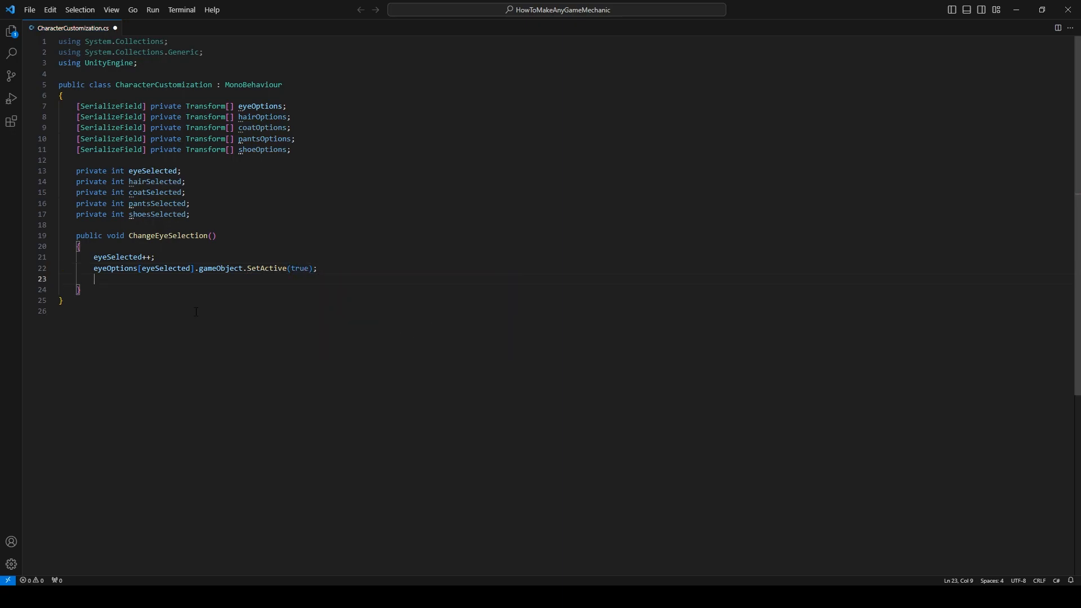
Step: Add a for loop calling eyeOptions[i].gameObject.SetActive(false), then save
text(for (int i = 0; i < ; i++)
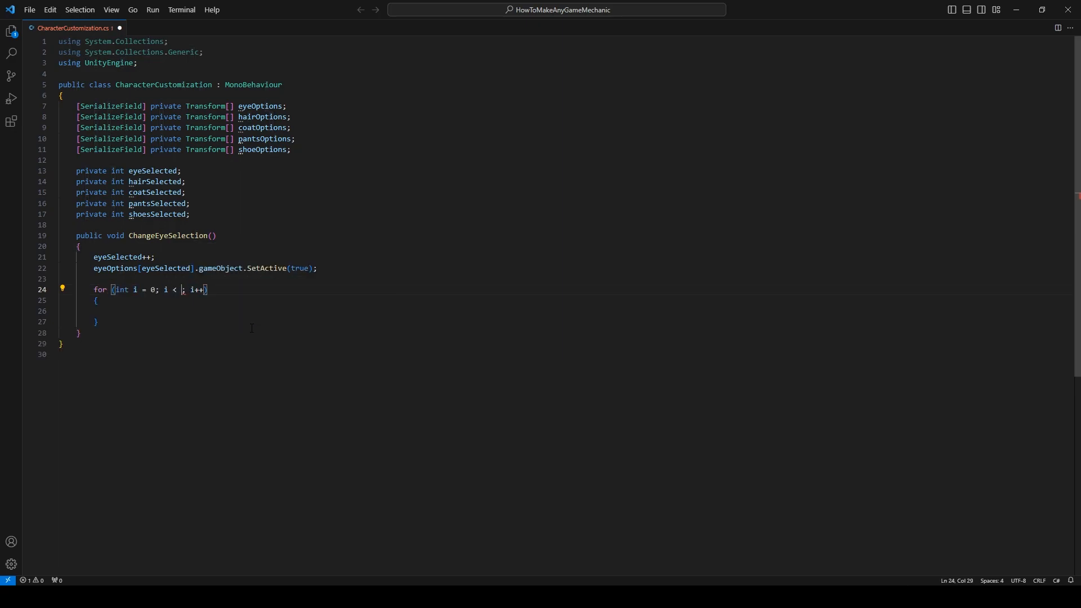
text(eyeOptions.Length)
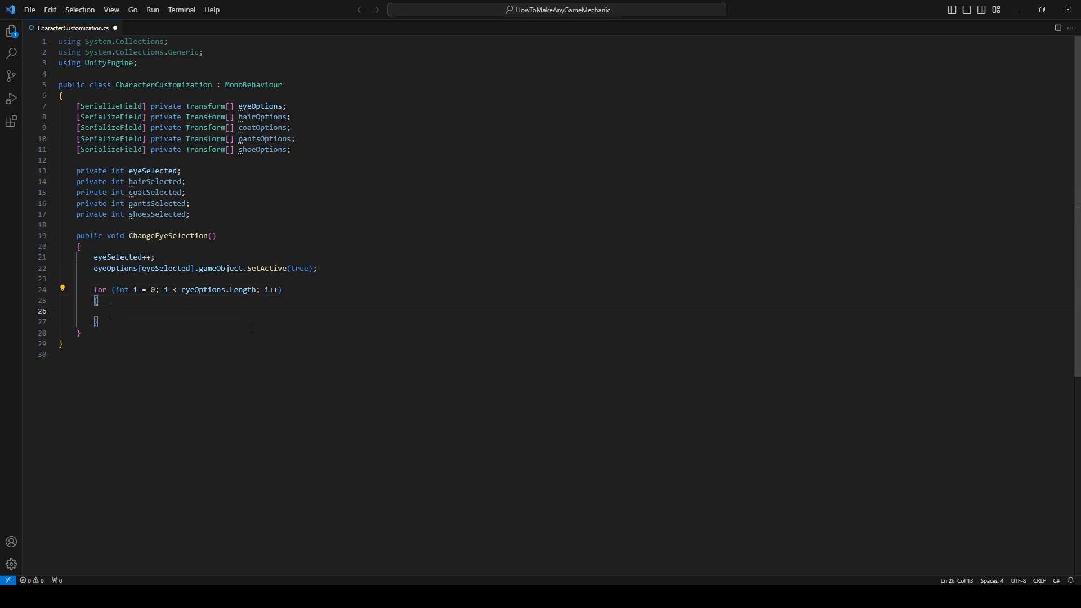
text(eyeOptions)
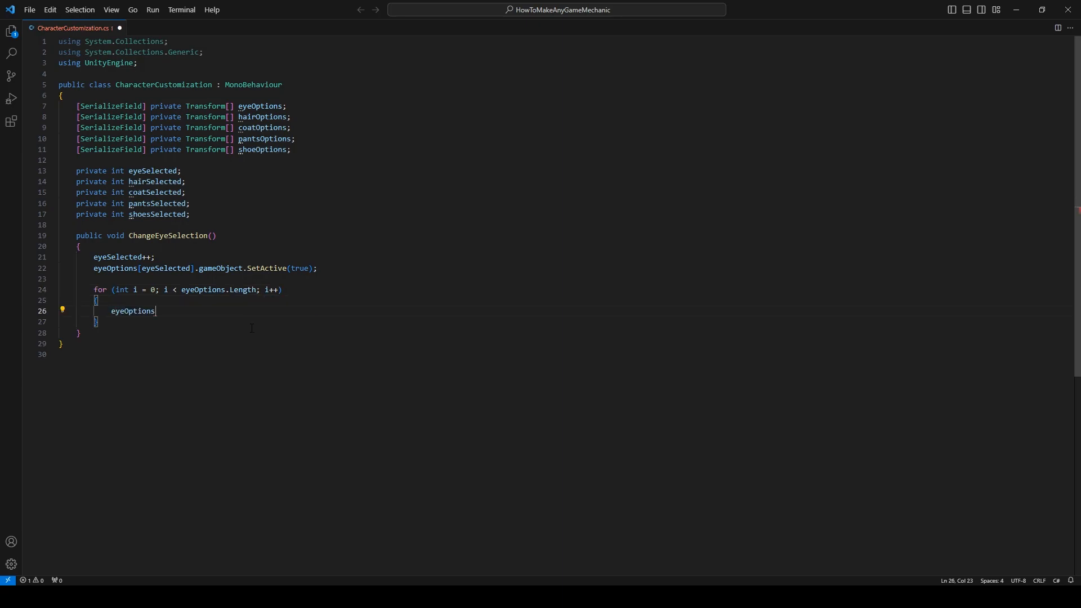
text([i].)
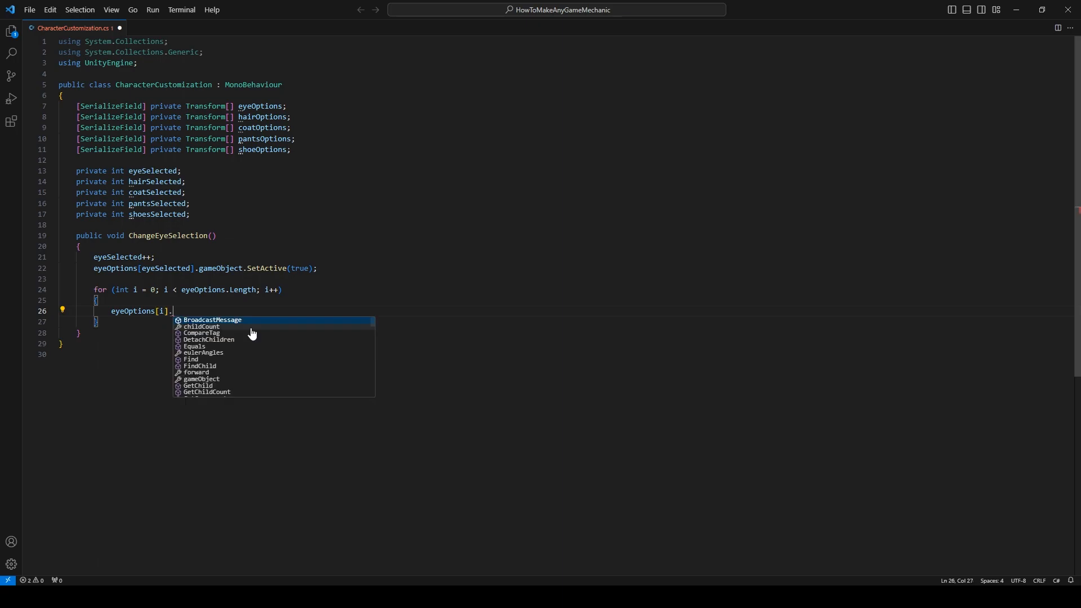
text(gameObject.SetActive)
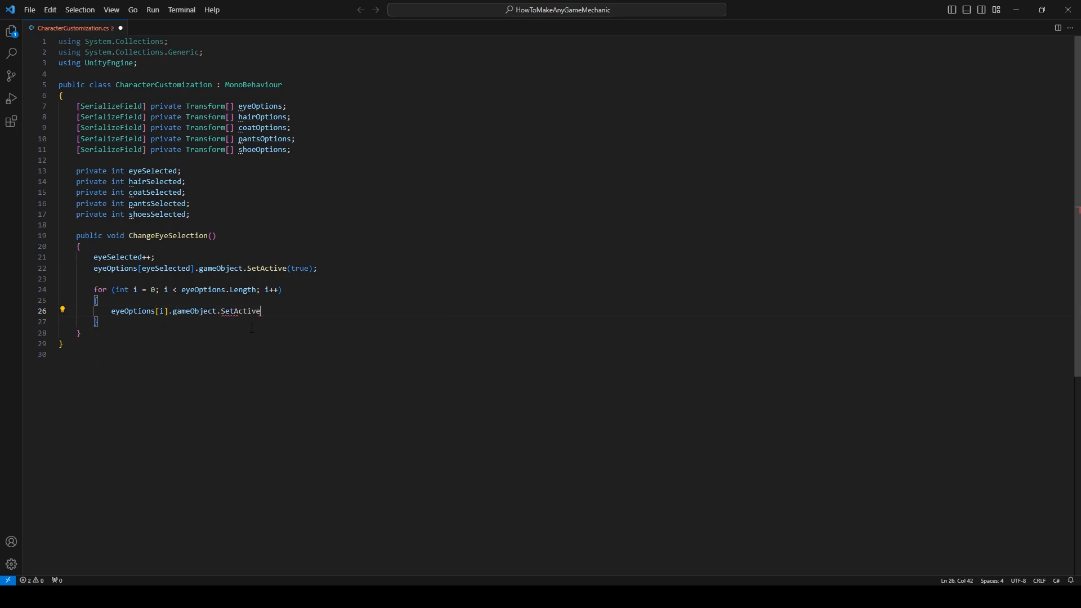
text((false))
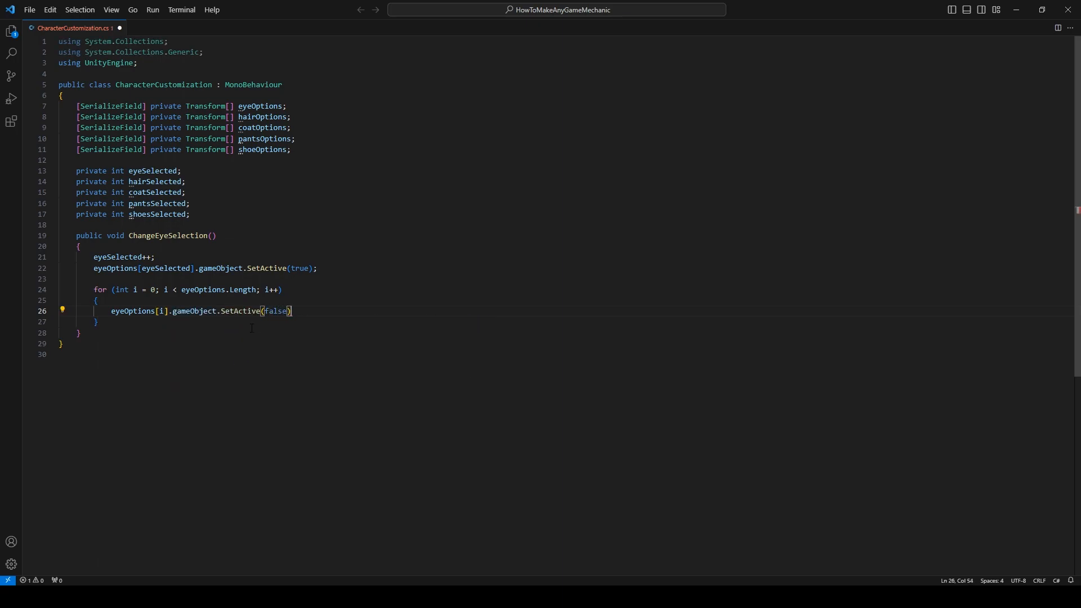
key(Ctrl+s)
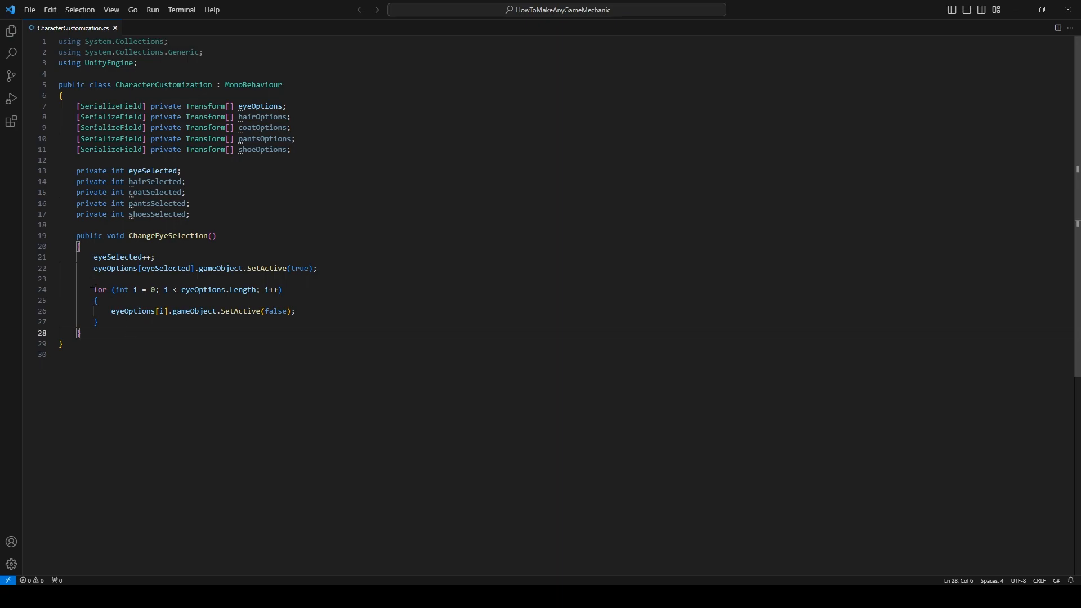
Step: Move the eyeSelected++ and SetActive(true) lines below the deactivation loop
drag(93, 290, 102, 322)
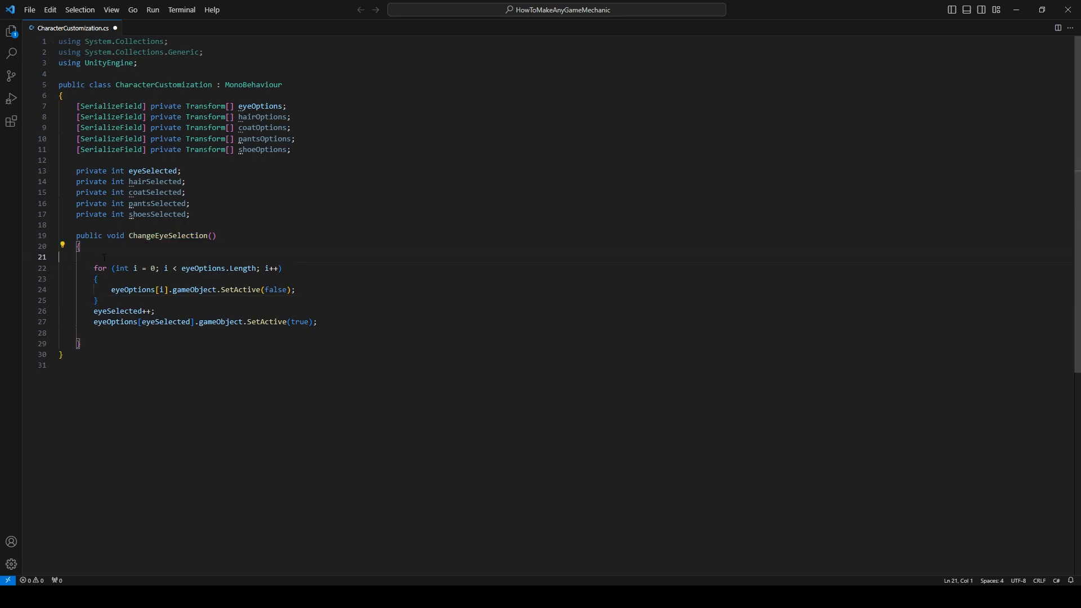
key(Backspace)
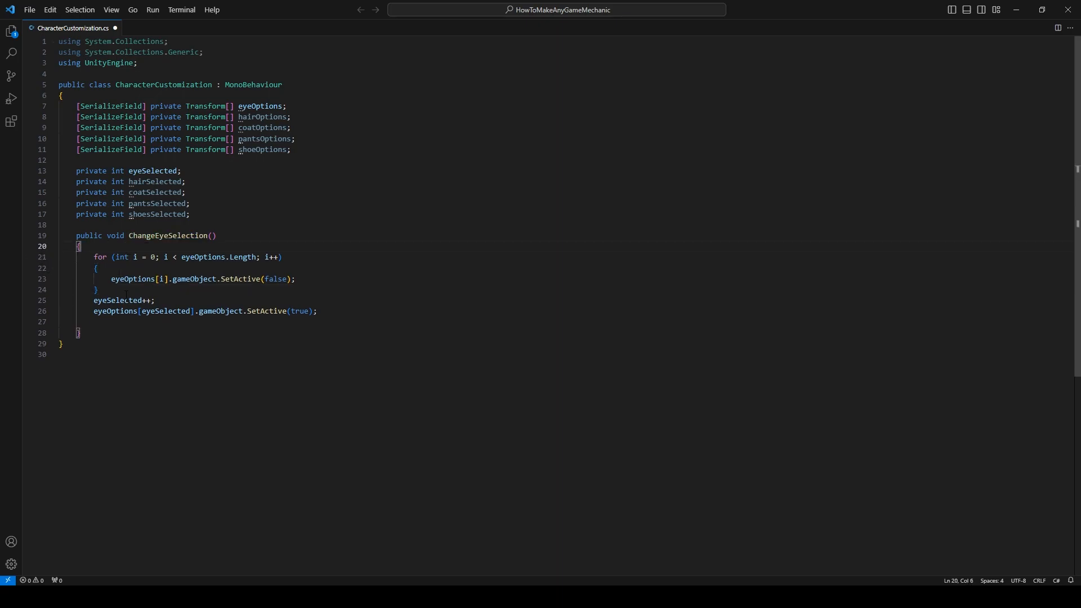
mouse_move(115, 311)
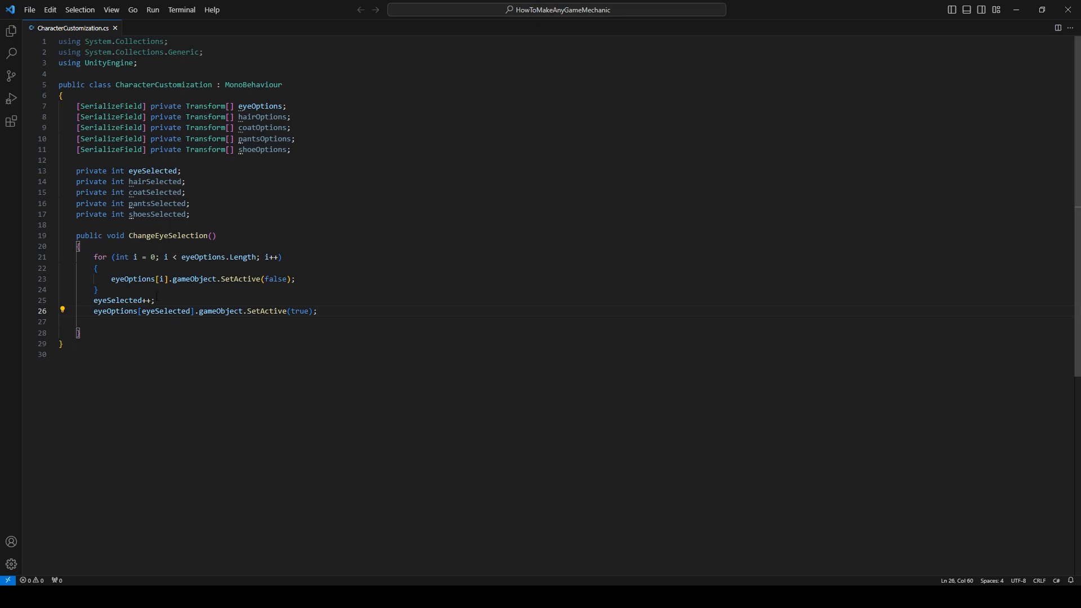
mouse_move(143, 300)
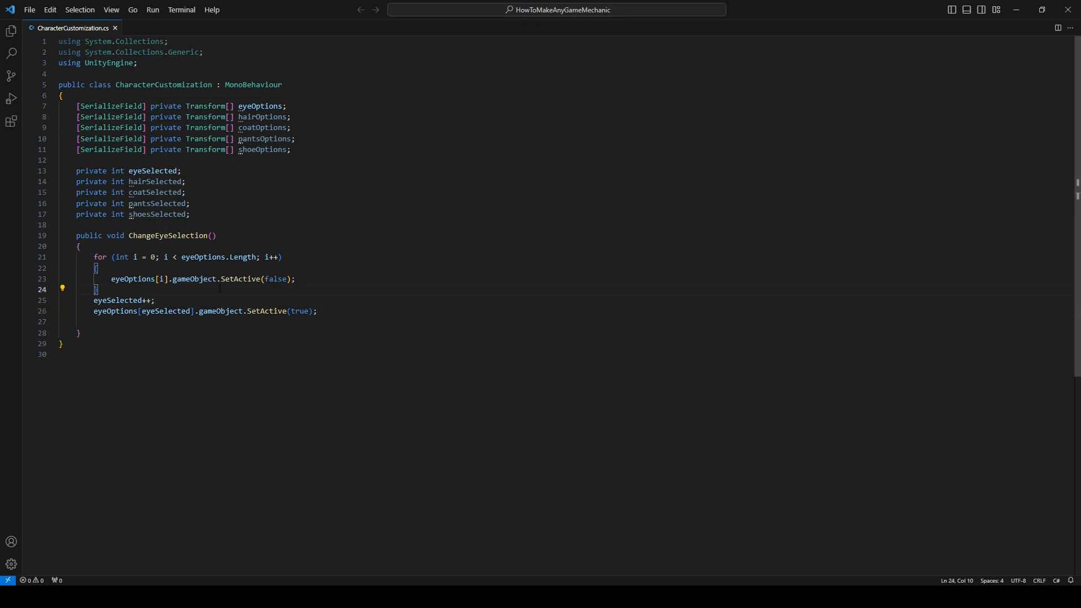
Step: Add if(eyeSelected+1 > eyeOptions.Length) resetting eyeSelected to 0, else eyeSelected++
text(if(e)
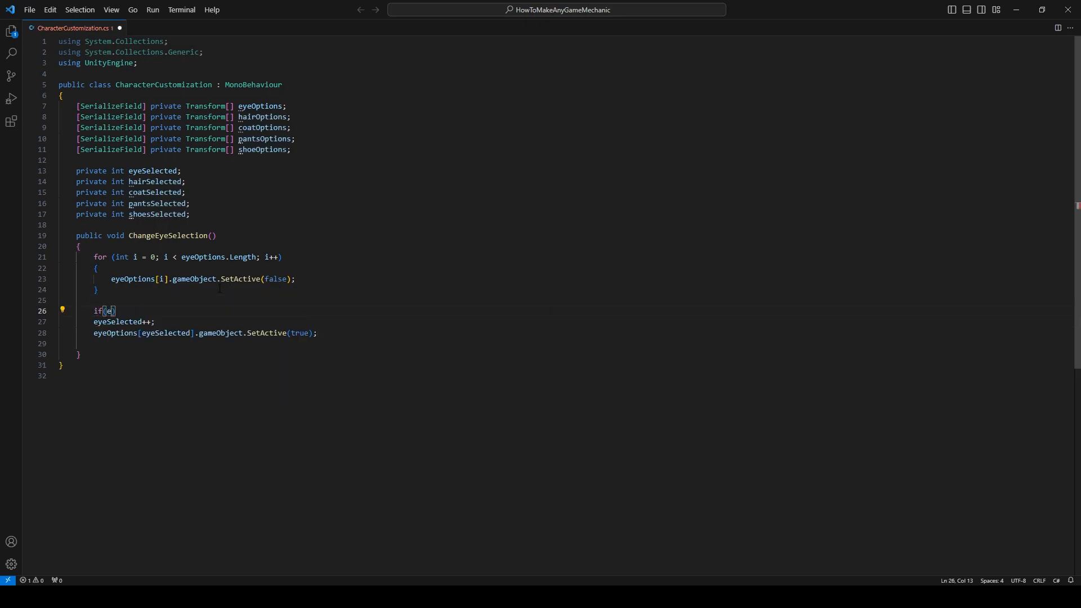
text(yeSelected+)
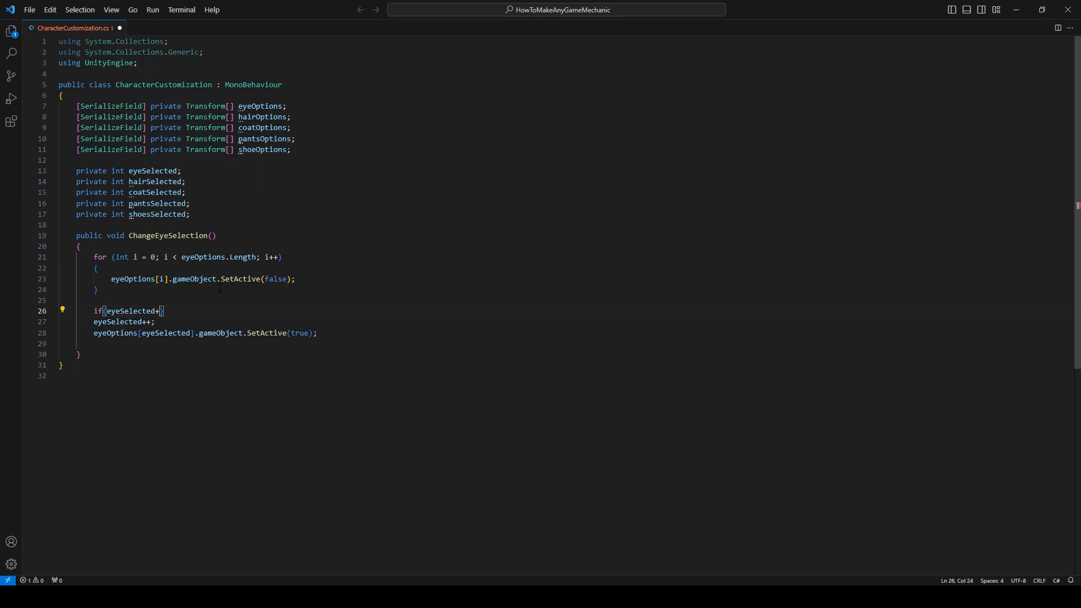
text(1 > eye)
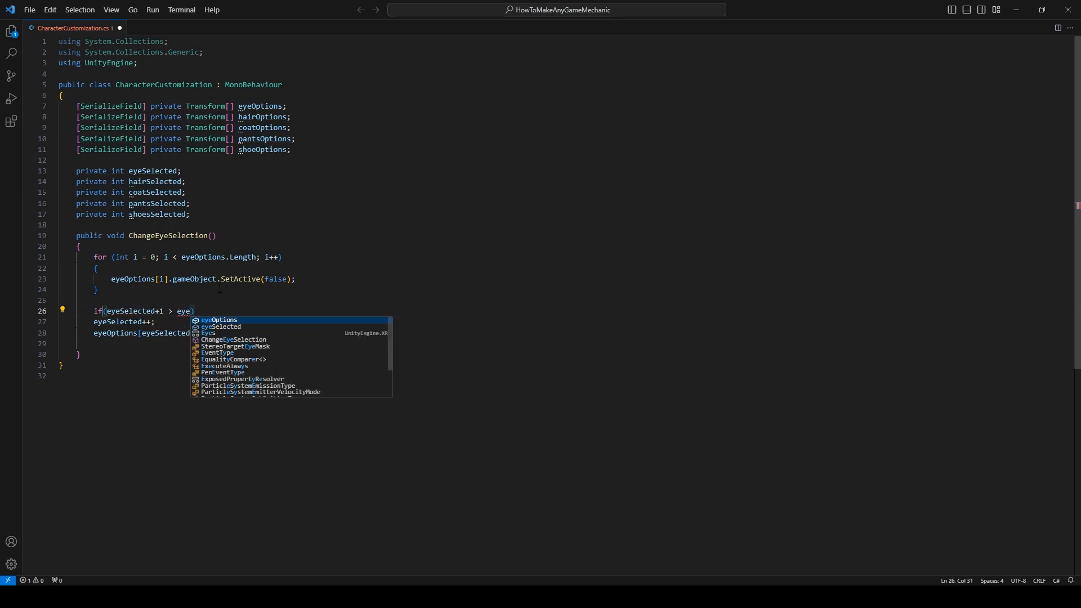
text(Options.Length)
text({)
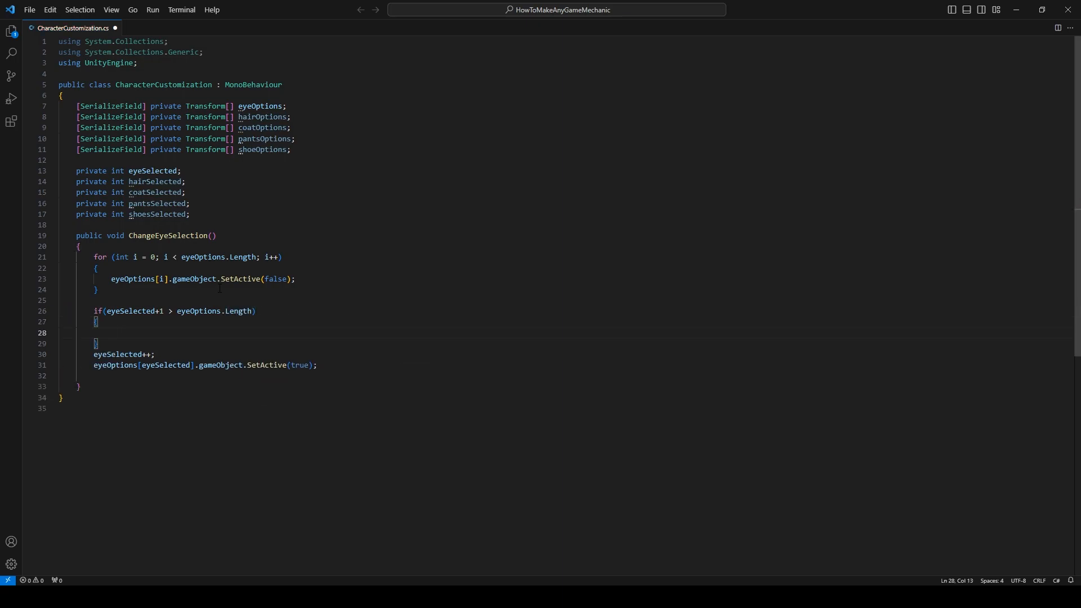
text(eyeSelected =0;)
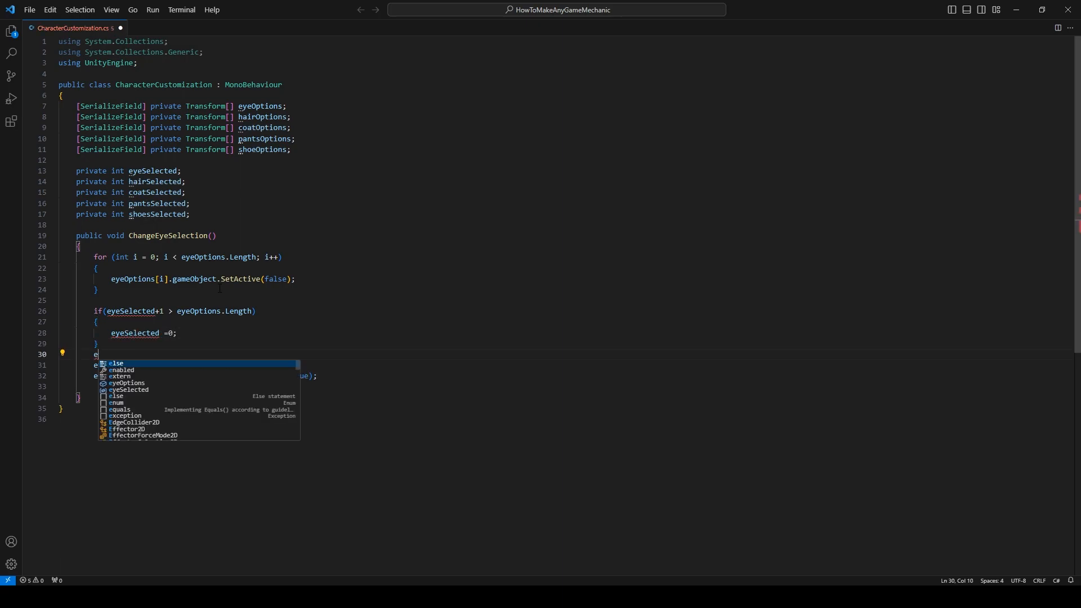
key(Tab)
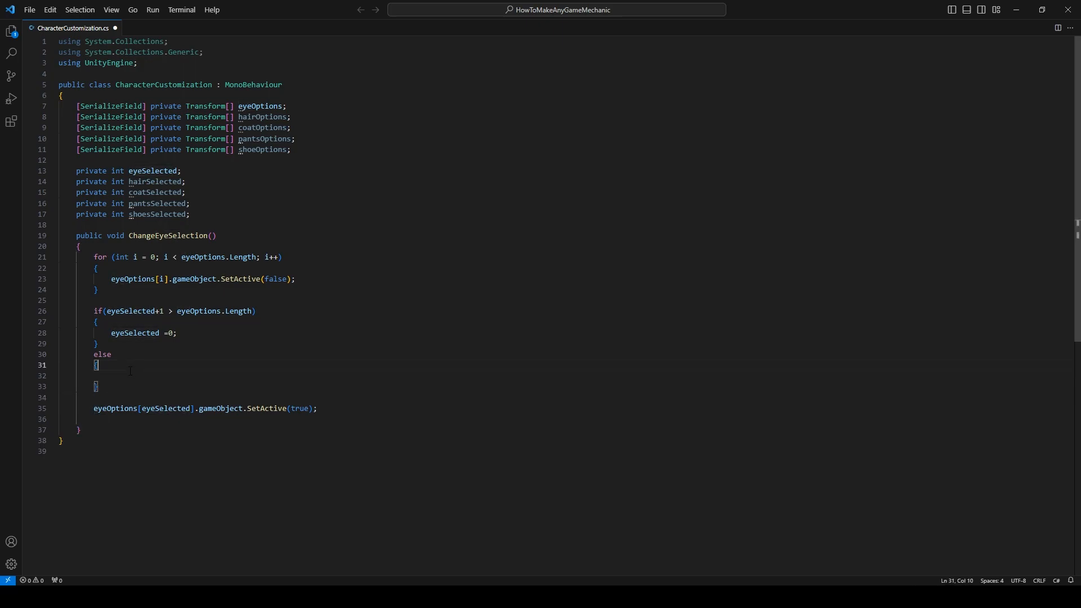
text(eyeSelected++;)
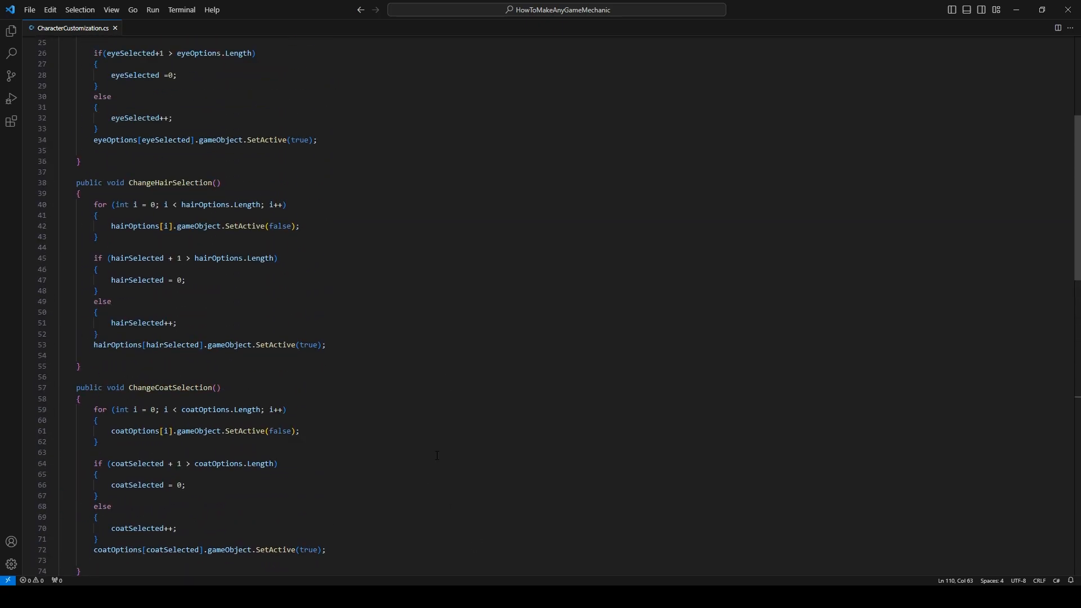
Step: Scroll down through the script to review the selection methods
scroll(down, 3)
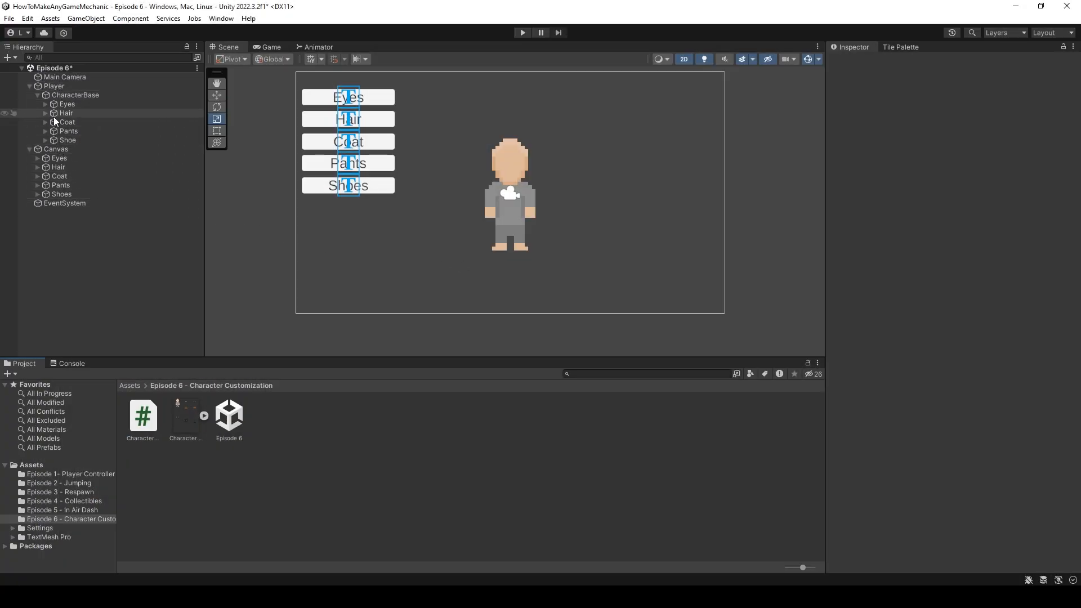
Step: Add the CharacterCustomization script component to the Canvas, with empty Eye, Hair, Coat, Pants and Shoe lists
click(55, 149)
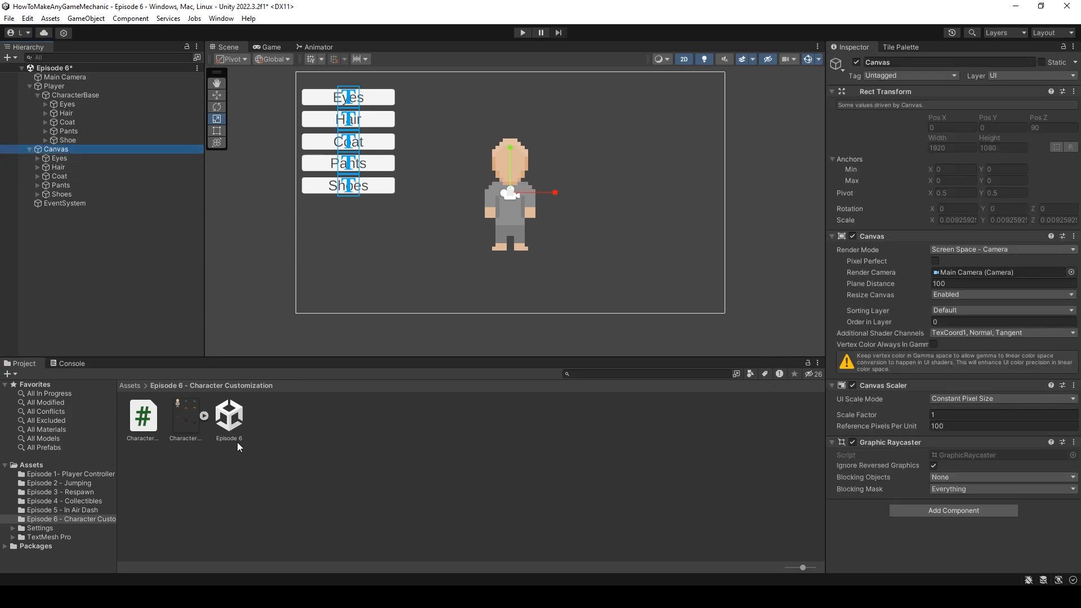
mouse_move(148, 427)
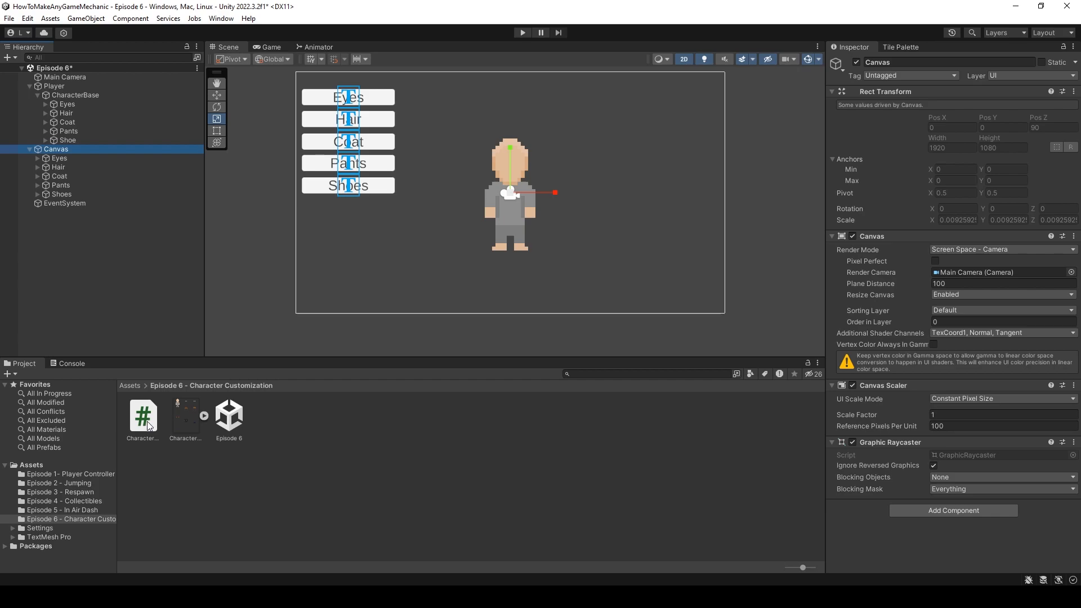
click(143, 415)
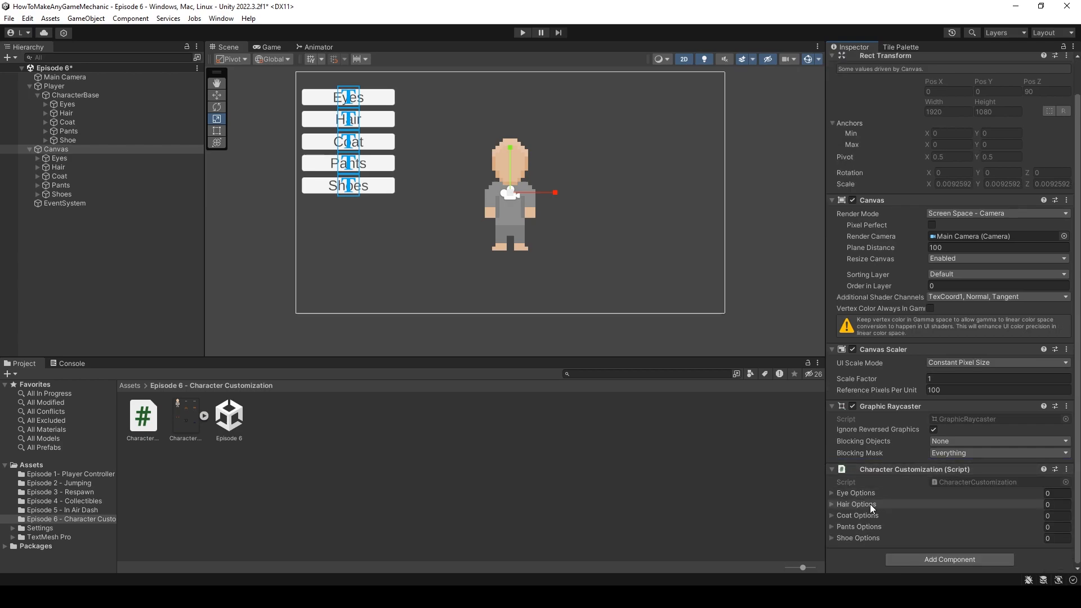
mouse_move(1020, 504)
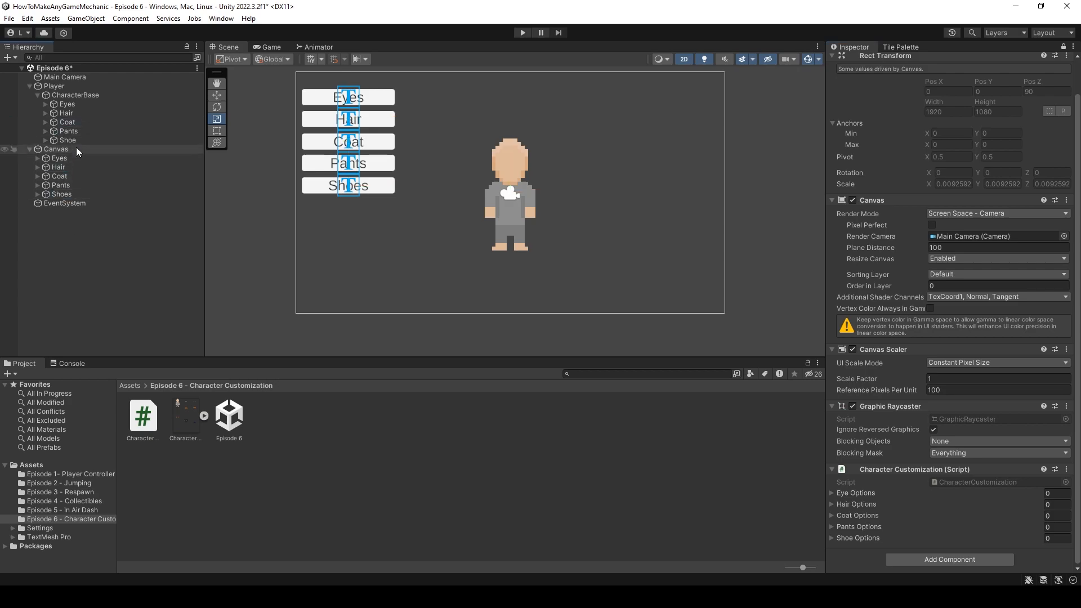
click(67, 122)
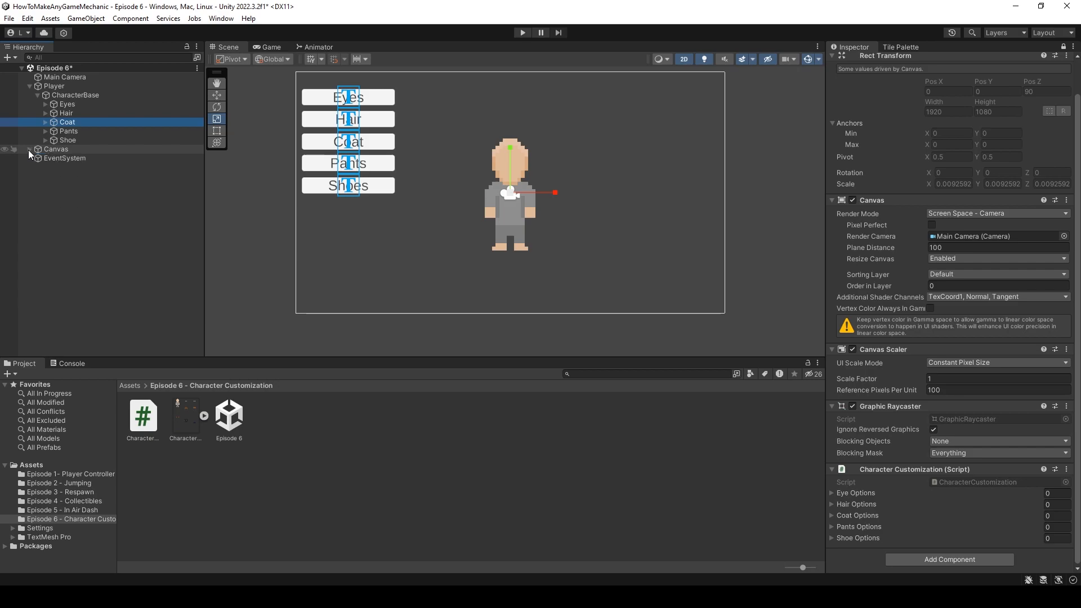
Step: Fill the arrays with 3 eye options, 3 hair options, and one coat, pants and shoe option
click(45, 103)
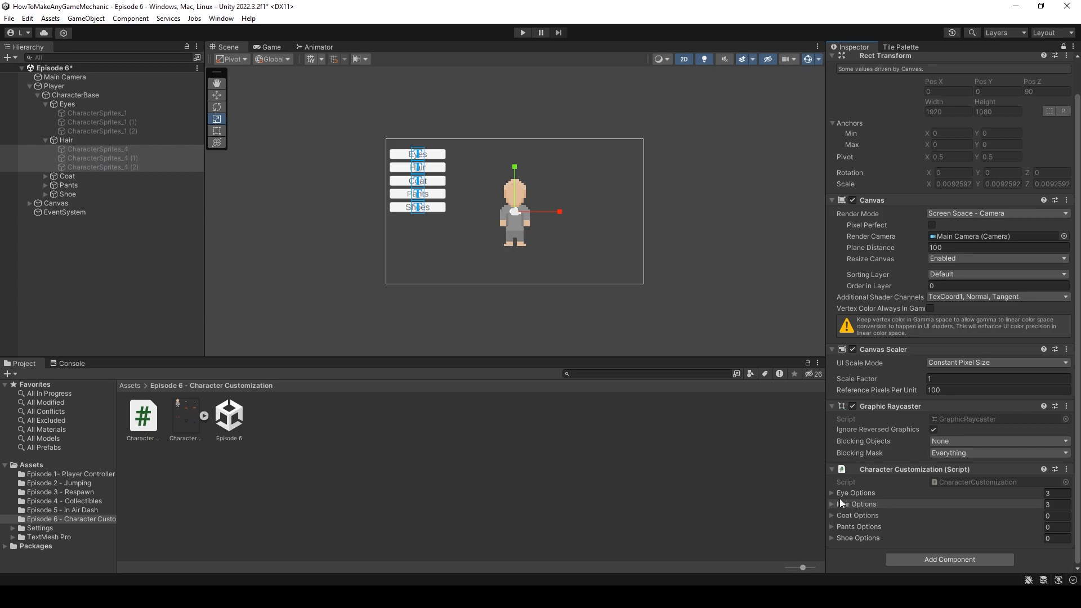
click(45, 176)
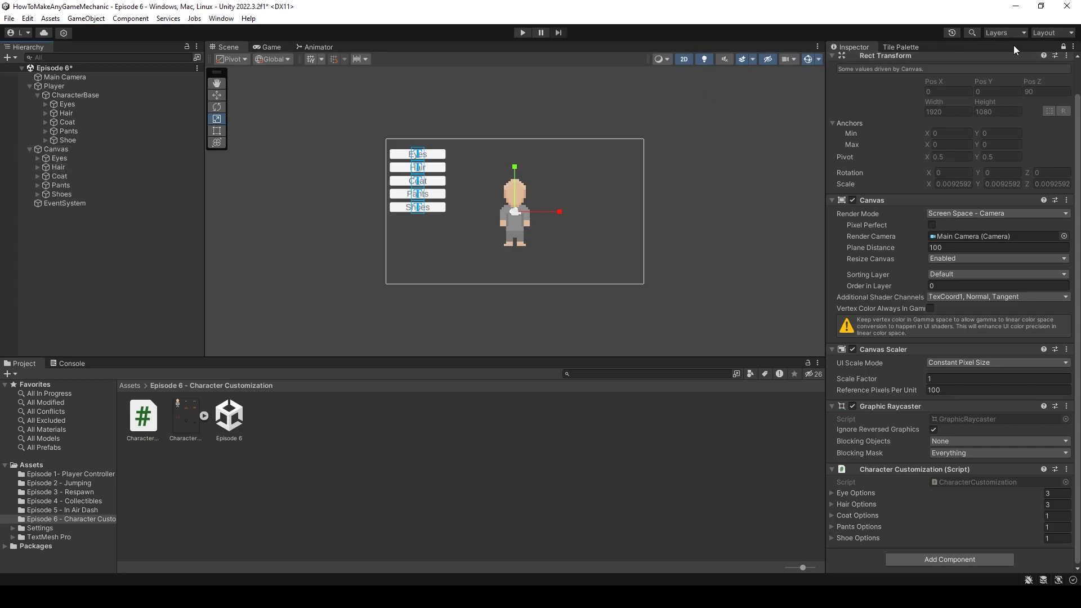
Step: Make the Eyes button's On Click call CharacterCustomization.ChangeEyeSelection
click(59, 158)
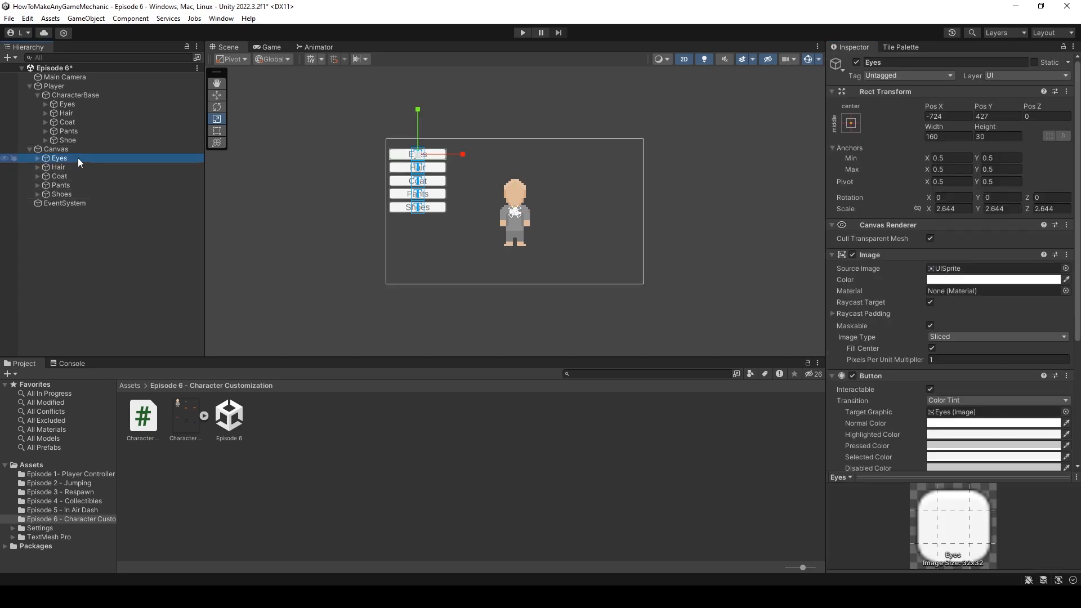
scroll(down, 3)
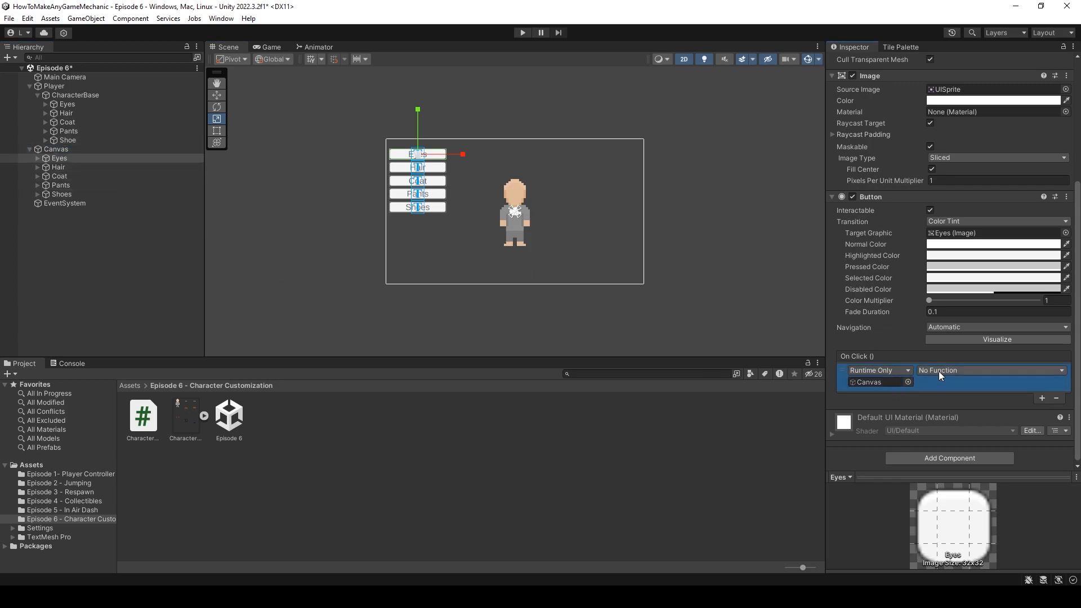
click(991, 370)
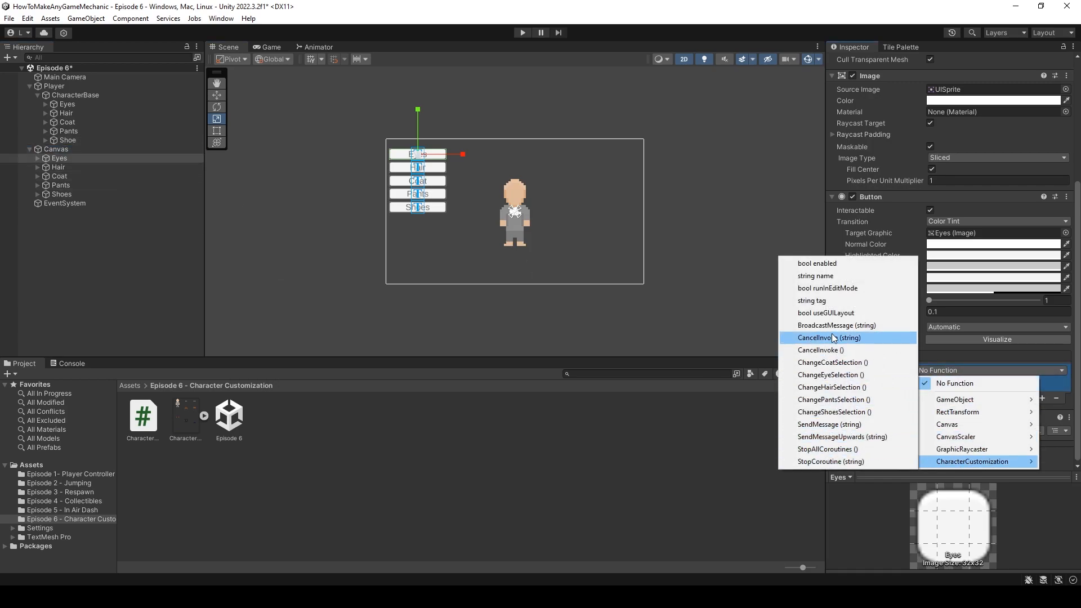
click(831, 374)
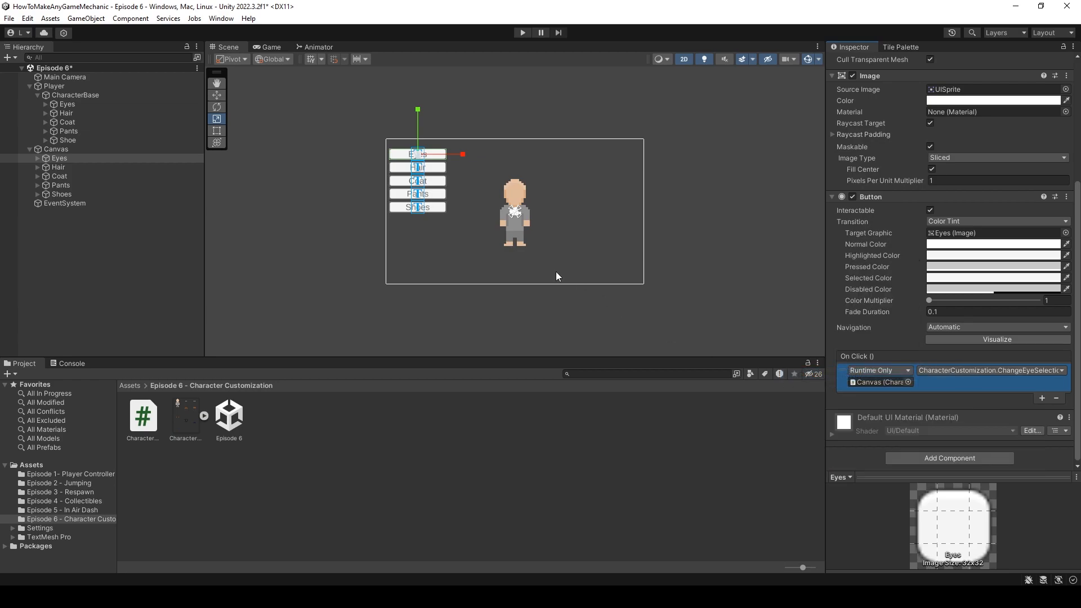
Step: Add On Click events to the Hair and other buttons, such as shoes calling ChangeShoesSelection
click(57, 167)
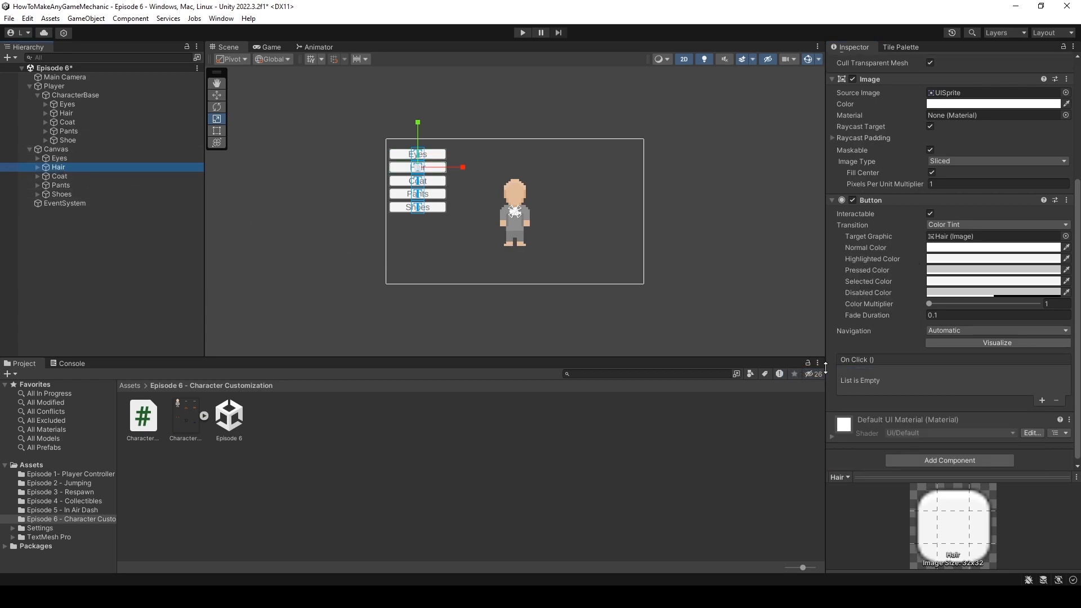
mouse_move(1042, 400)
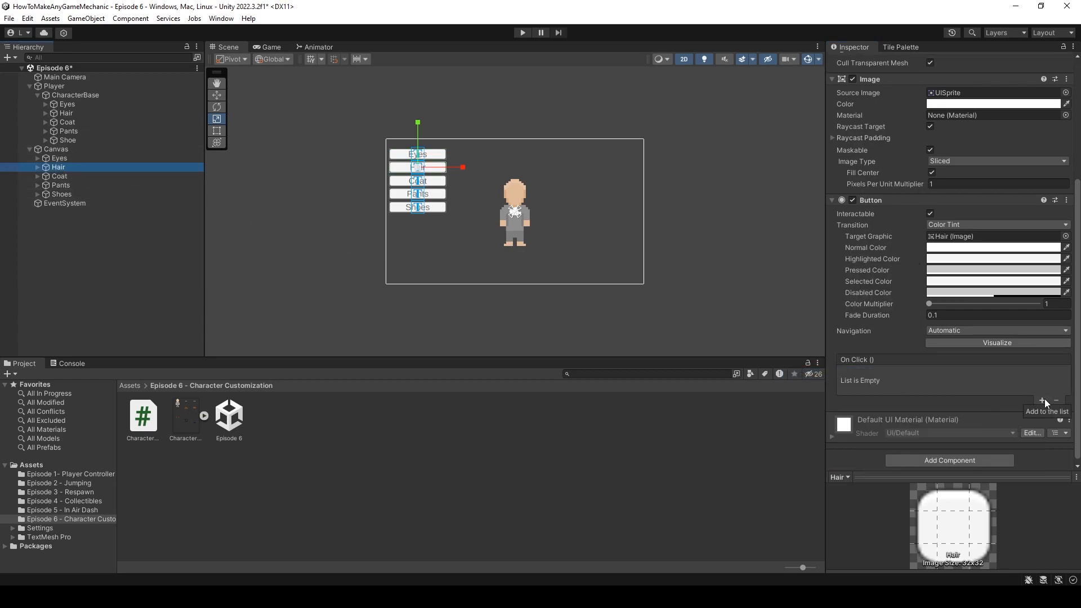
click(58, 175)
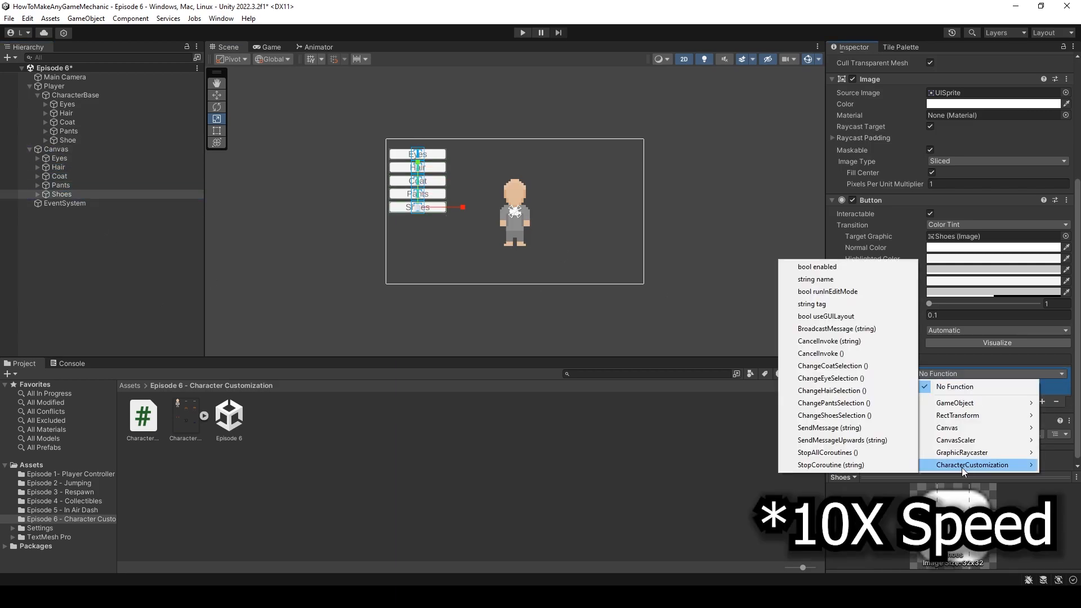
click(833, 415)
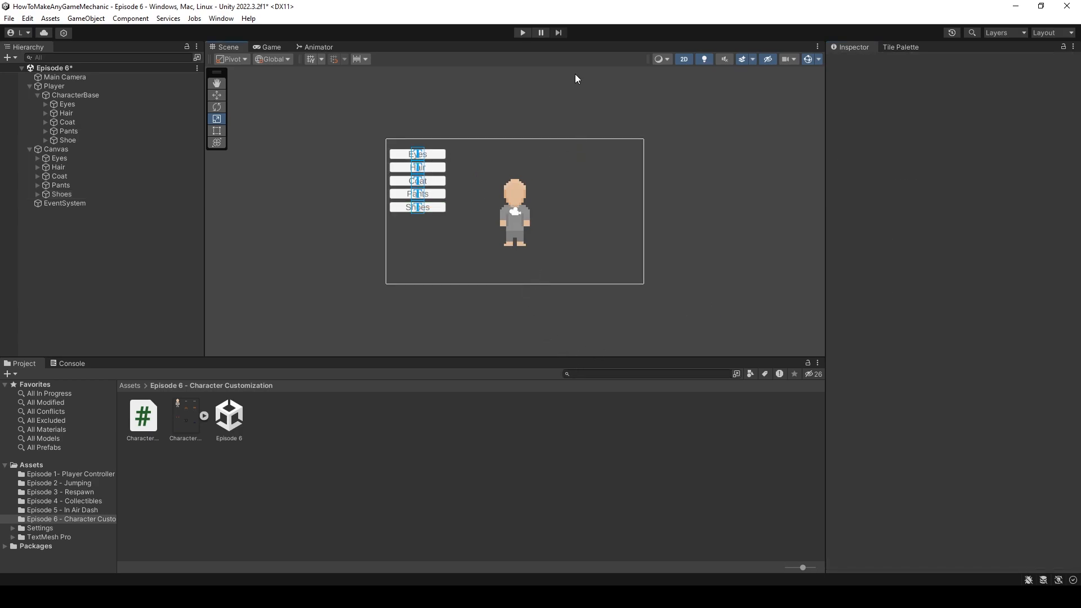
Step: Test the Eyes button in Play mode, read the IndexOutOfRangeException, then stop Play mode
click(522, 33)
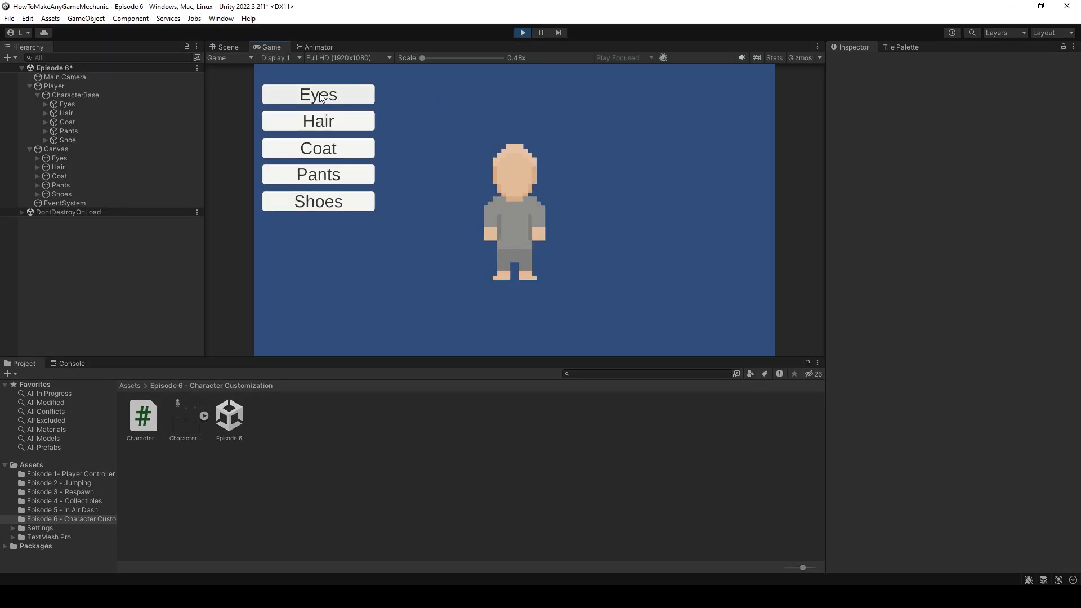
click(318, 95)
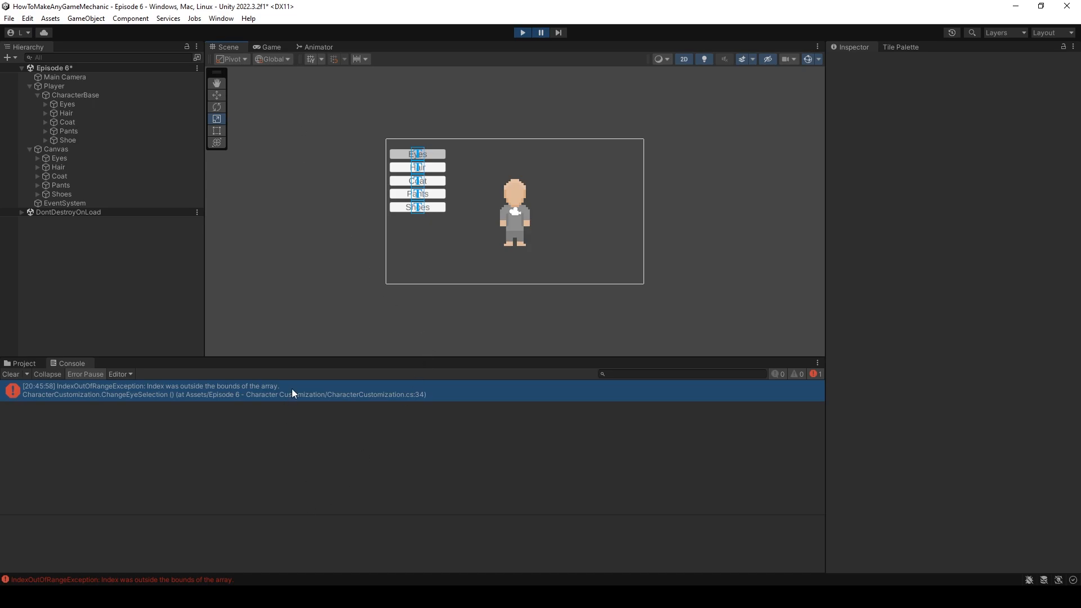
click(522, 32)
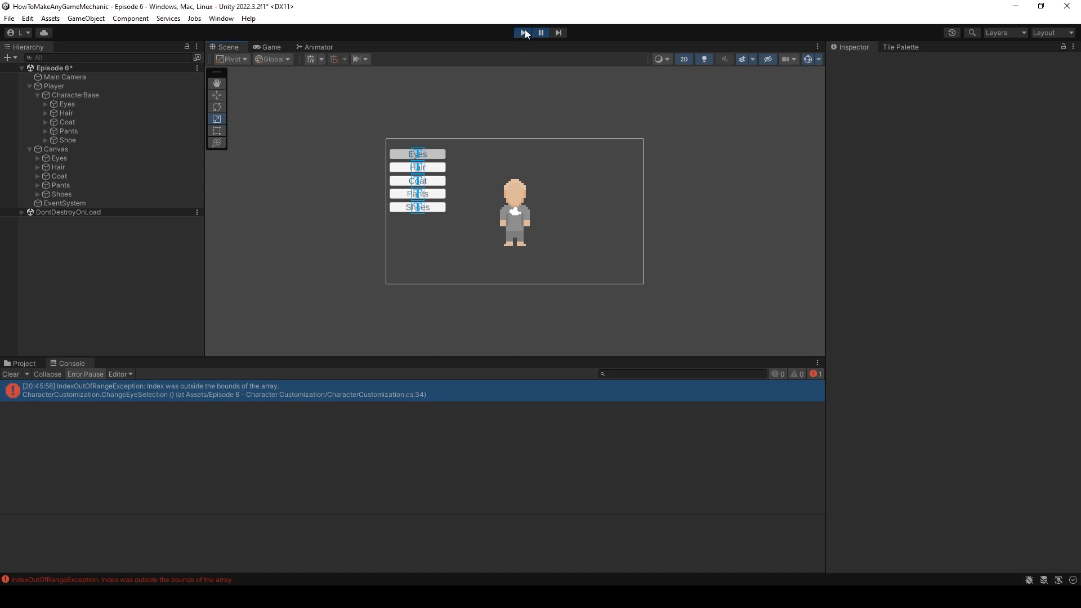
click(524, 33)
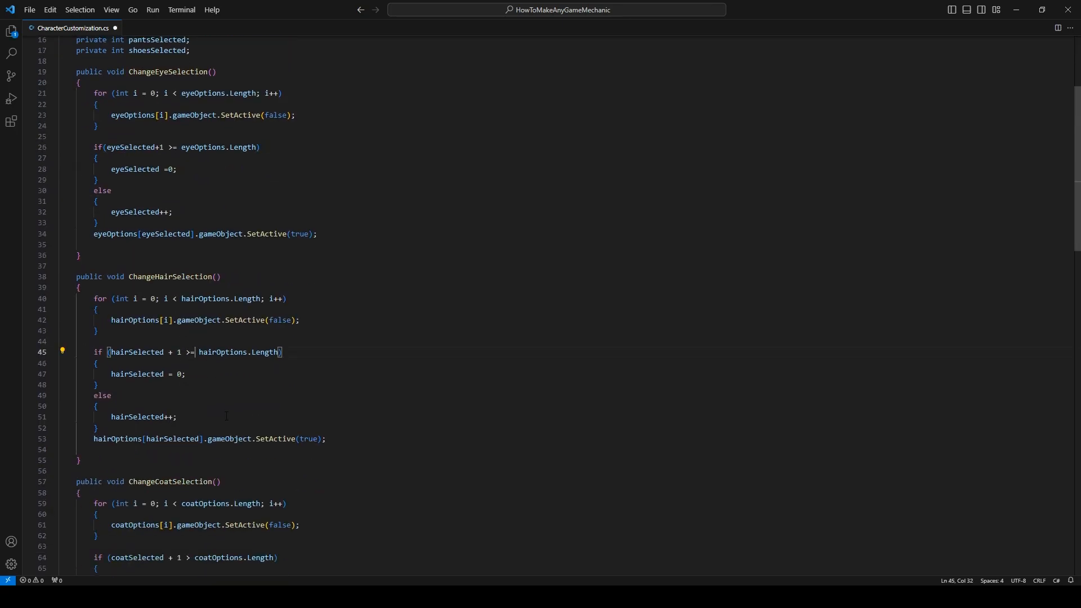
Step: Change the coat, pants and shoes length checks to >= and save CharacterCustomization.cs
scroll(down, 3)
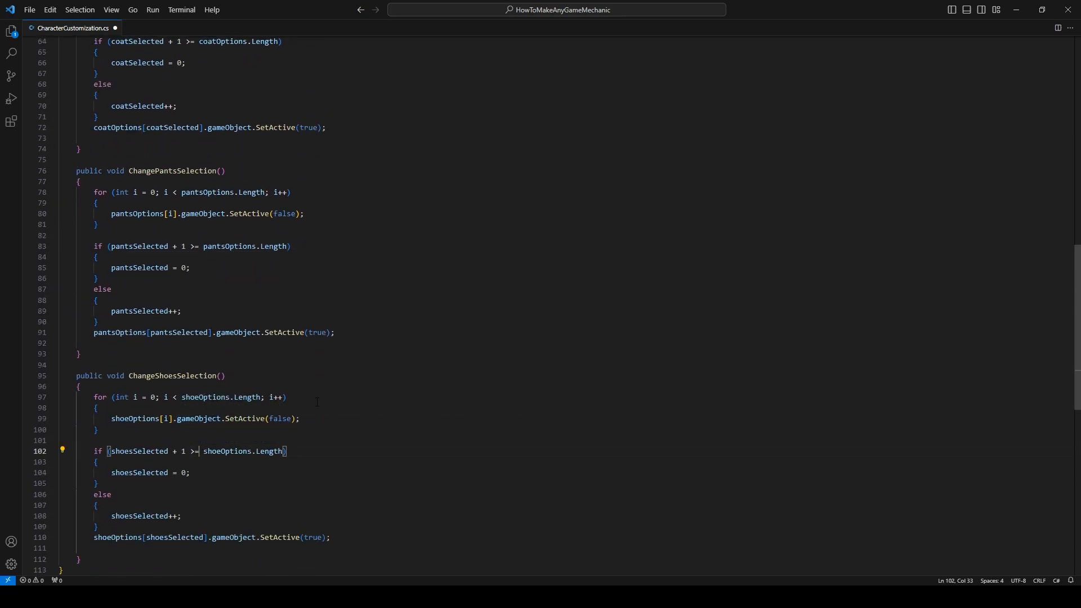
key(Ctrl+s)
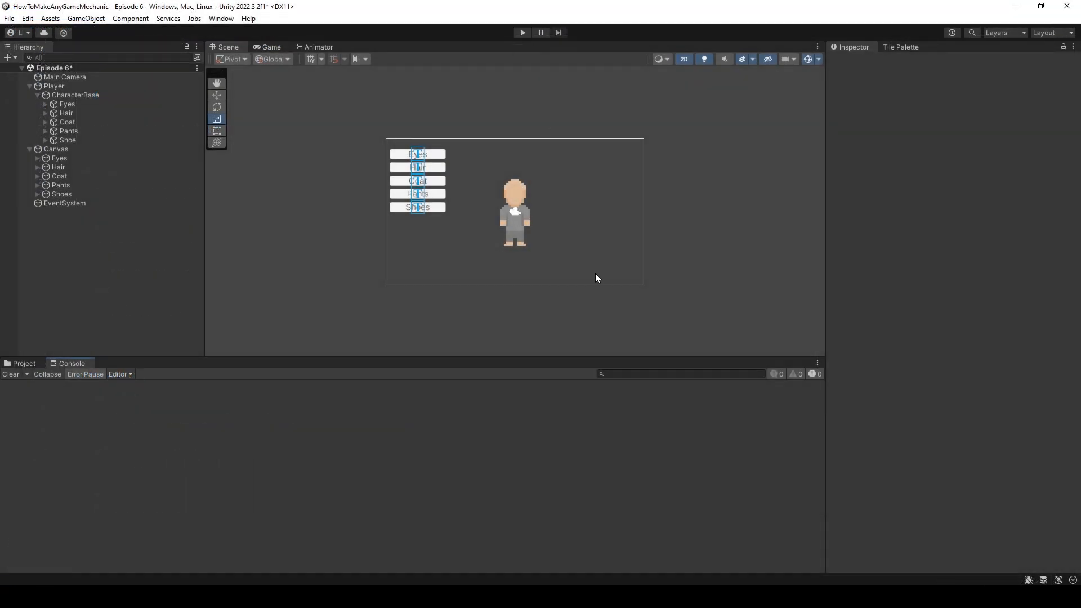
Step: In Play mode, cycle eyes through wraparound, then hair and shoes, without console errors
click(521, 33)
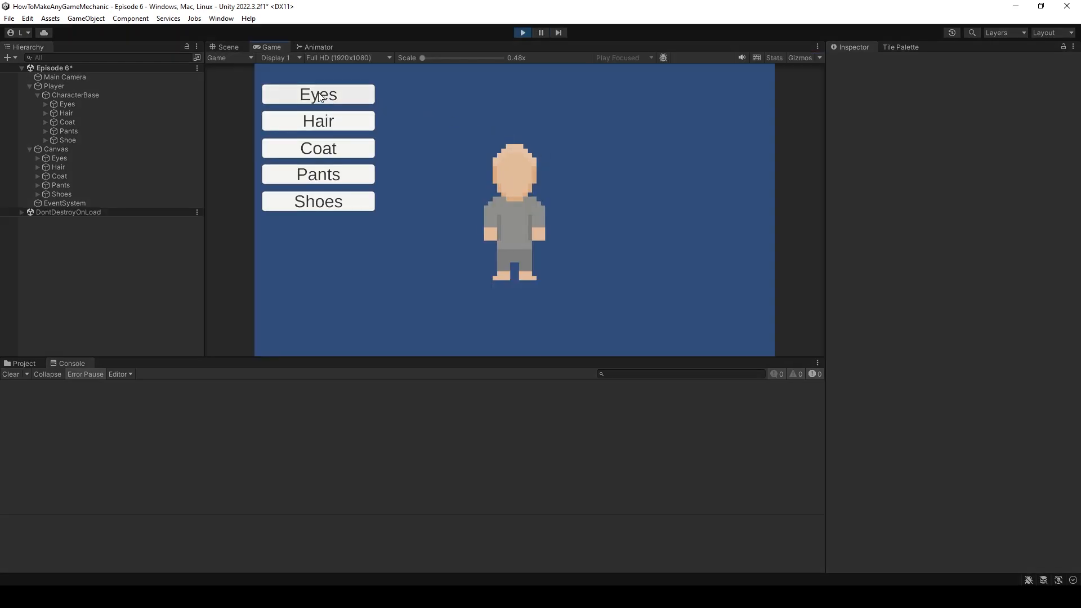
click(318, 94)
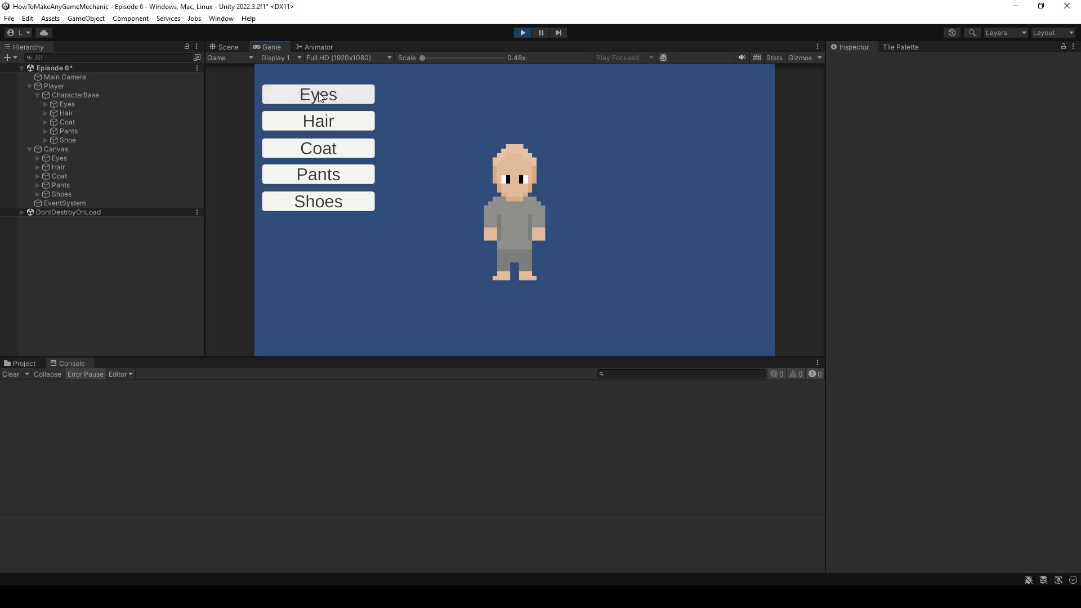
click(318, 94)
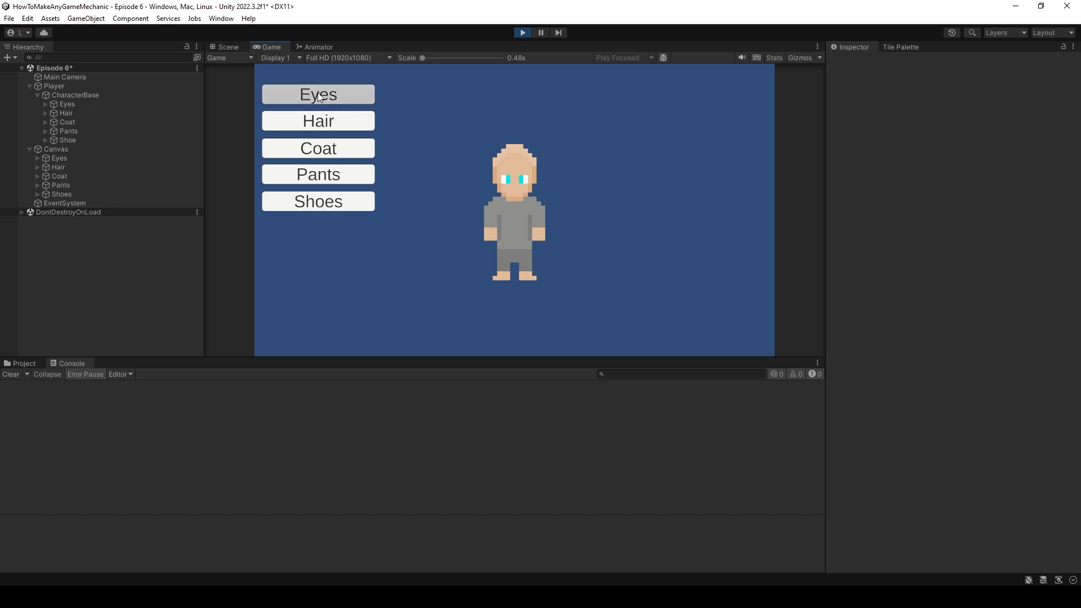
click(318, 94)
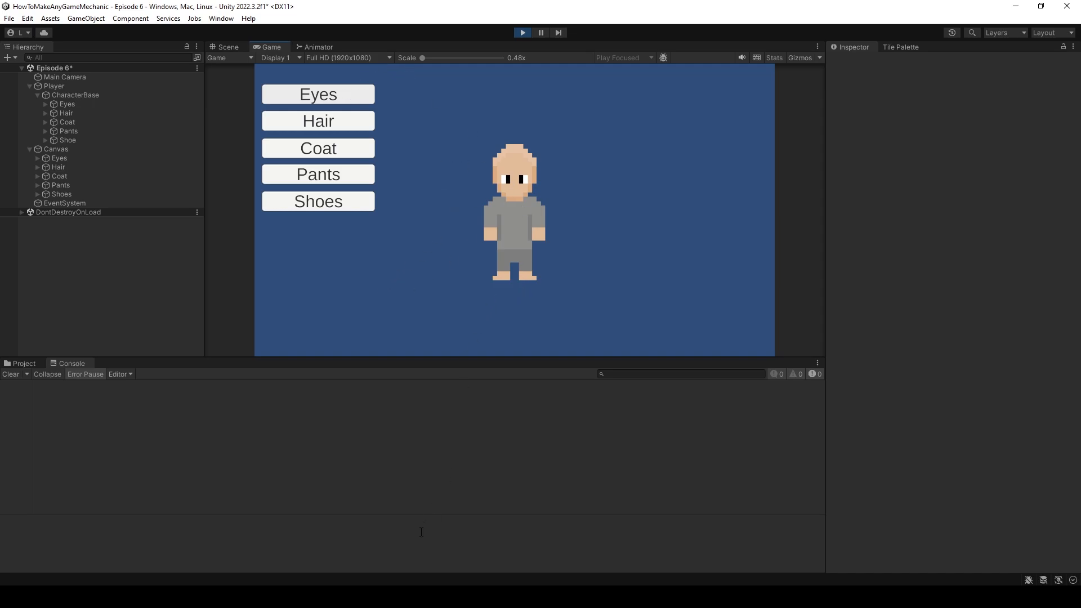
mouse_move(535, 179)
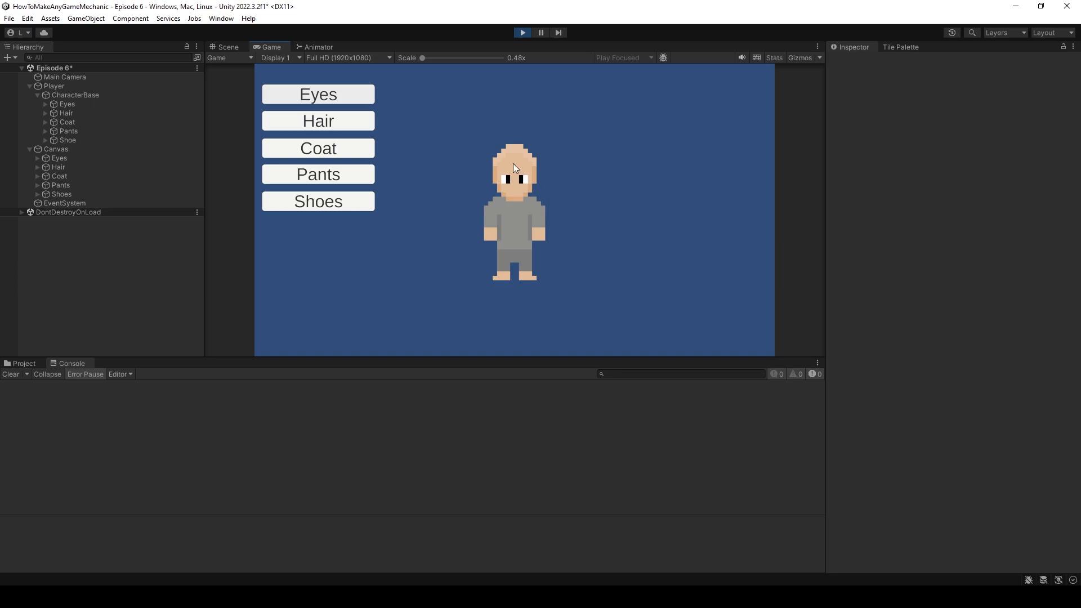
click(318, 120)
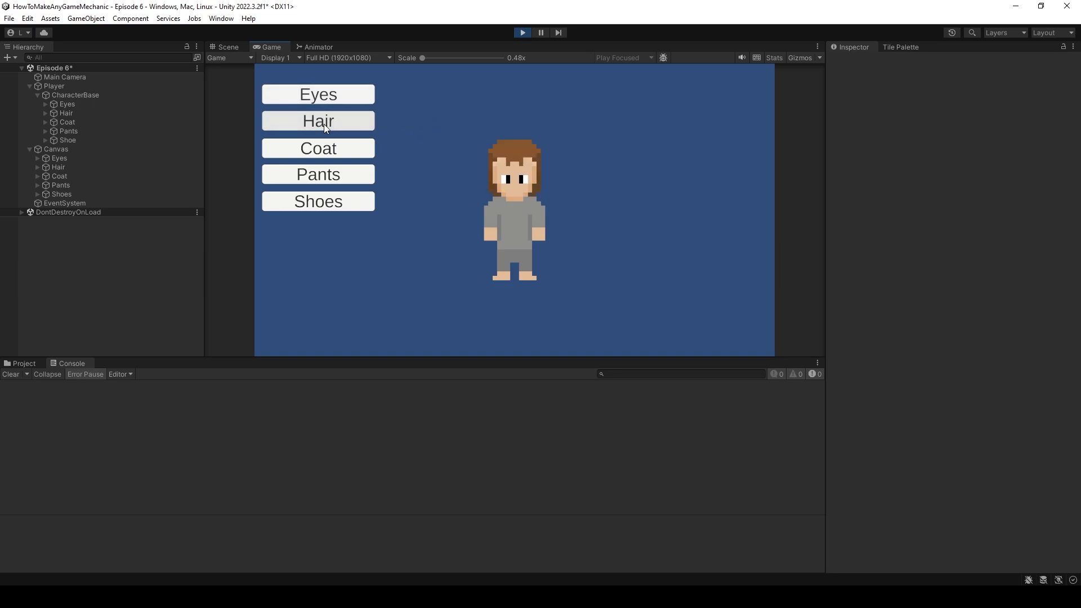
click(317, 120)
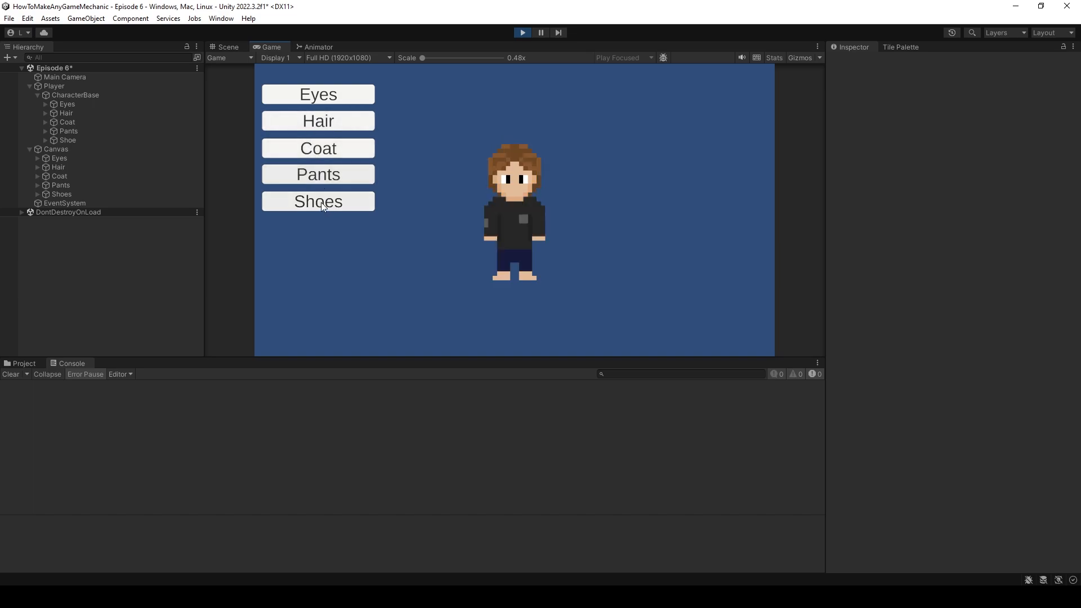
click(318, 201)
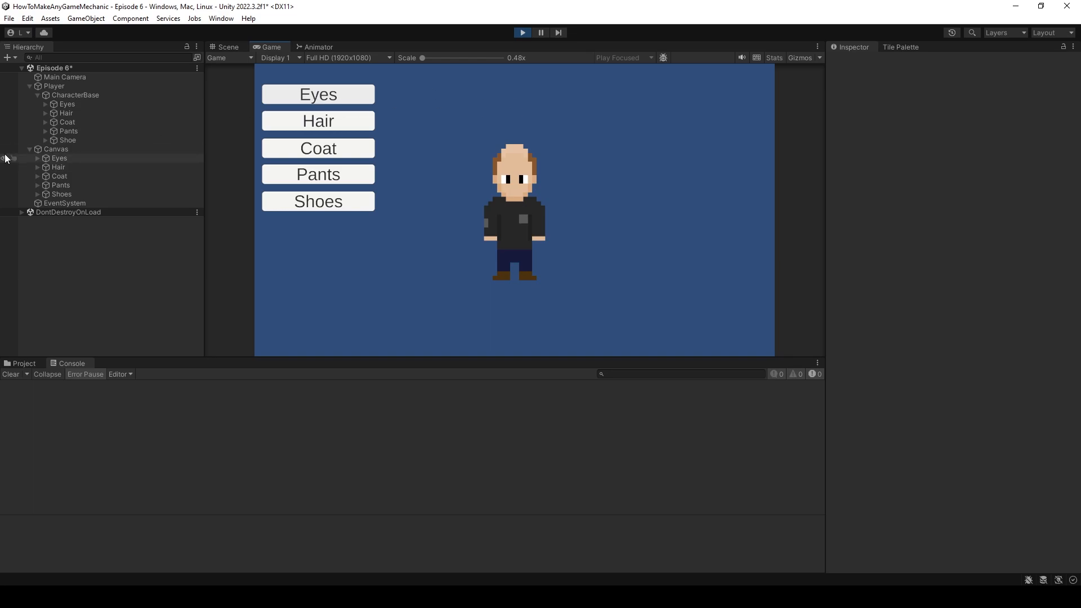
Step: Check the Canvas's option counts, then highlight the selected-index field declarations in VS Code
click(56, 149)
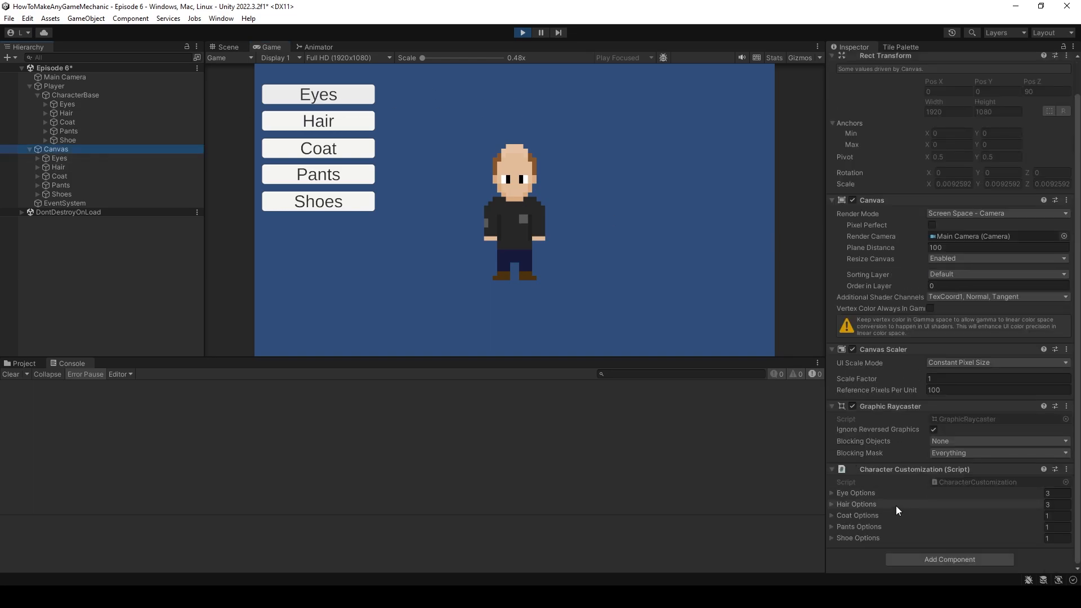
mouse_move(892, 478)
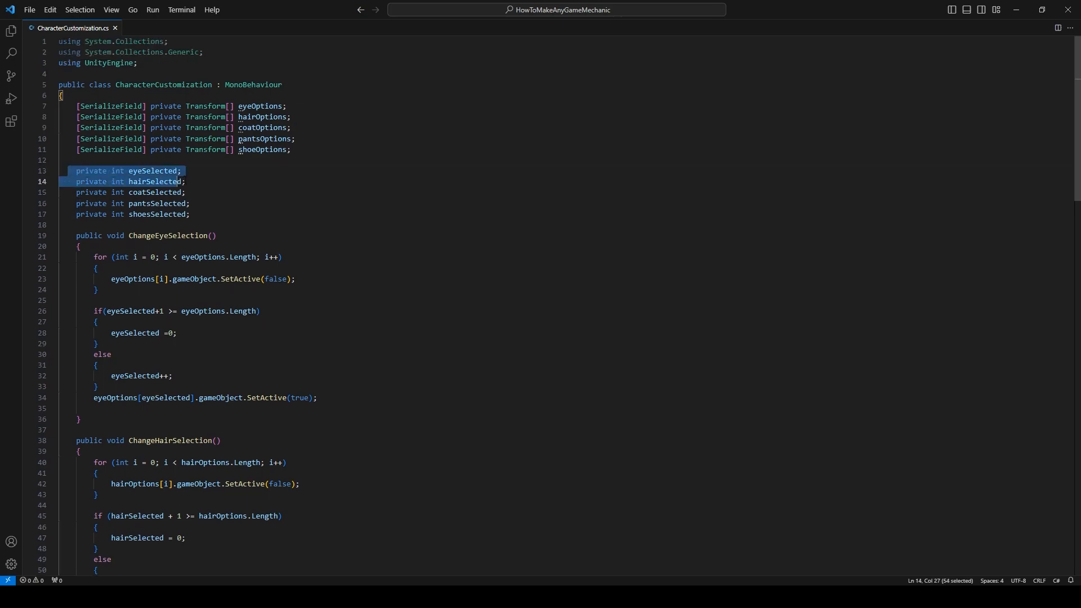
drag(181, 181, 185, 191)
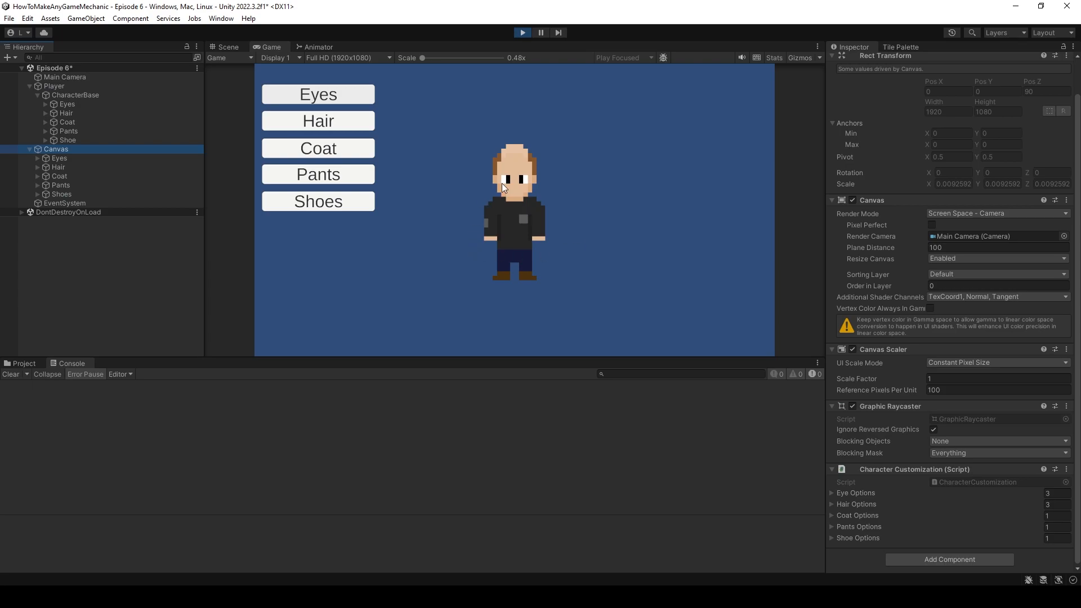
mouse_move(628, 253)
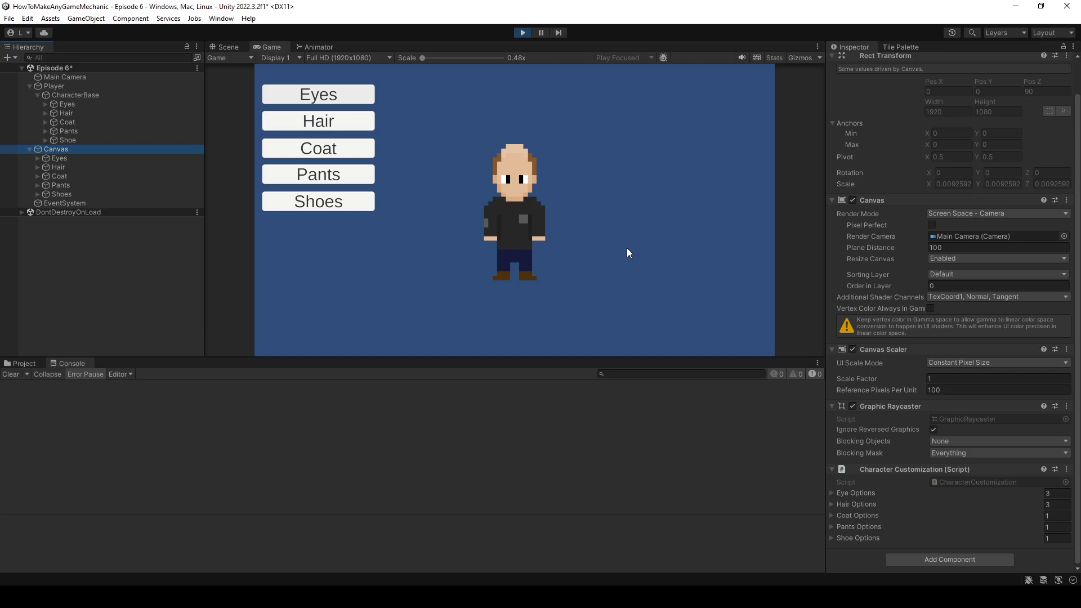
mouse_move(612, 249)
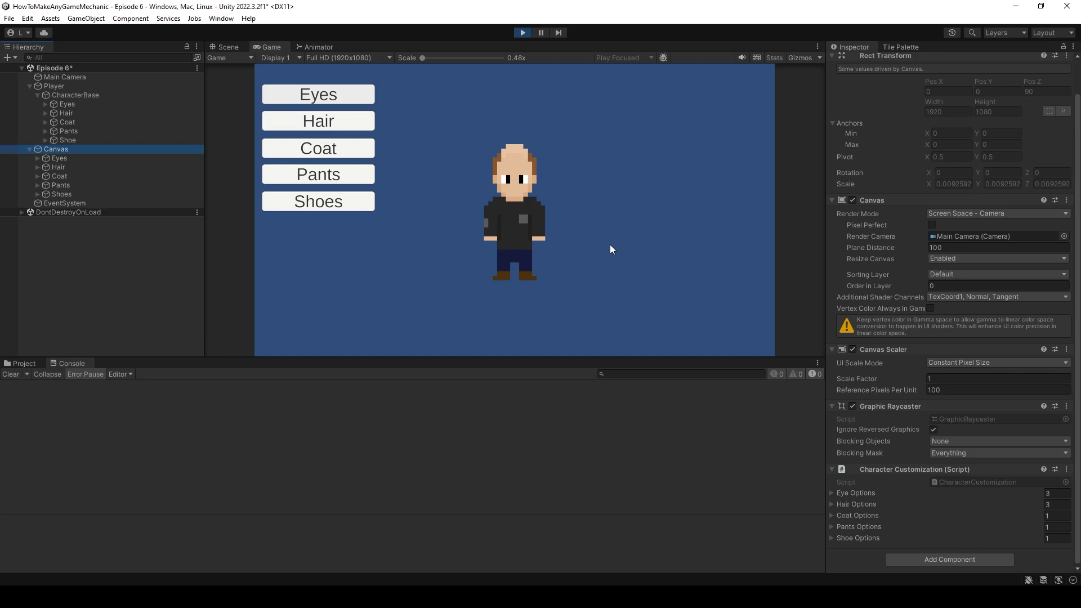
mouse_move(528, 215)
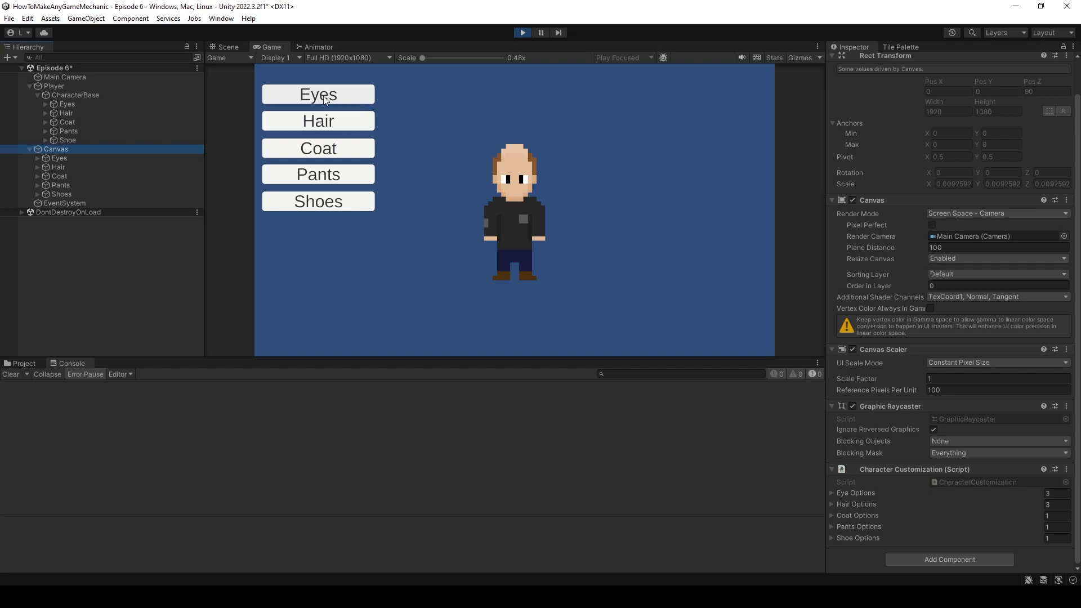
Step: Click the Hair button in Play mode to give the bald character long brown hair
click(318, 120)
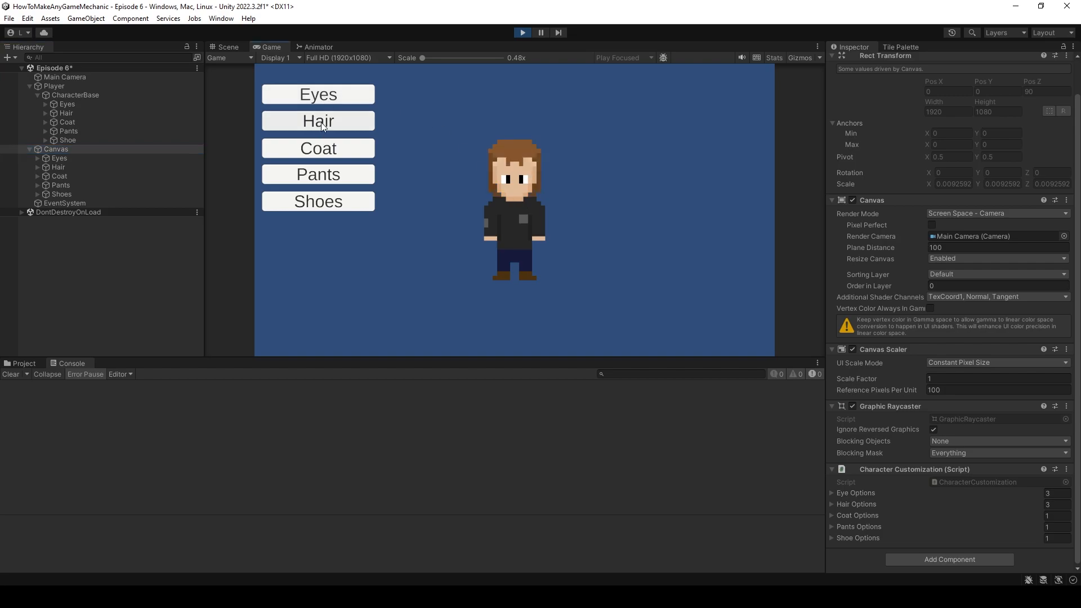